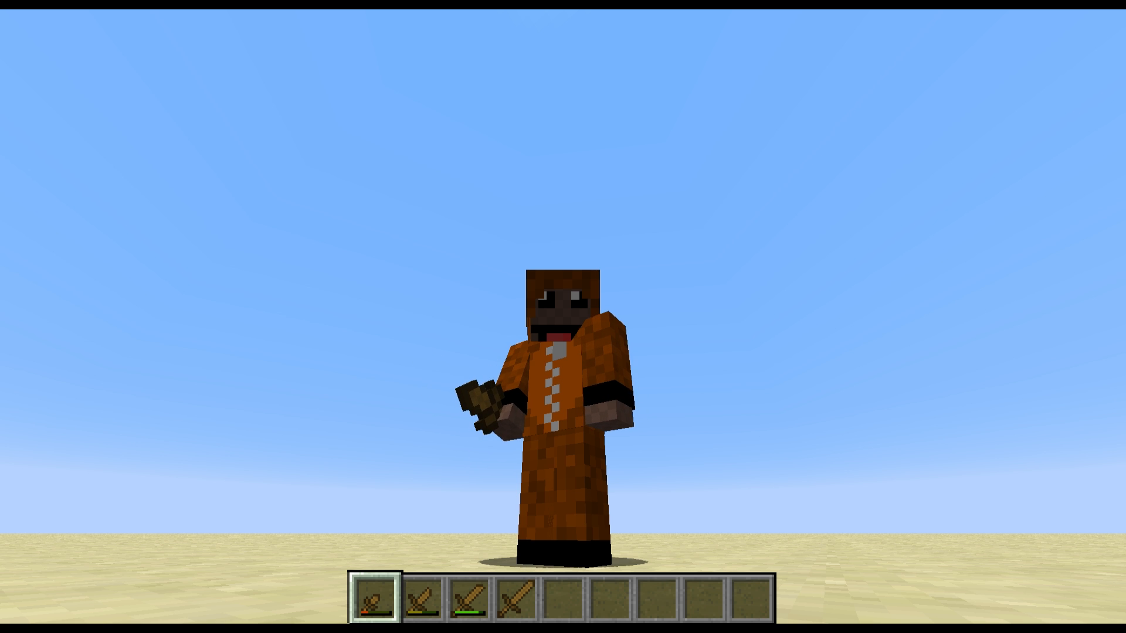
Hold the fourth-slot wooden sword, then the second, and leave gameplay for the menu.
key("4")
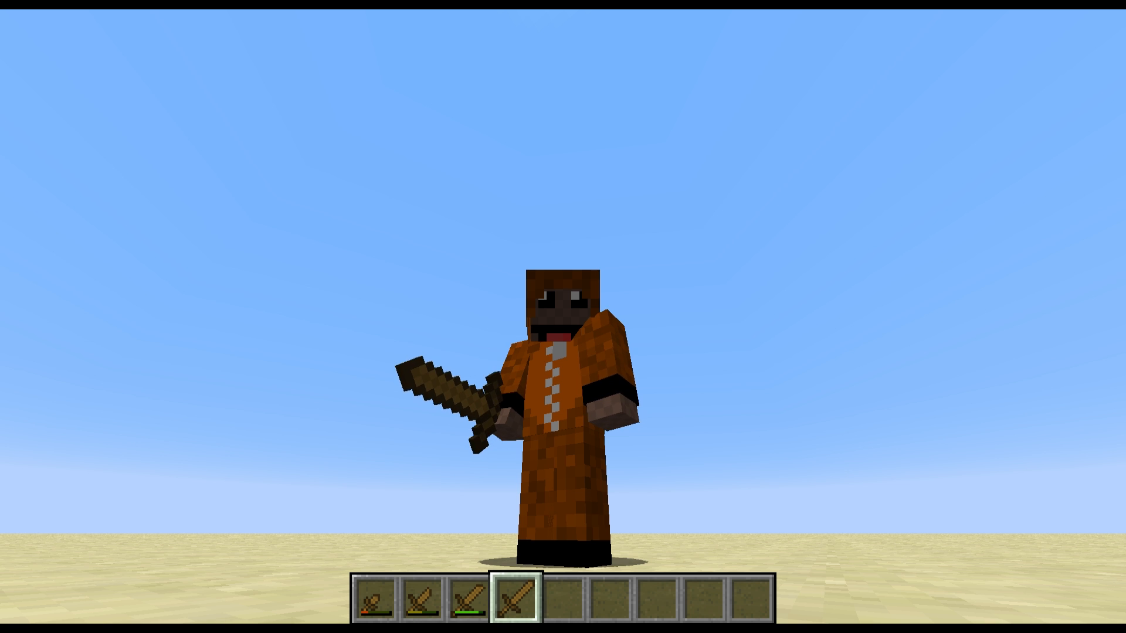
key("2")
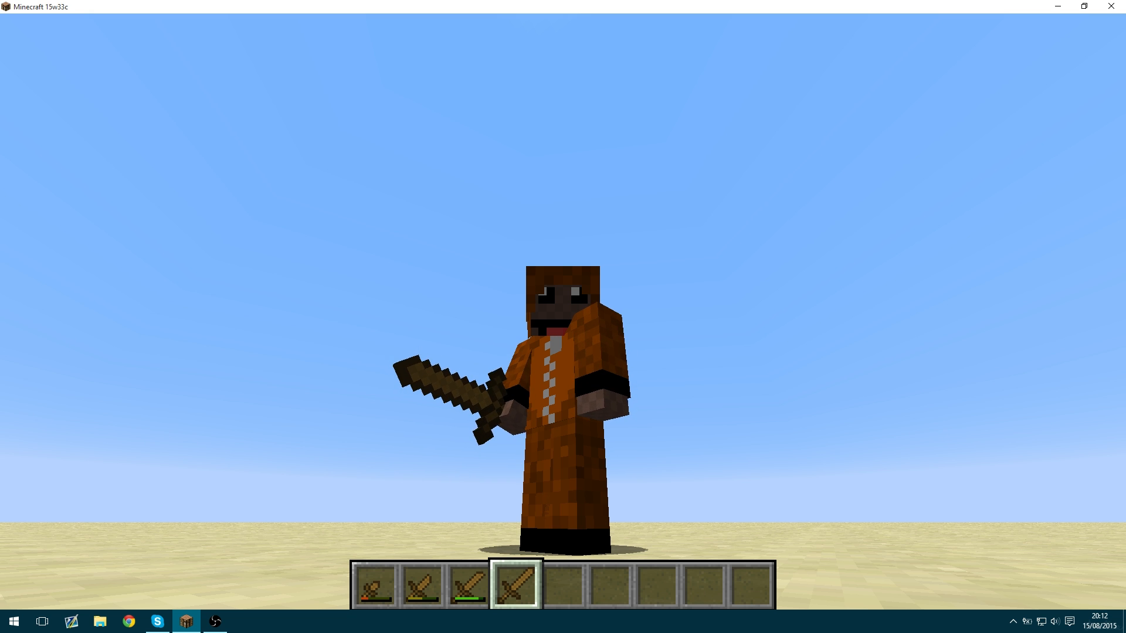
key("Escape")
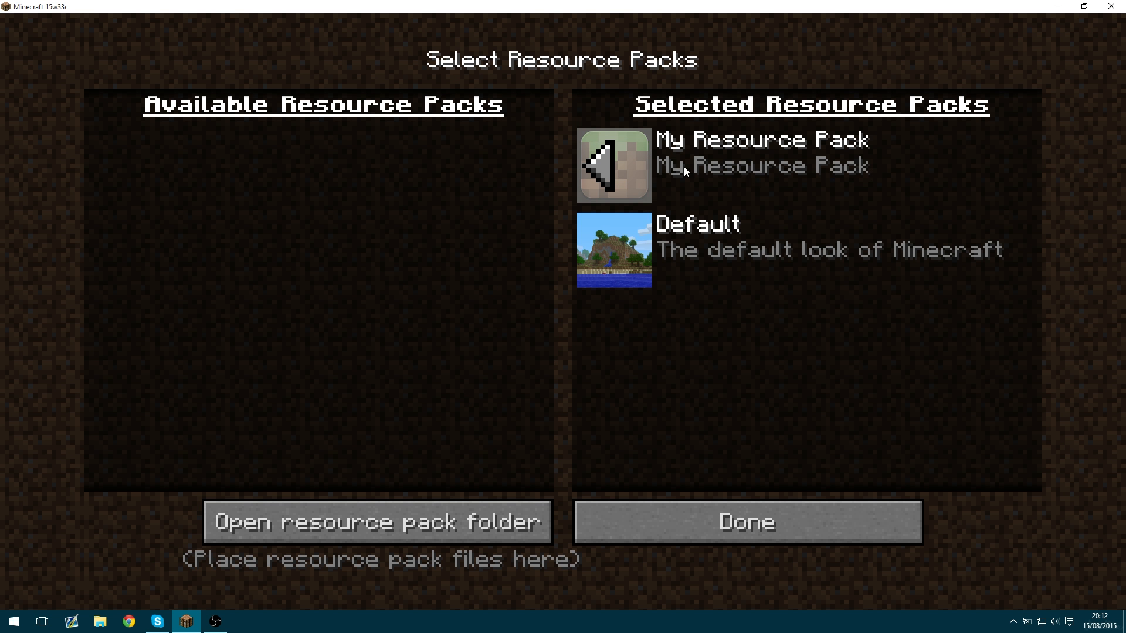
mouse_move(782, 165)
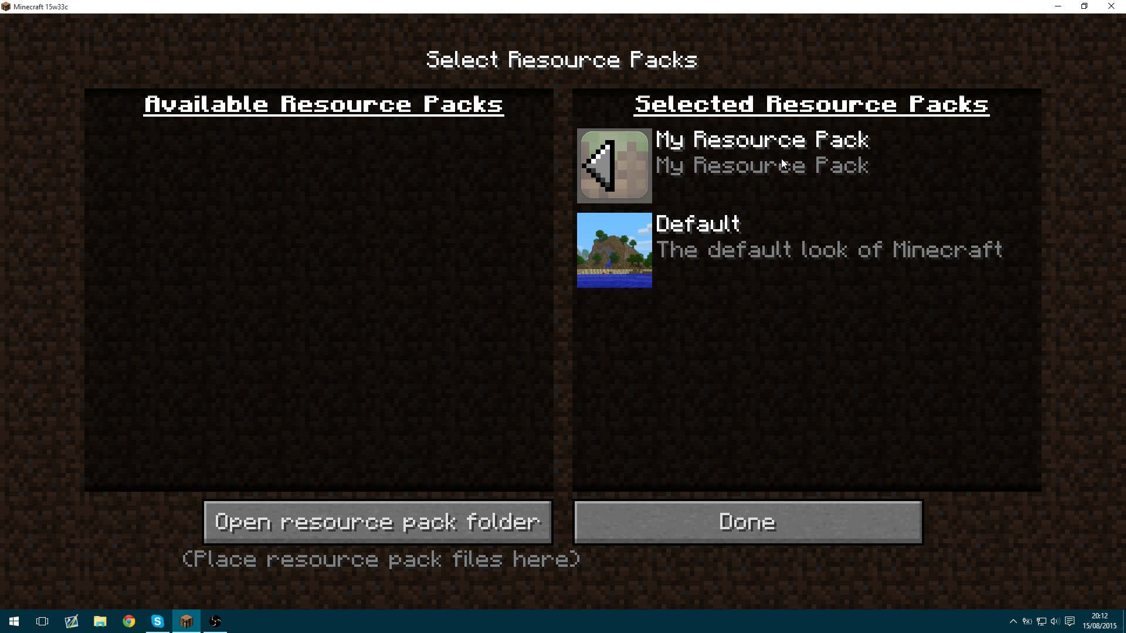
mouse_move(808, 153)
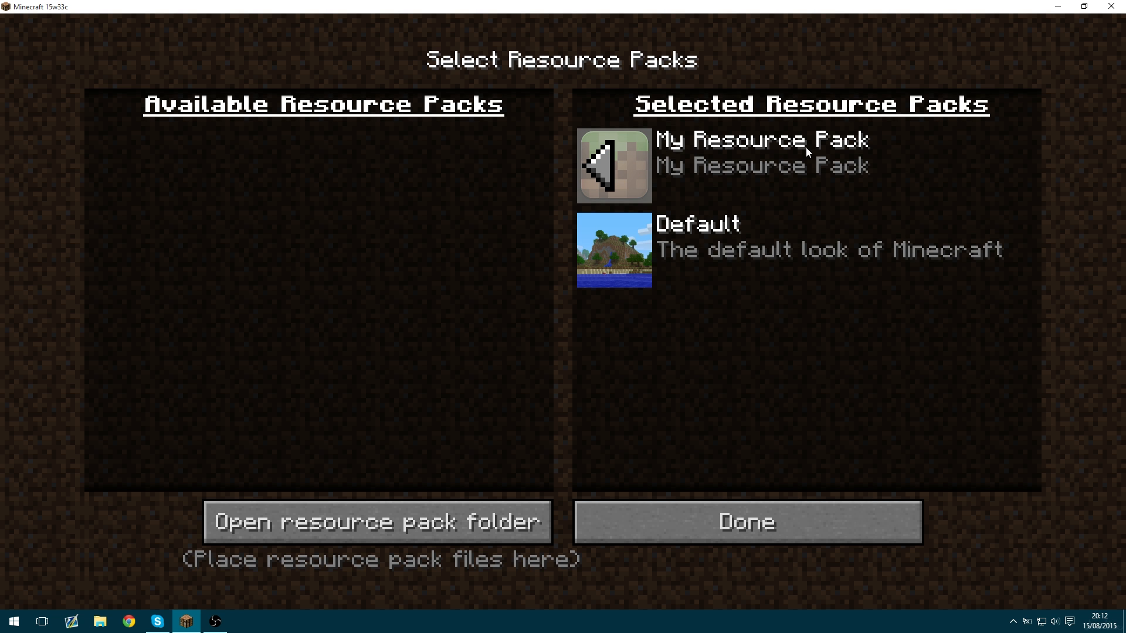
mouse_move(784, 172)
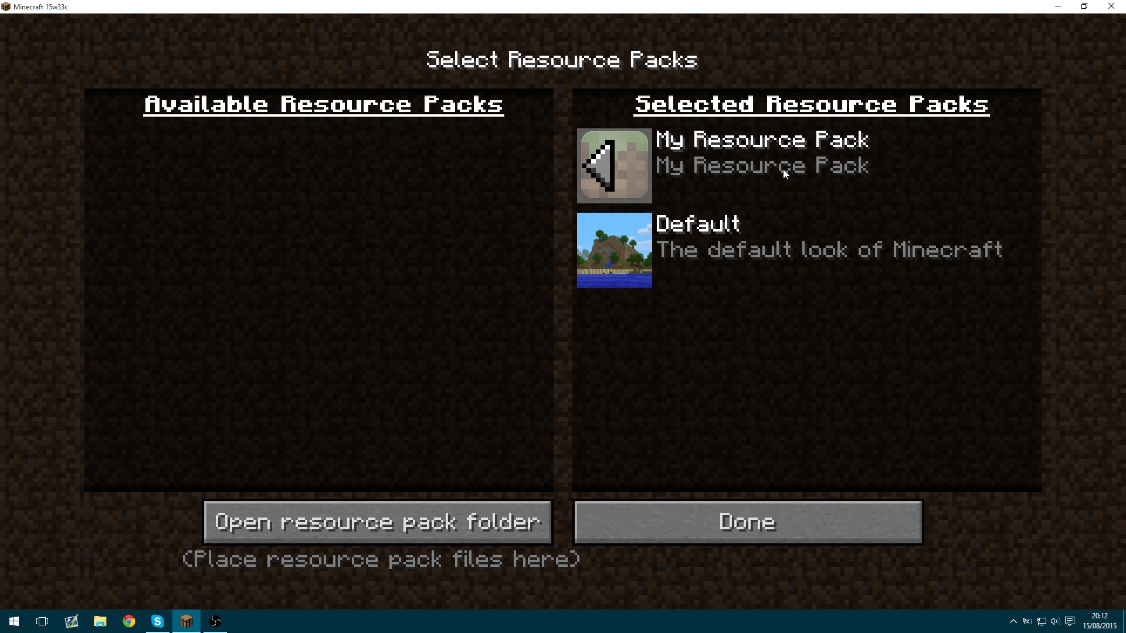
mouse_move(744, 129)
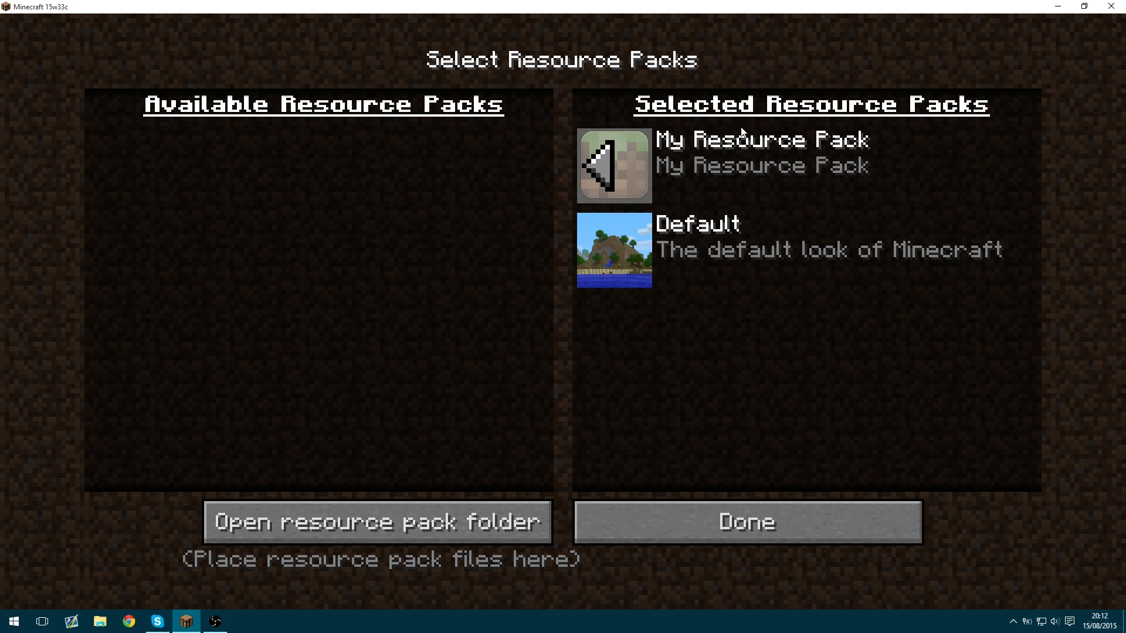
mouse_move(820, 115)
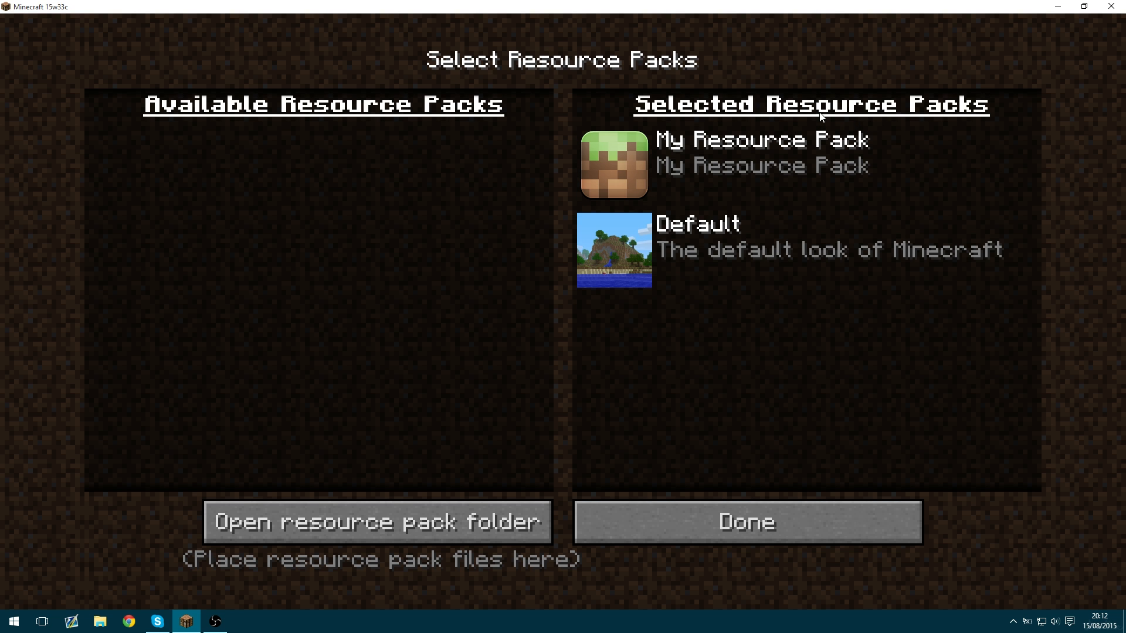
mouse_move(647, 118)
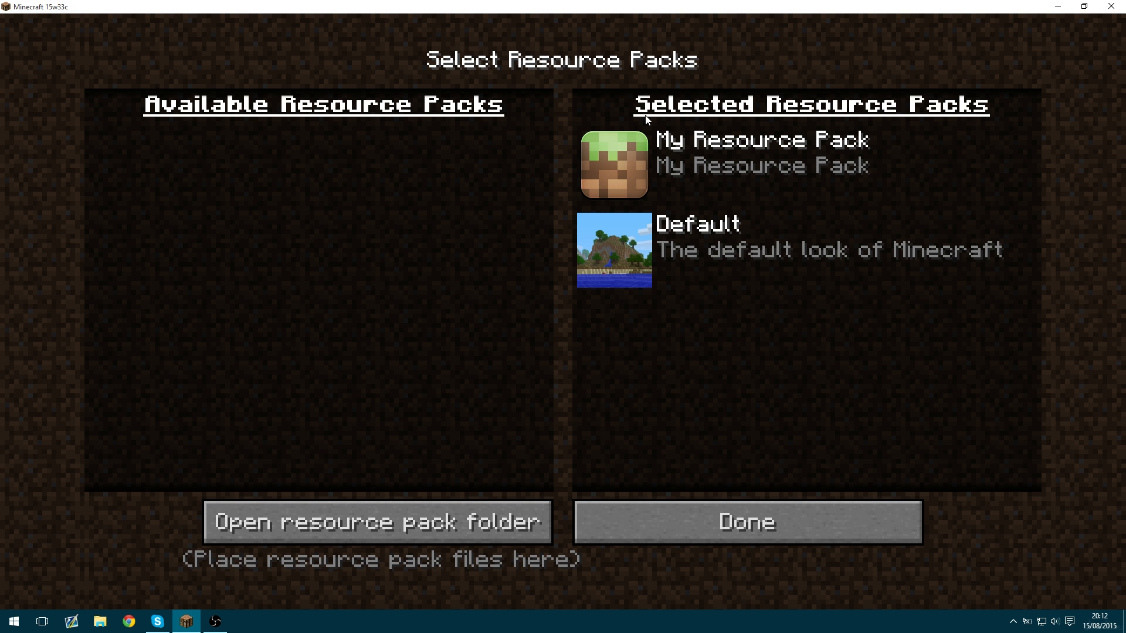
mouse_move(803, 75)
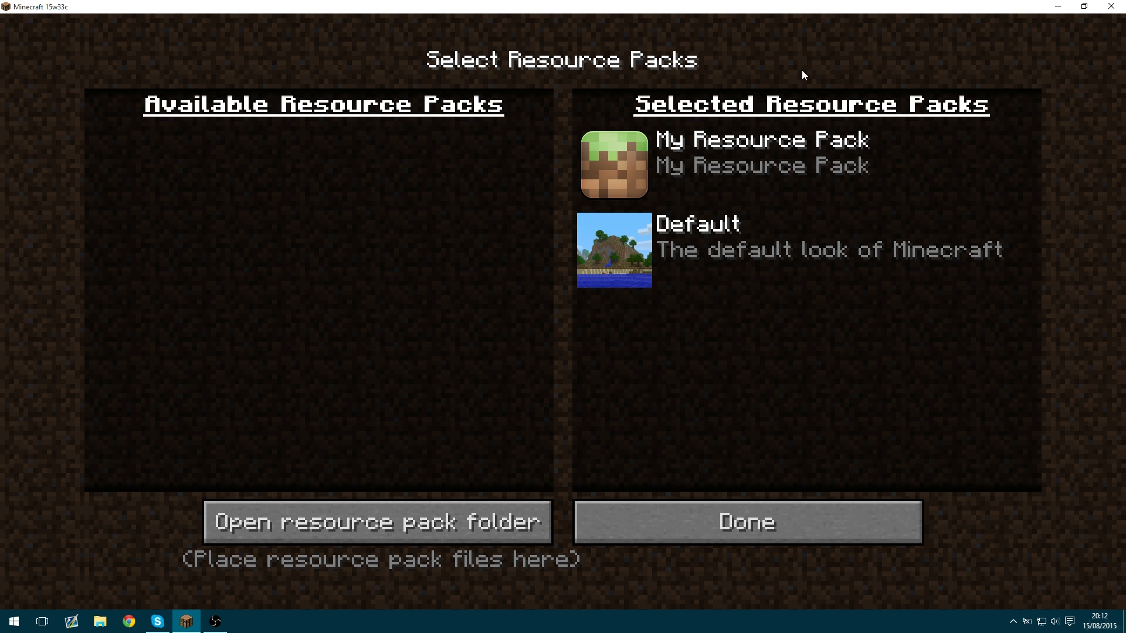
mouse_move(150, 190)
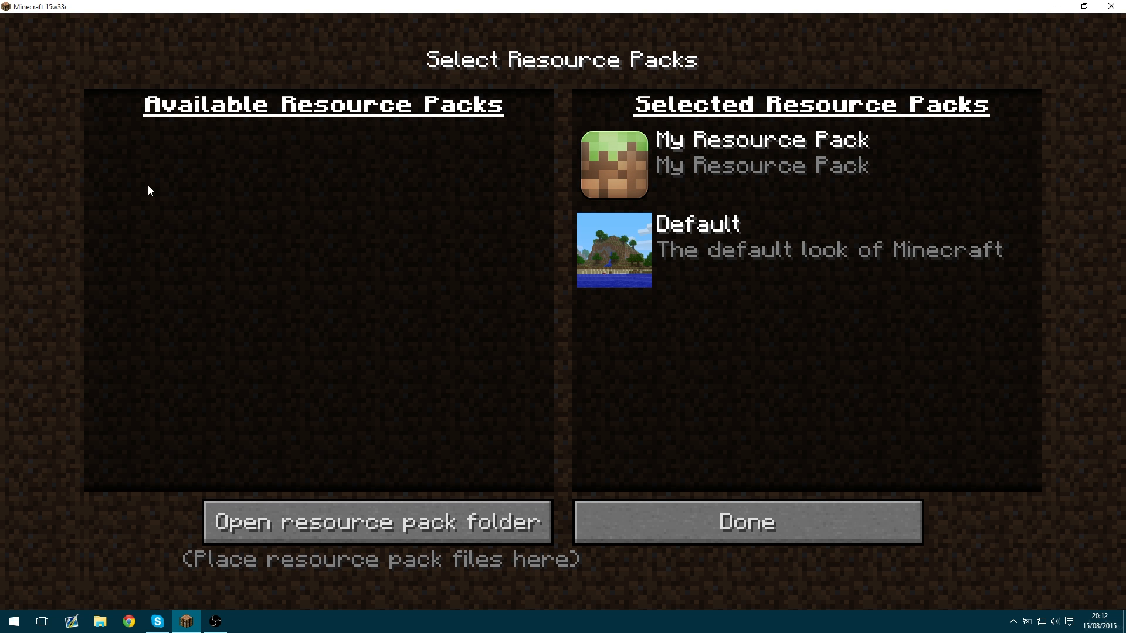
mouse_move(134, 150)
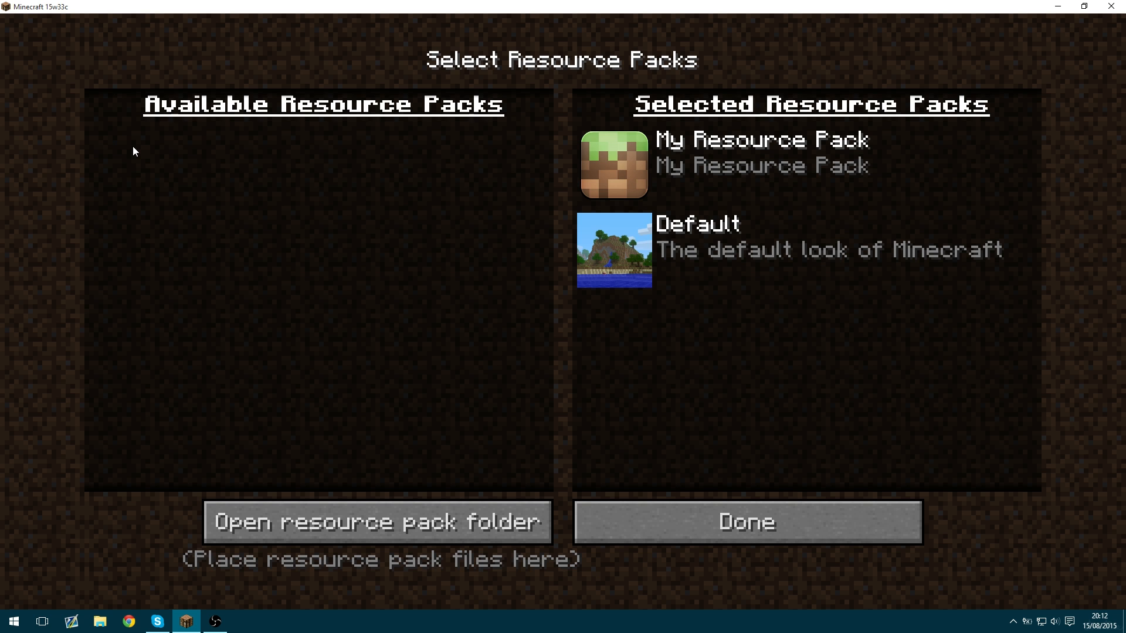
mouse_move(143, 208)
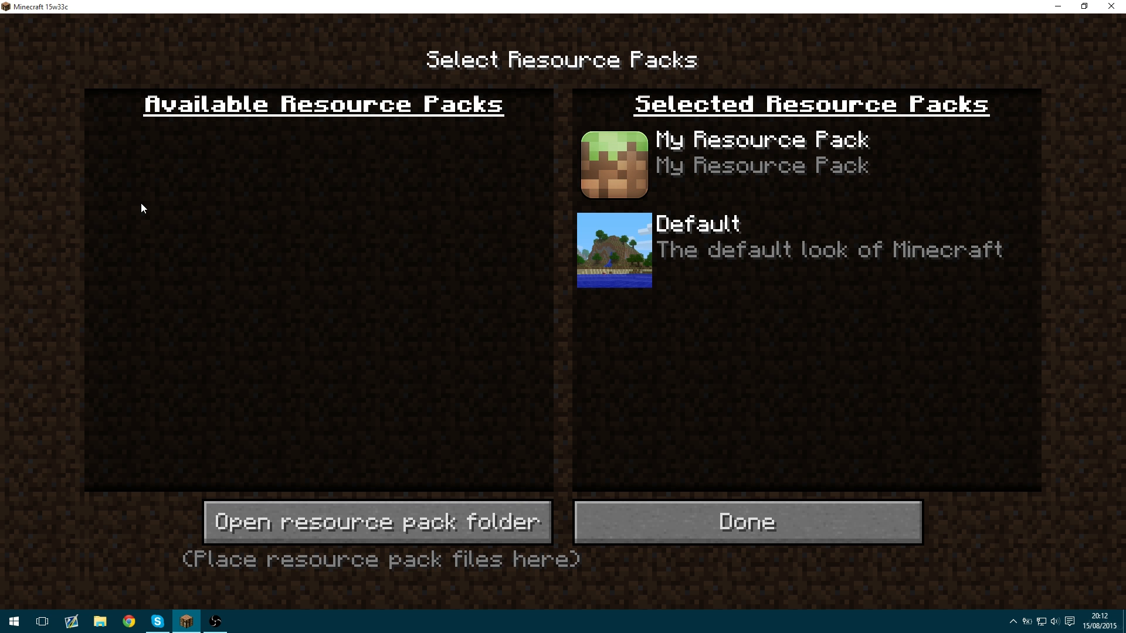
mouse_move(433, 530)
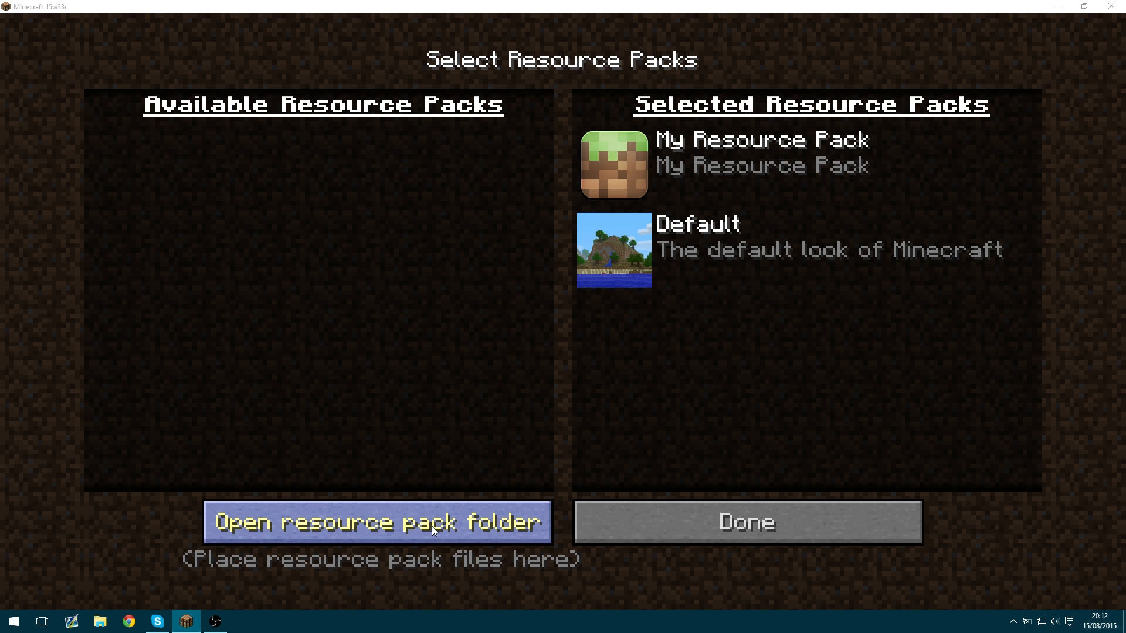
Open My Resource Pack's folder on disk and view its pack metadata file.
left_click(376, 523)
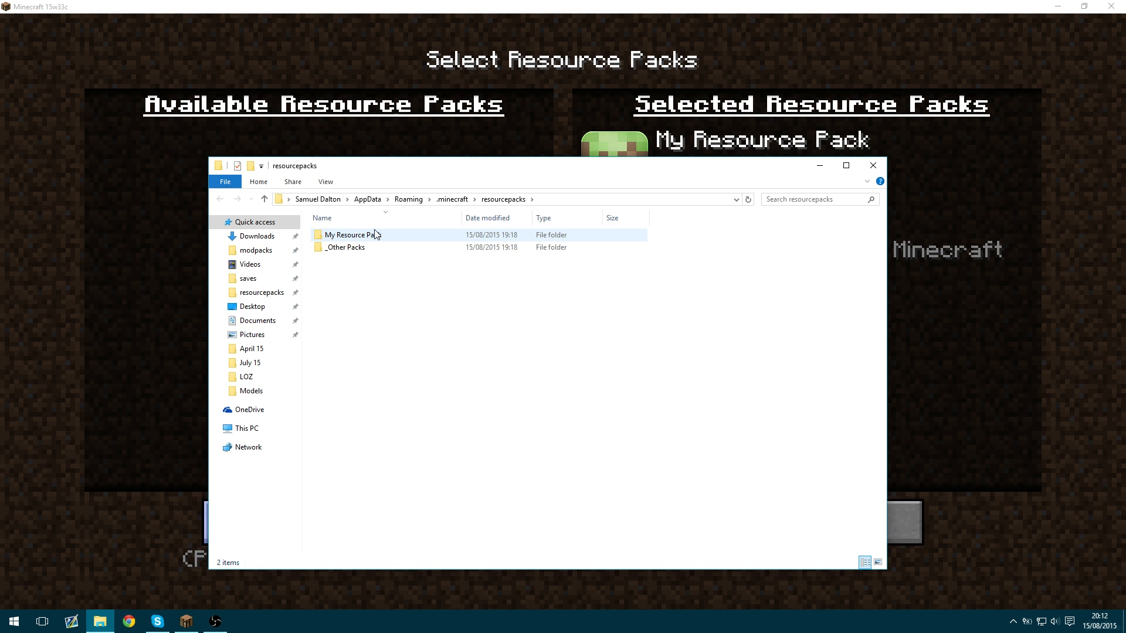
double_click(347, 234)
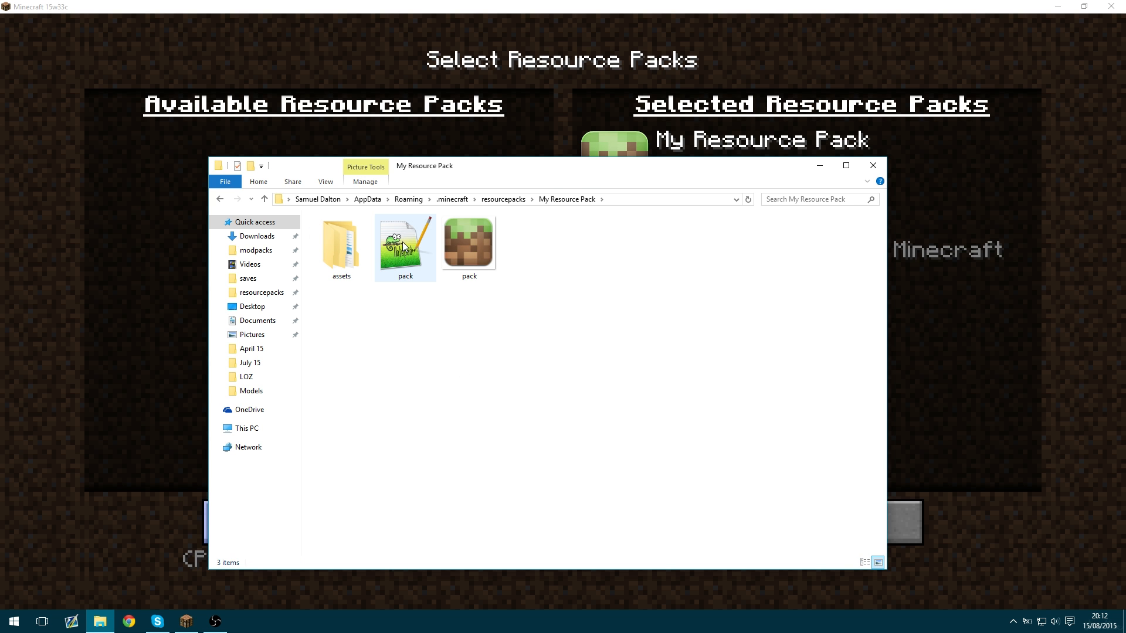
left_click(404, 244)
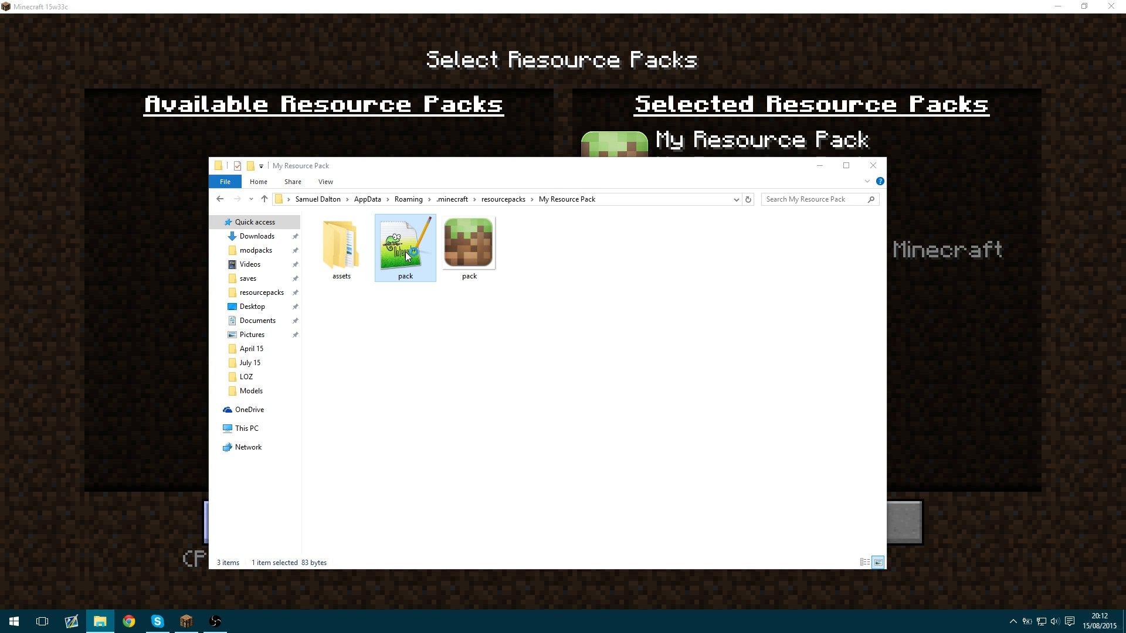
double_click(404, 246)
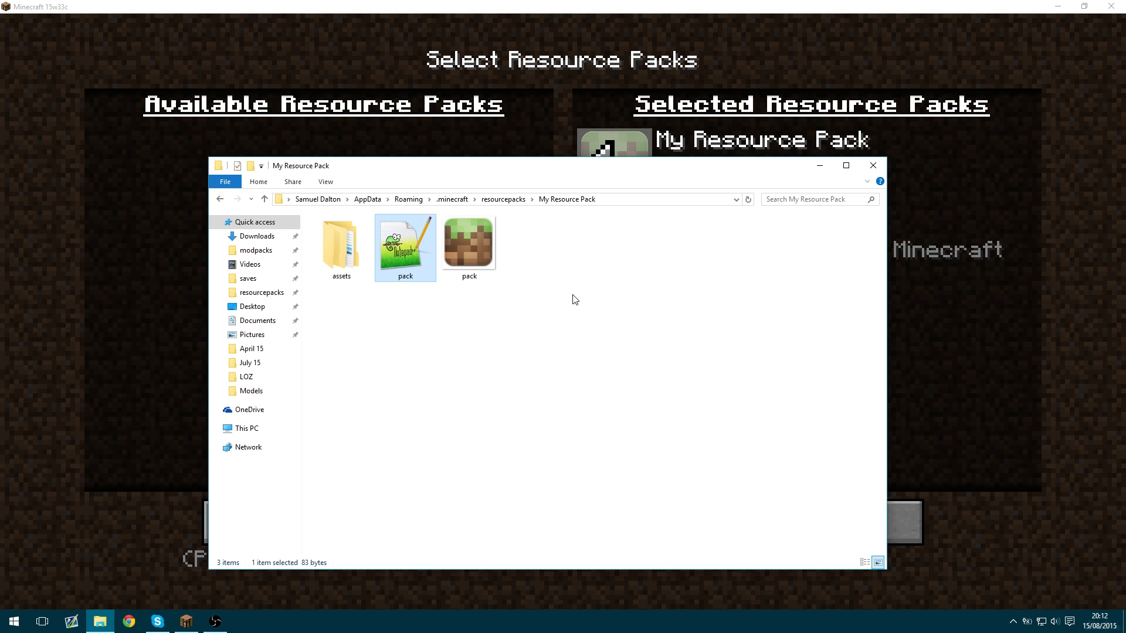
Navigate assets > minecraft > textures > items to the wood_sword textures.
left_click(341, 245)
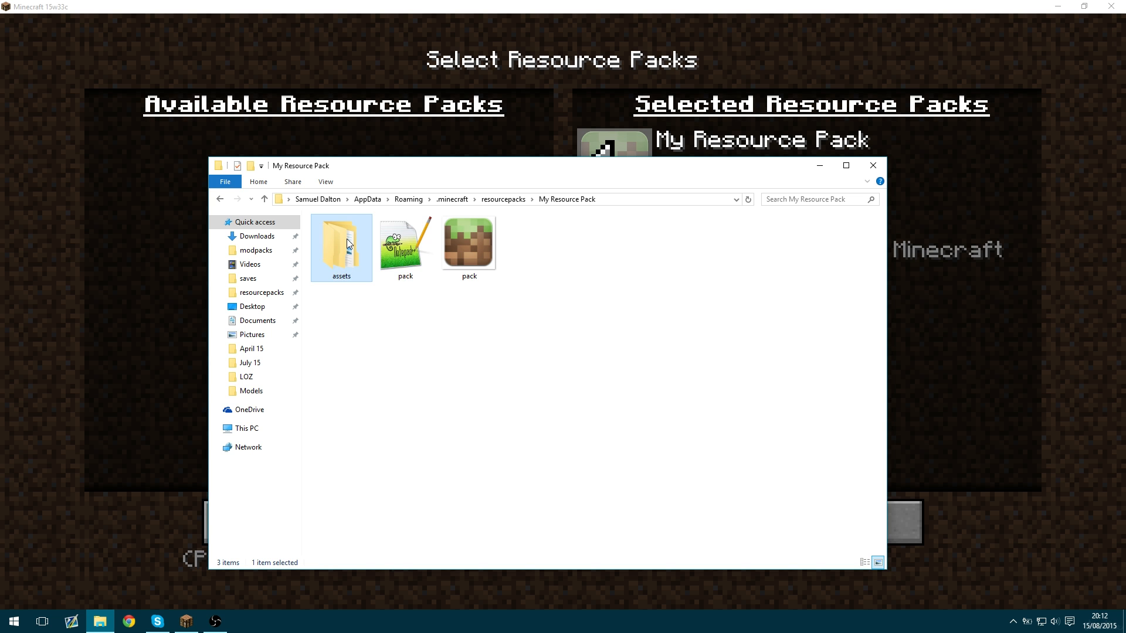
double_click(340, 242)
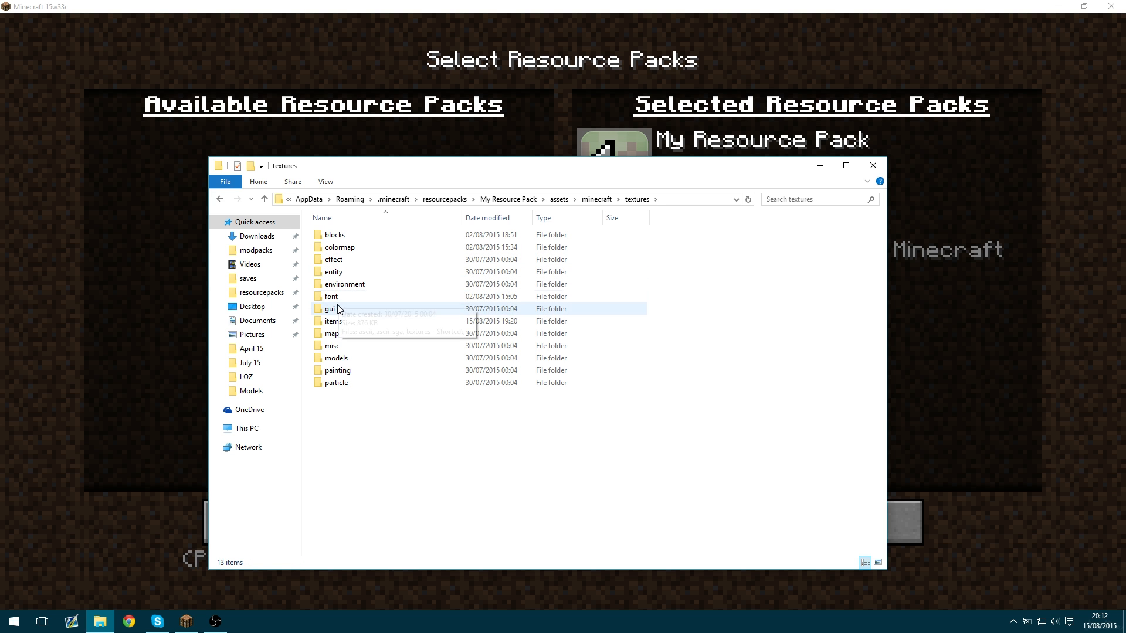
double_click(333, 320)
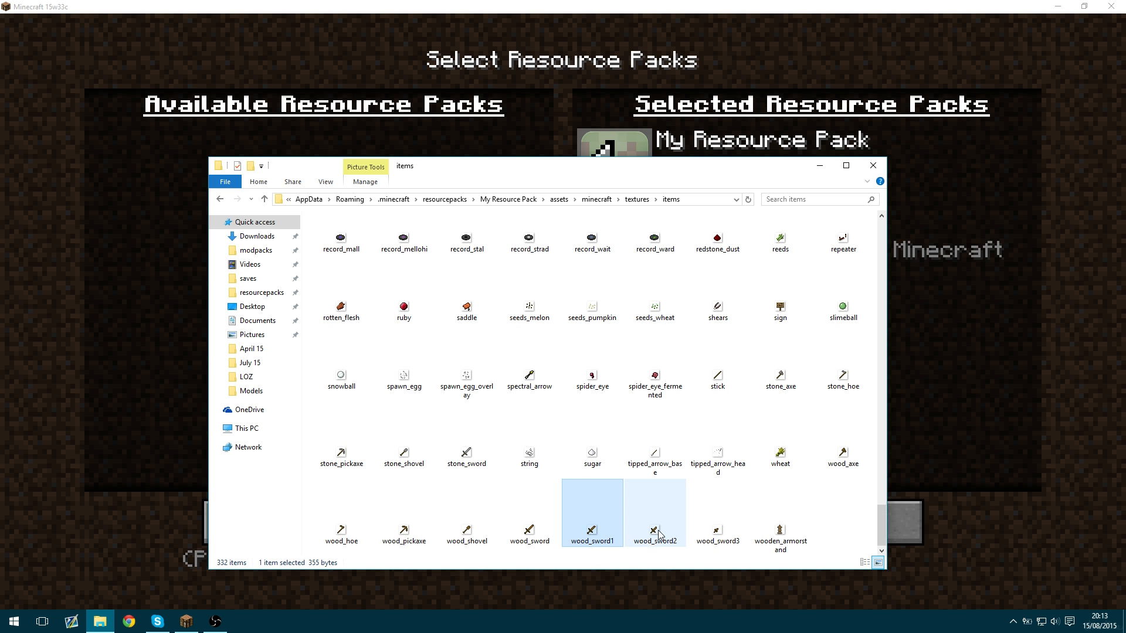
double_click(654, 527)
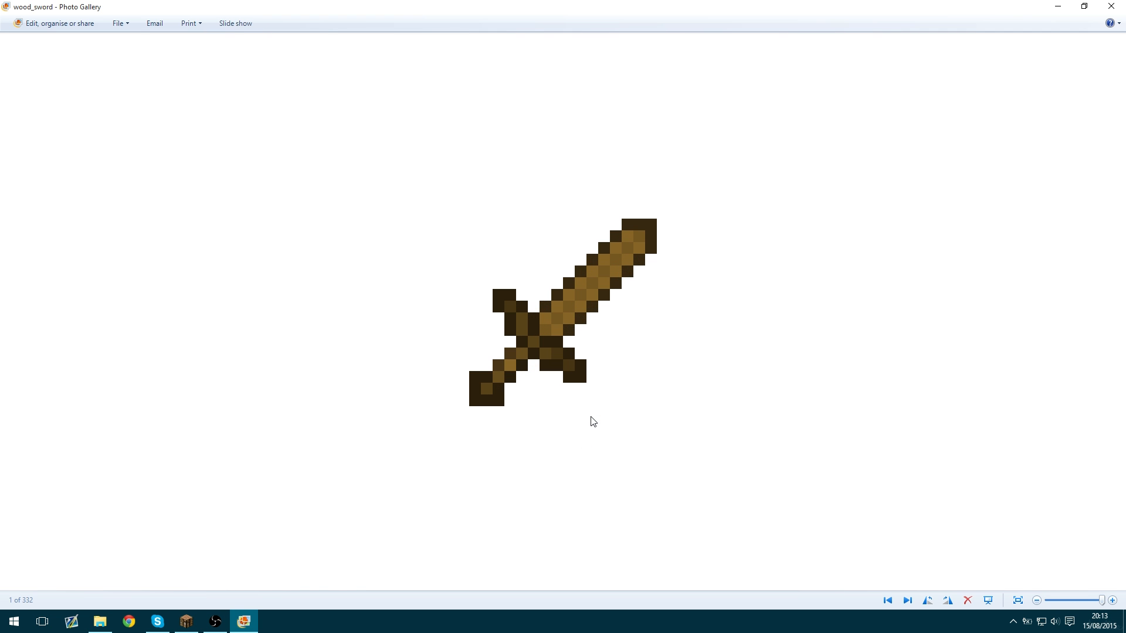
left_click(908, 600)
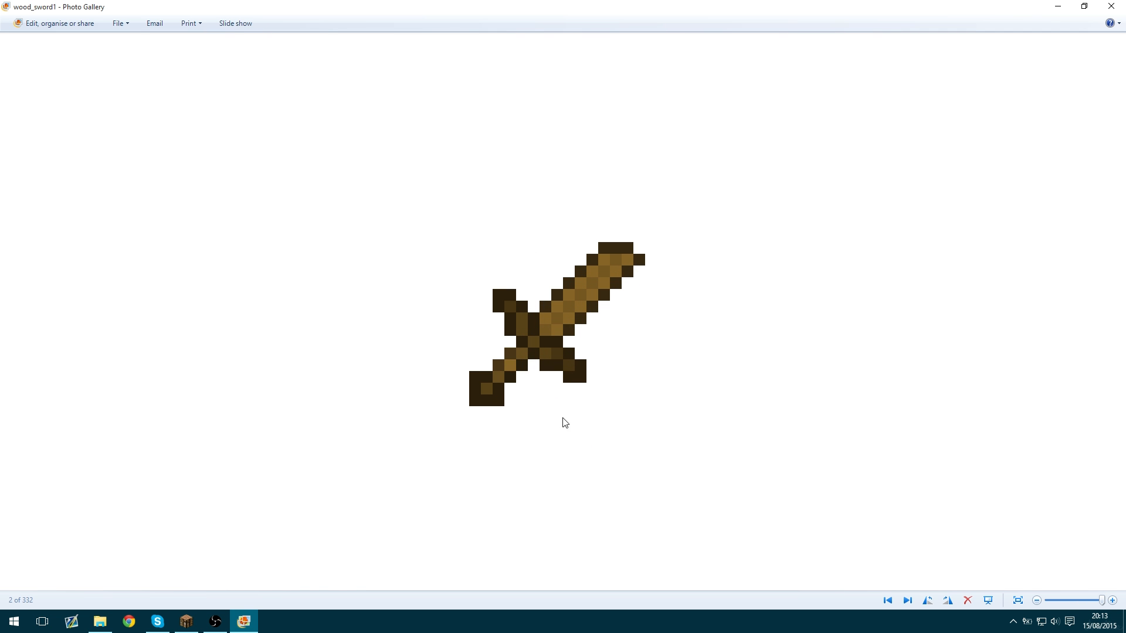
left_click(907, 600)
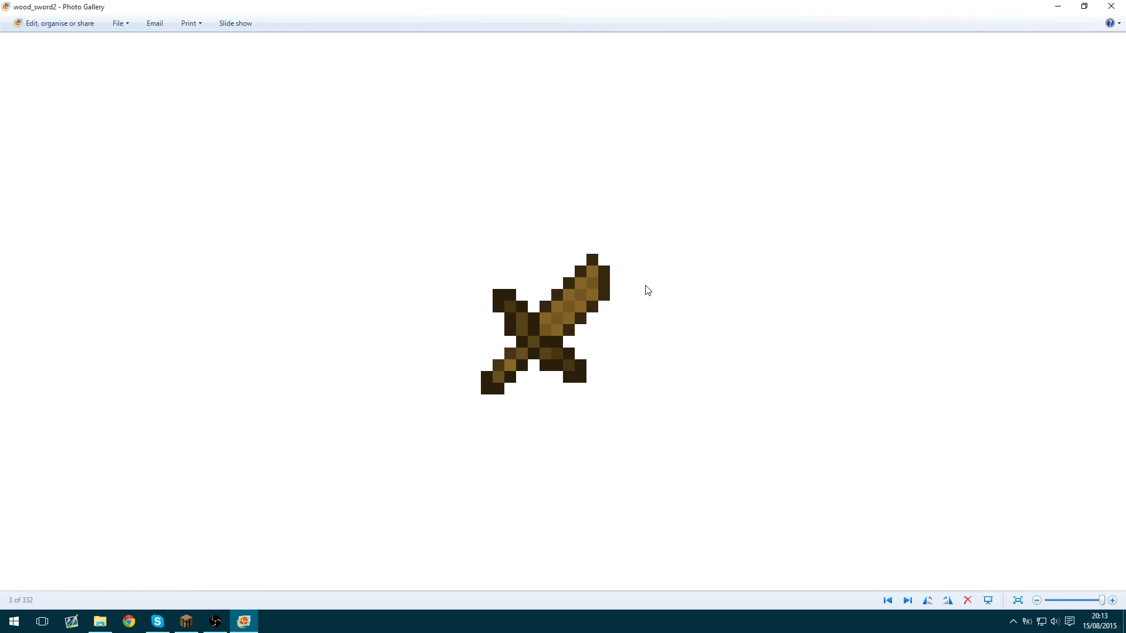
mouse_move(473, 396)
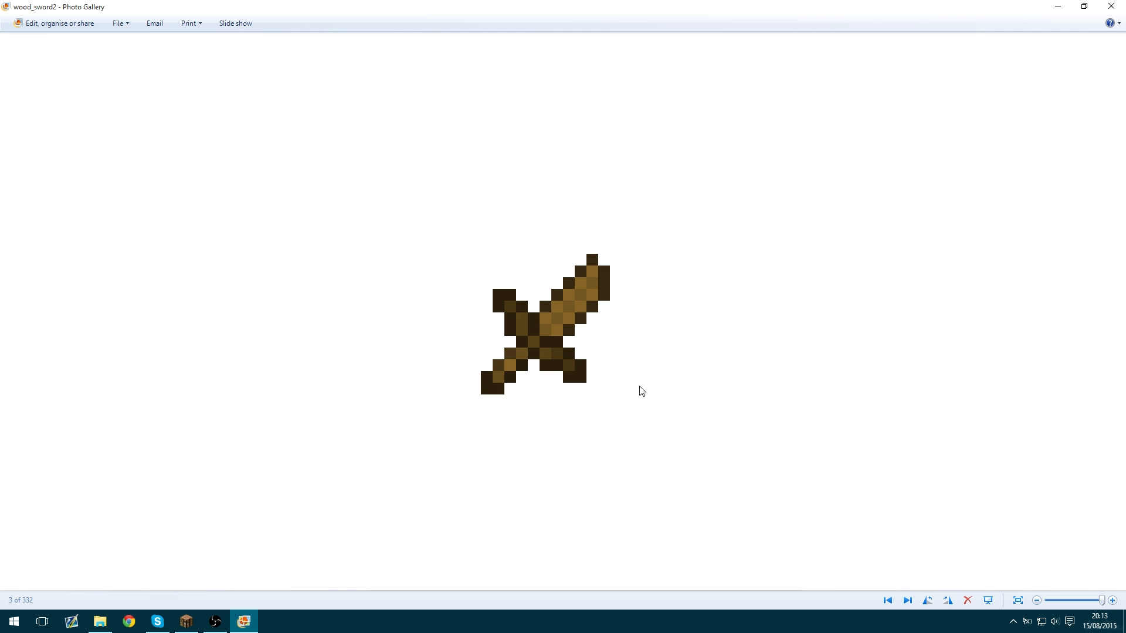
left_click(907, 600)
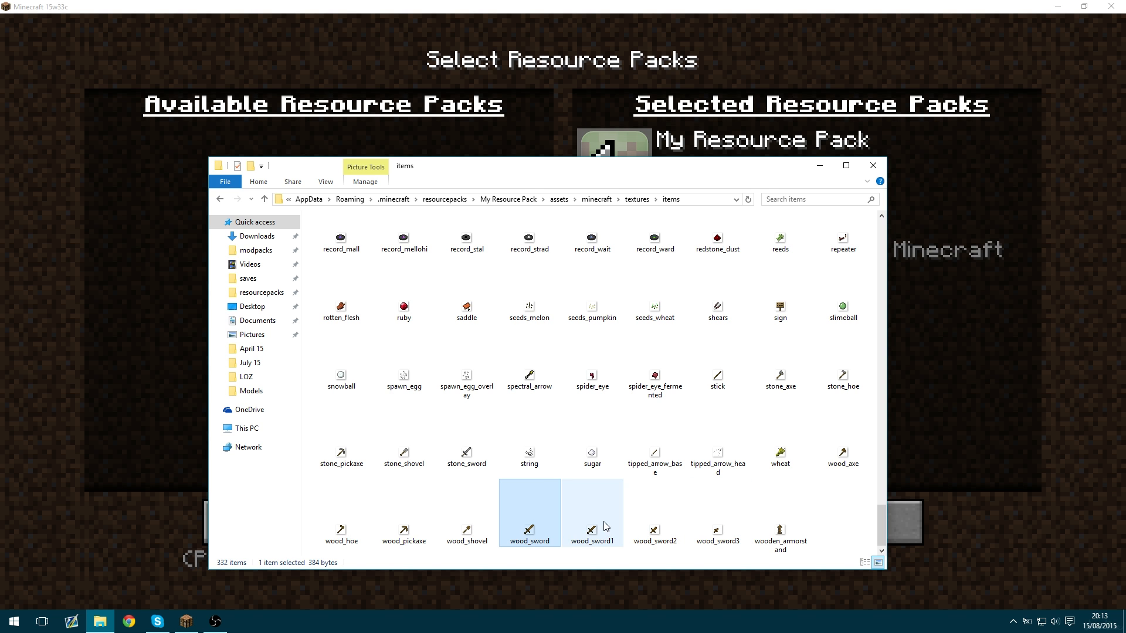
Go to models > item and select wooden_sword through wooden_sword3.
left_click(718, 528)
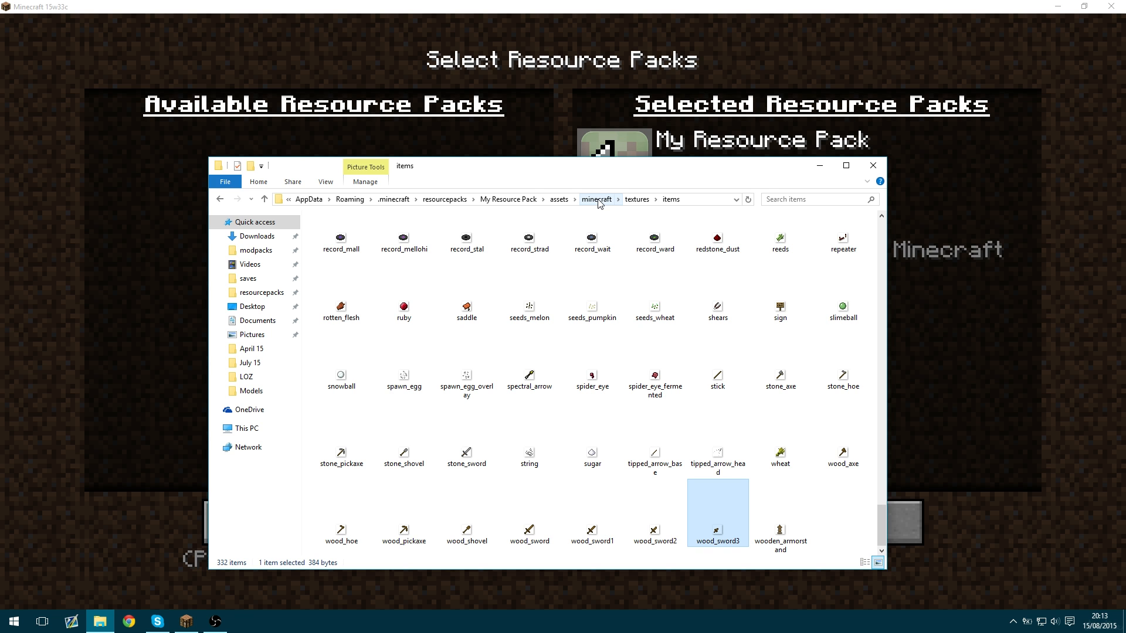
left_click(596, 199)
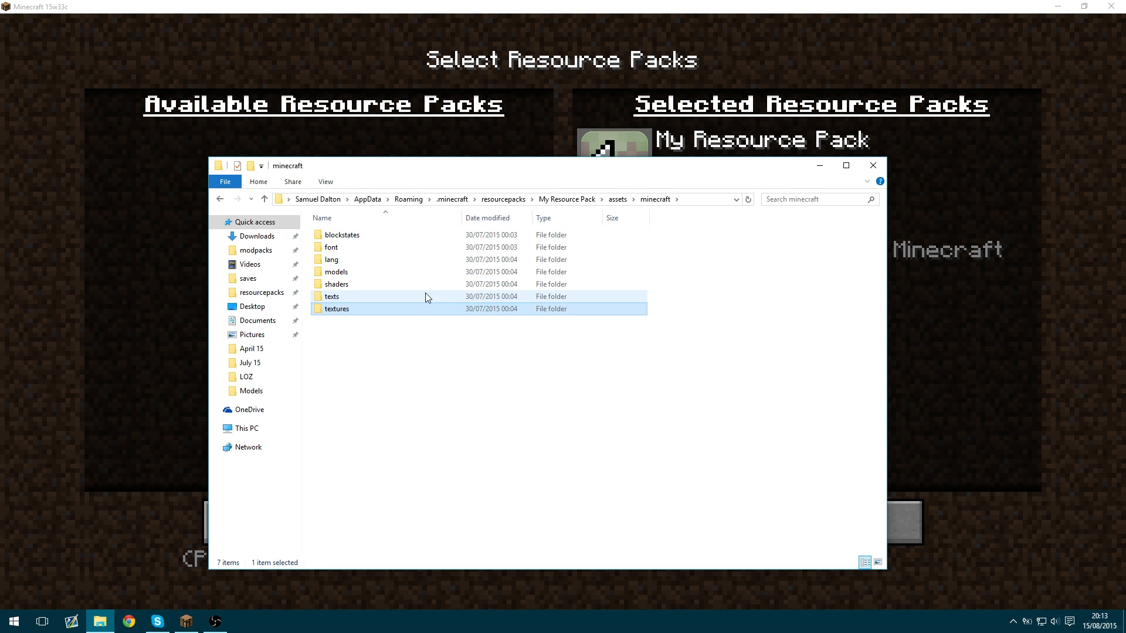
double_click(336, 272)
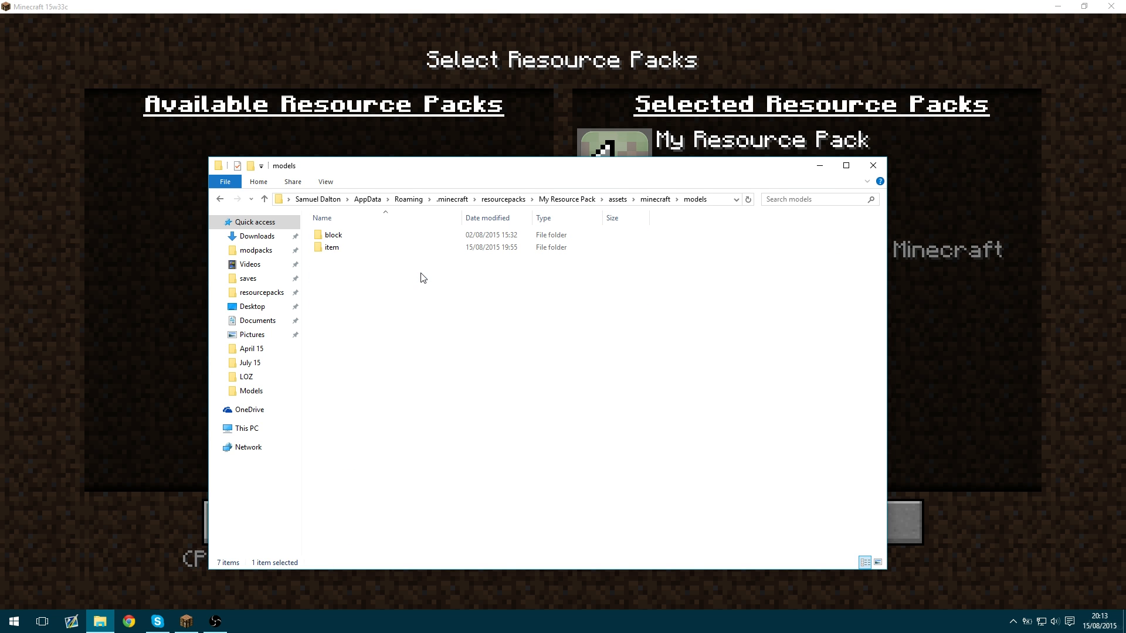
double_click(332, 246)
type("fireworks")
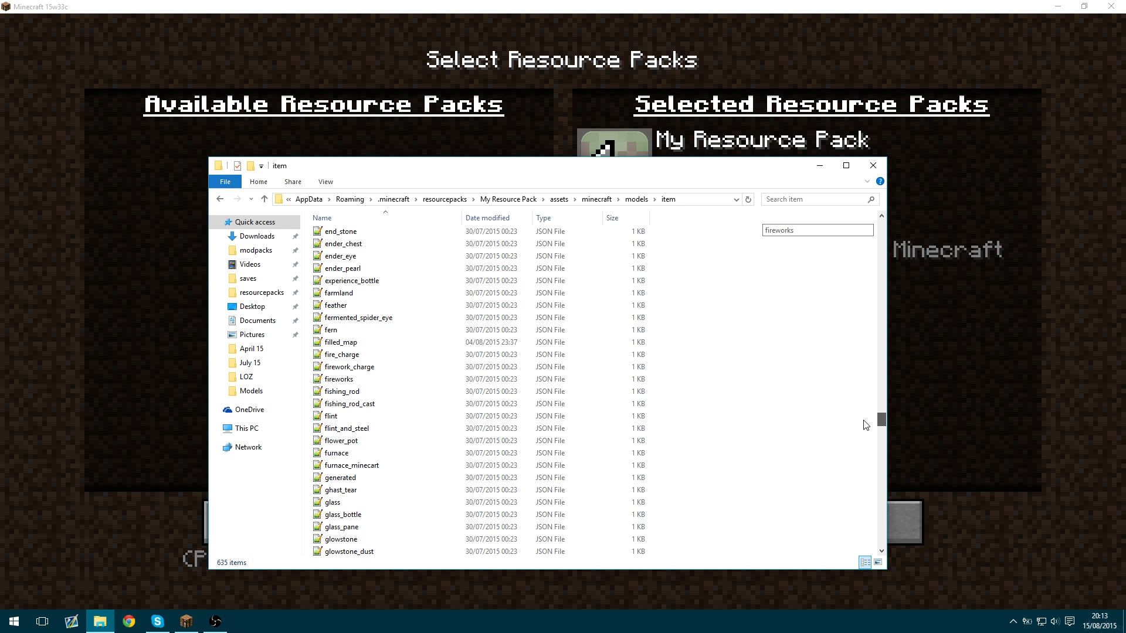
left_click_drag(880, 418, 881, 541)
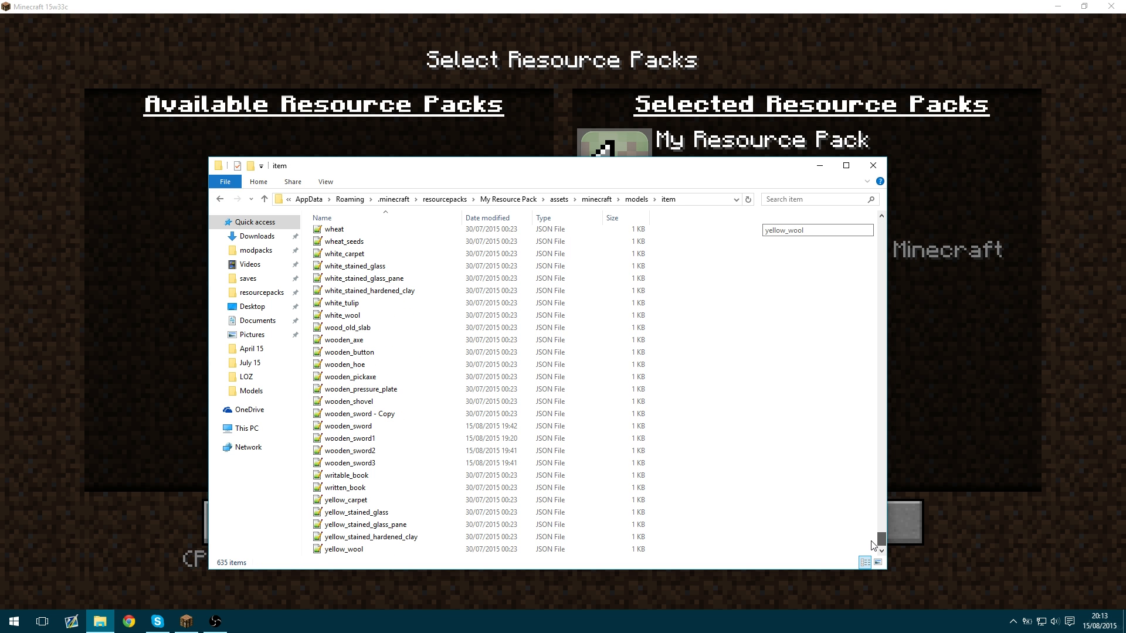
left_click(349, 450)
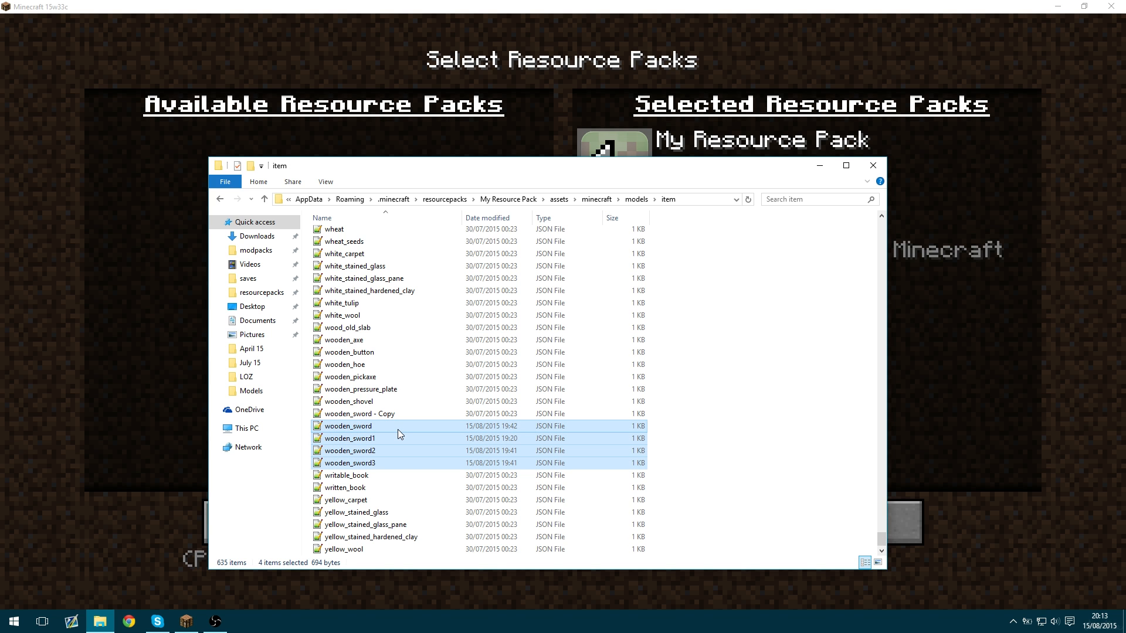
Delete the old sword models and create a duplicate named wooden_sword1.
key("Delete")
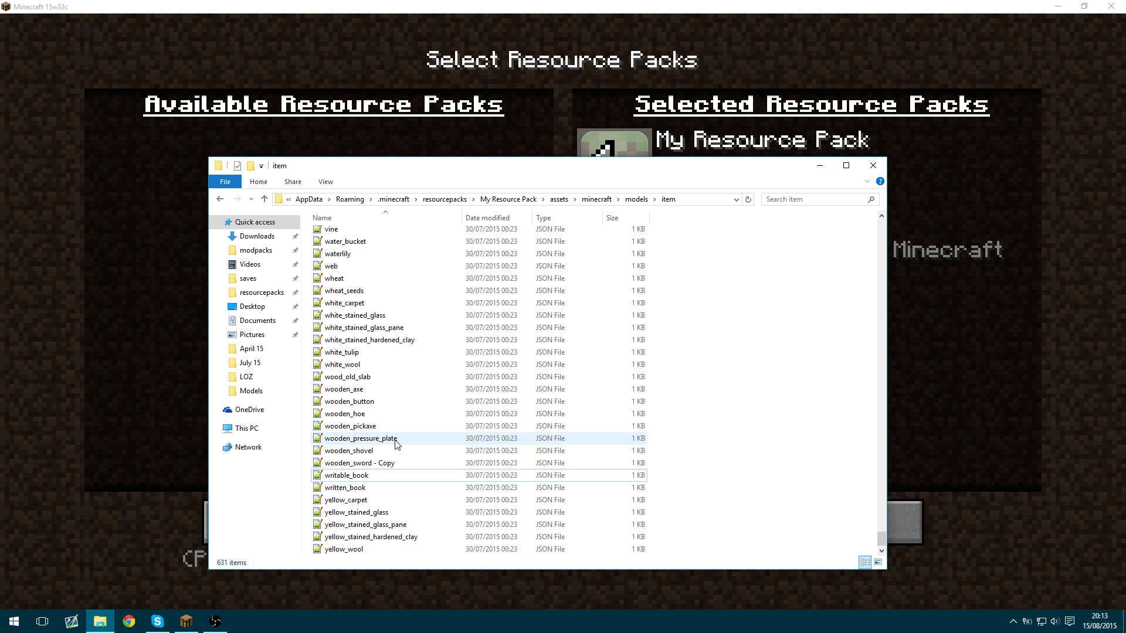
left_click(356, 464)
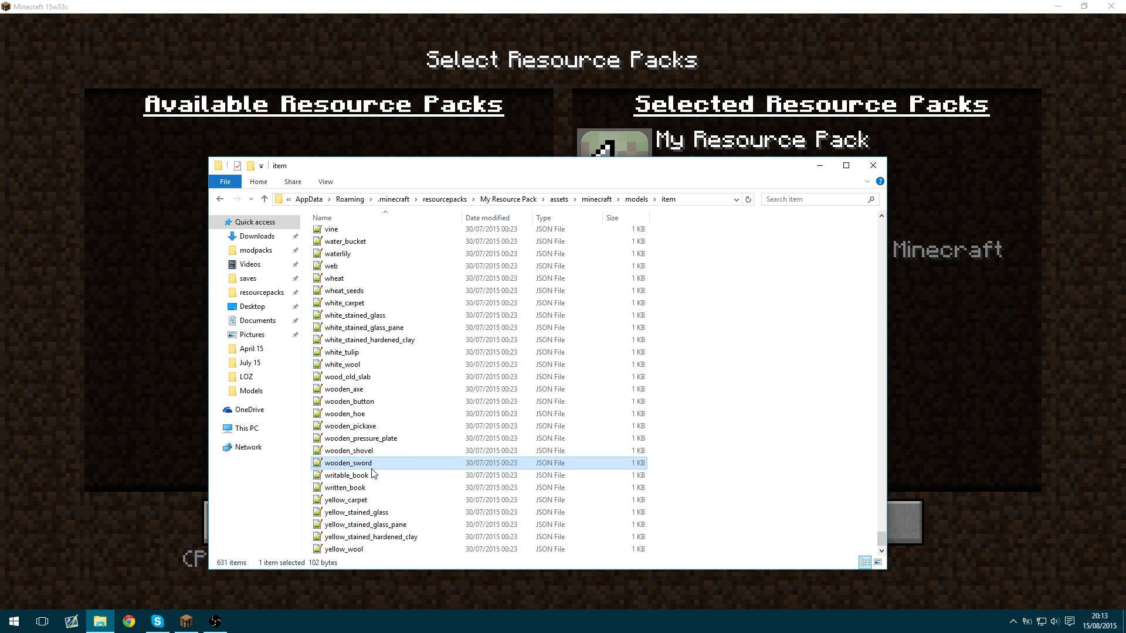
mouse_move(377, 467)
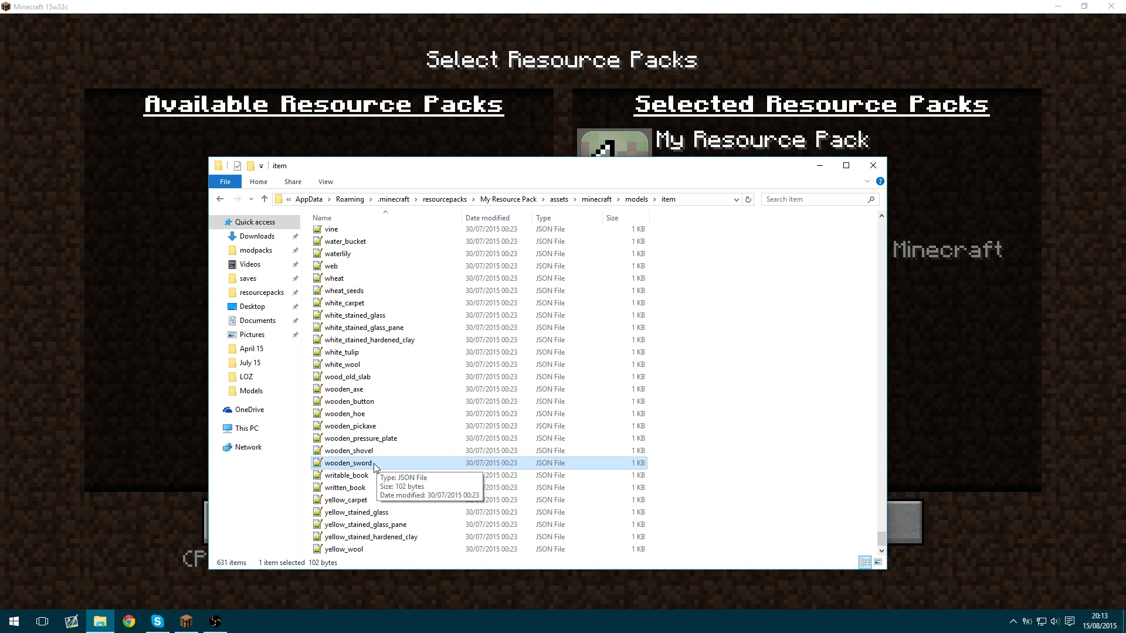
mouse_move(428, 470)
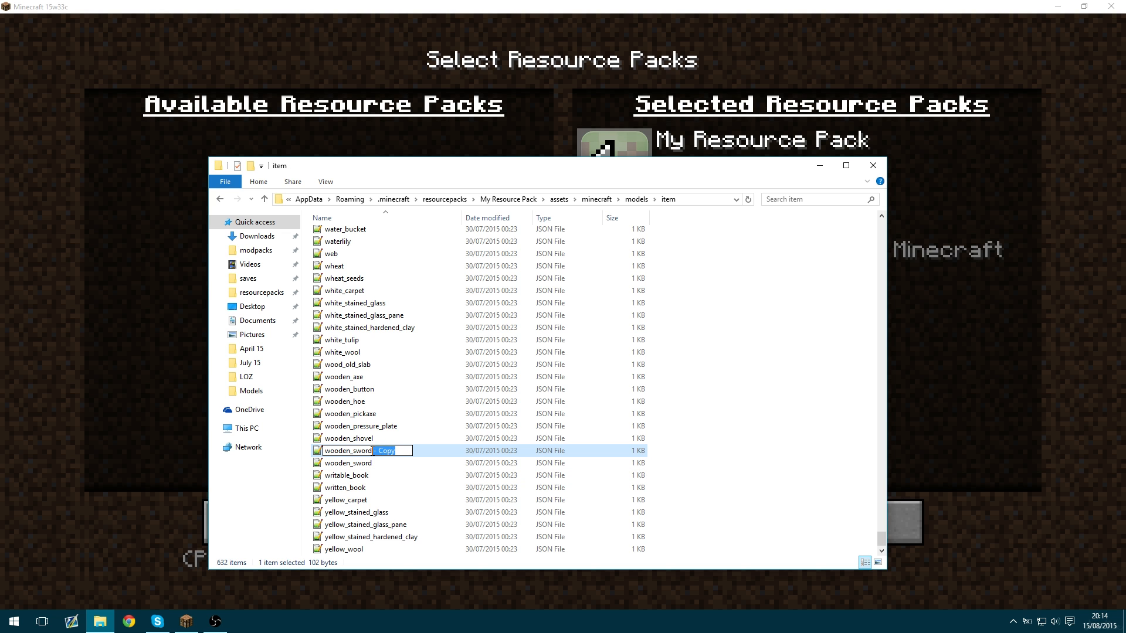
type("wooden_sword1")
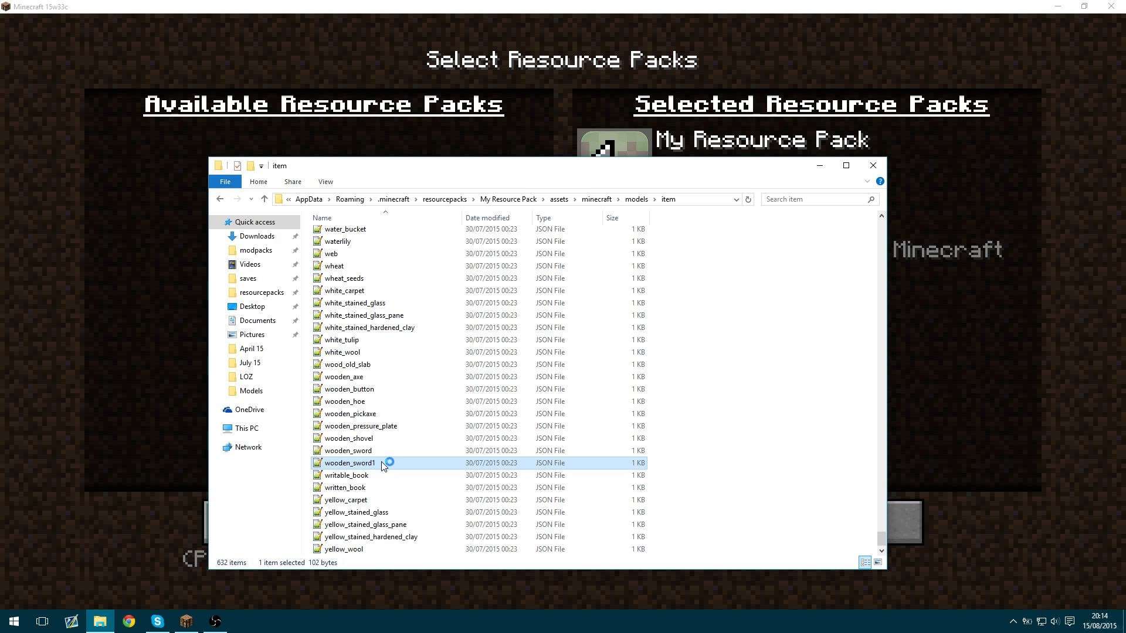
Edit wooden_sword1.json so layer0 reads items/wood_sword1, then close it.
double_click(349, 463)
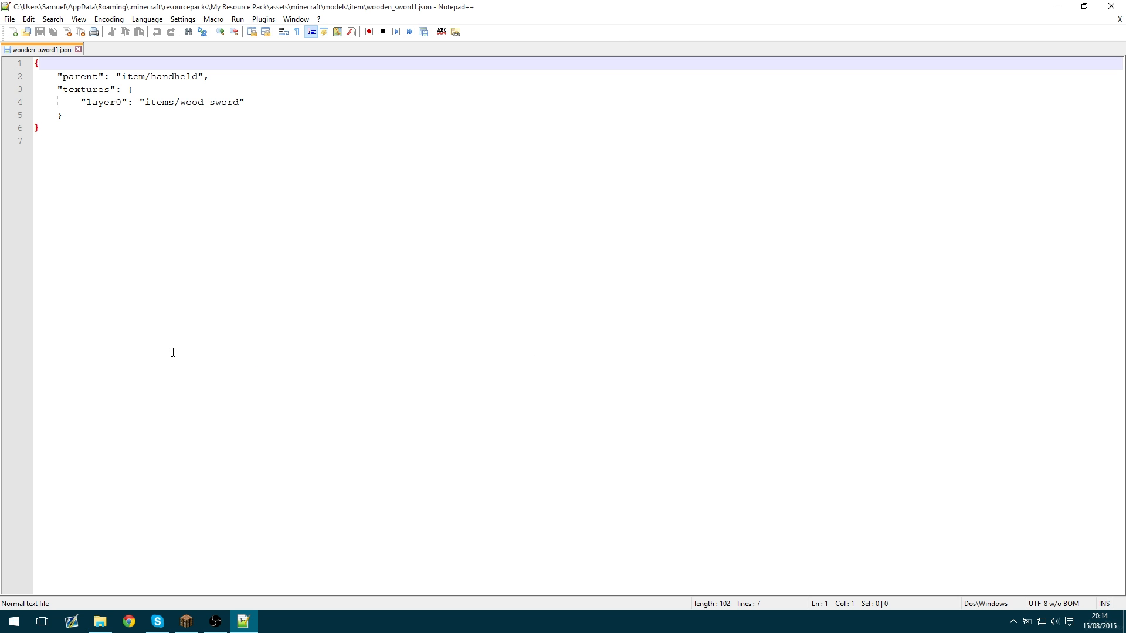
mouse_move(395, 426)
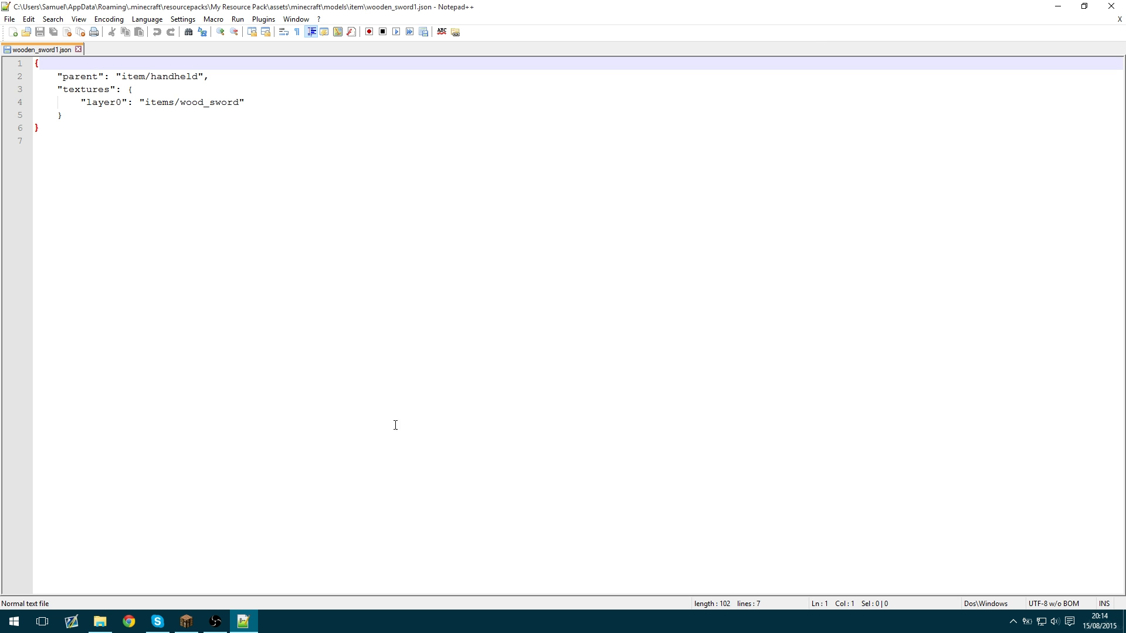
mouse_move(396, 341)
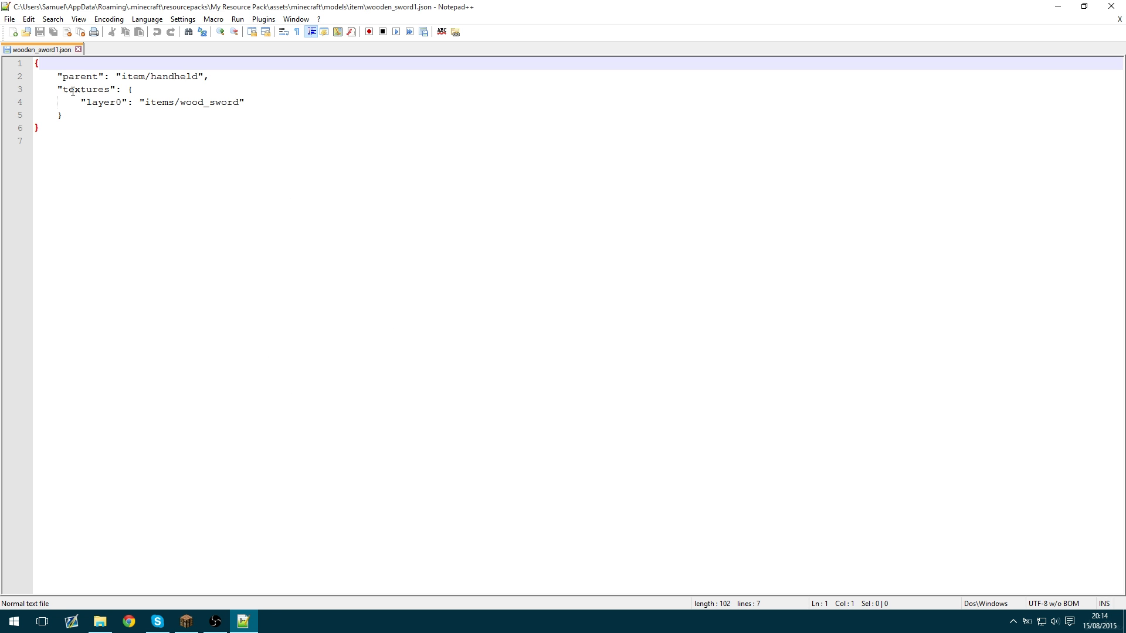
left_click_drag(61, 89, 62, 115)
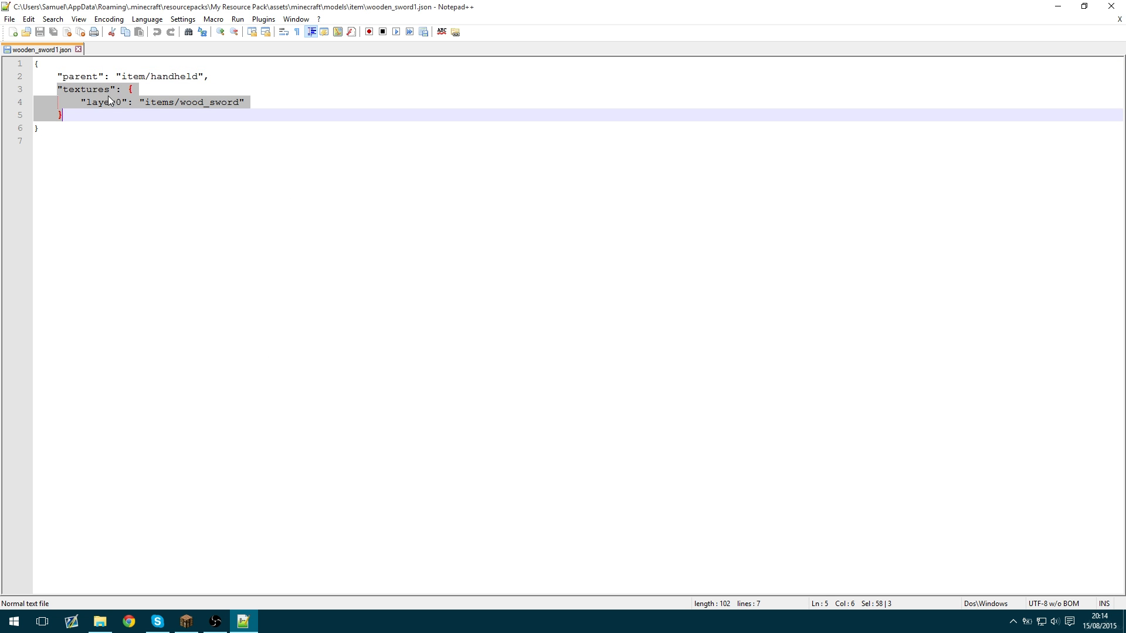
double_click(104, 102)
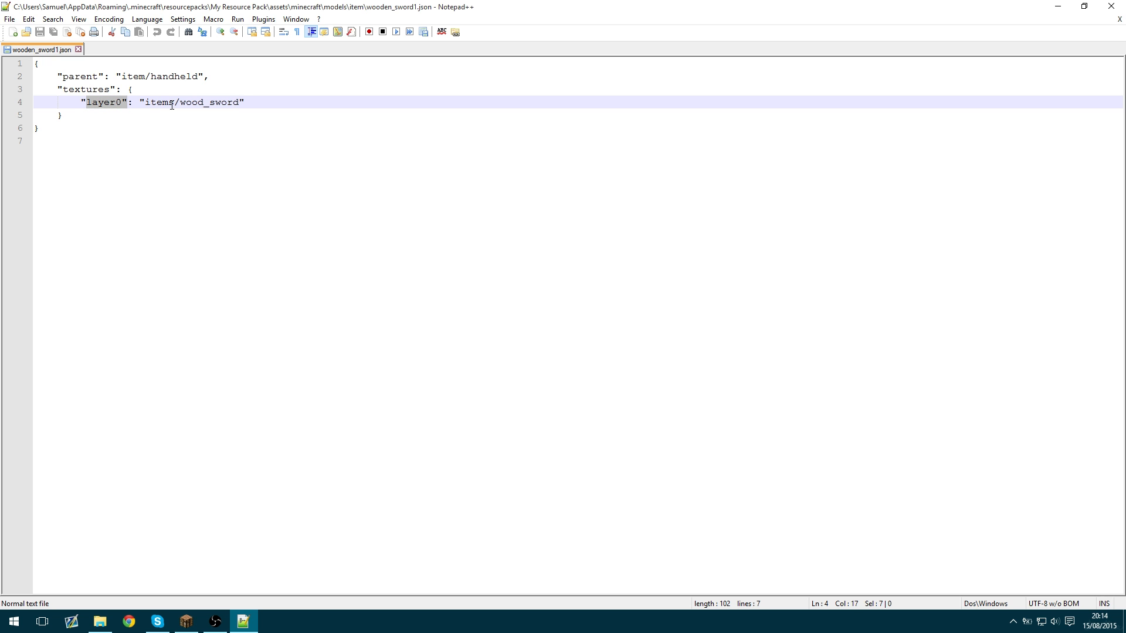
double_click(157, 102)
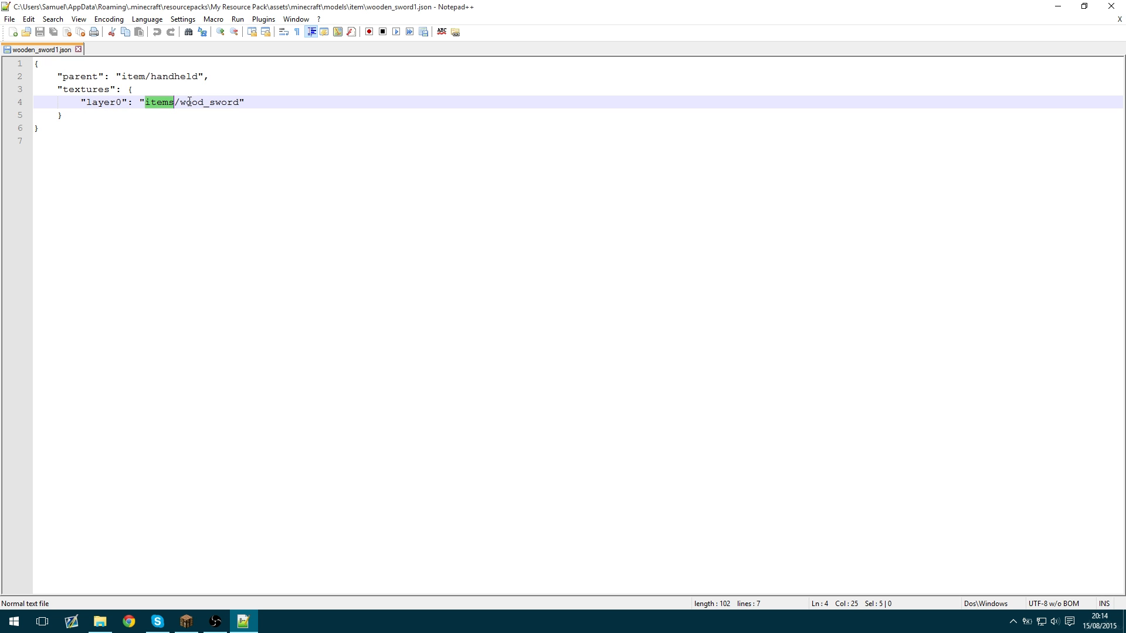
type("1")
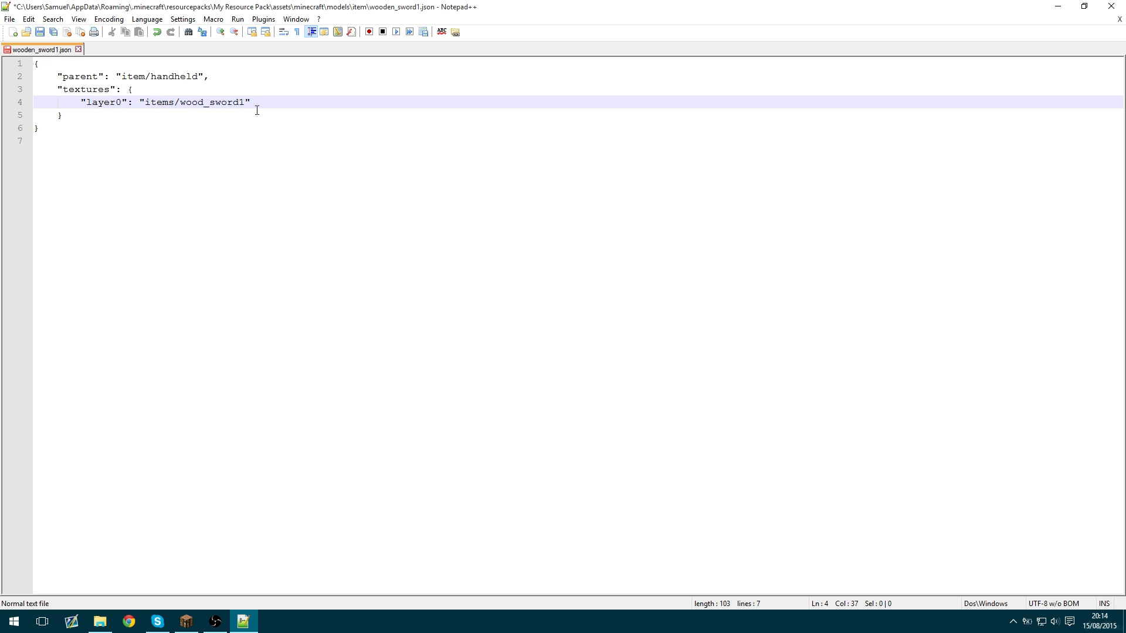
left_click(146, 102)
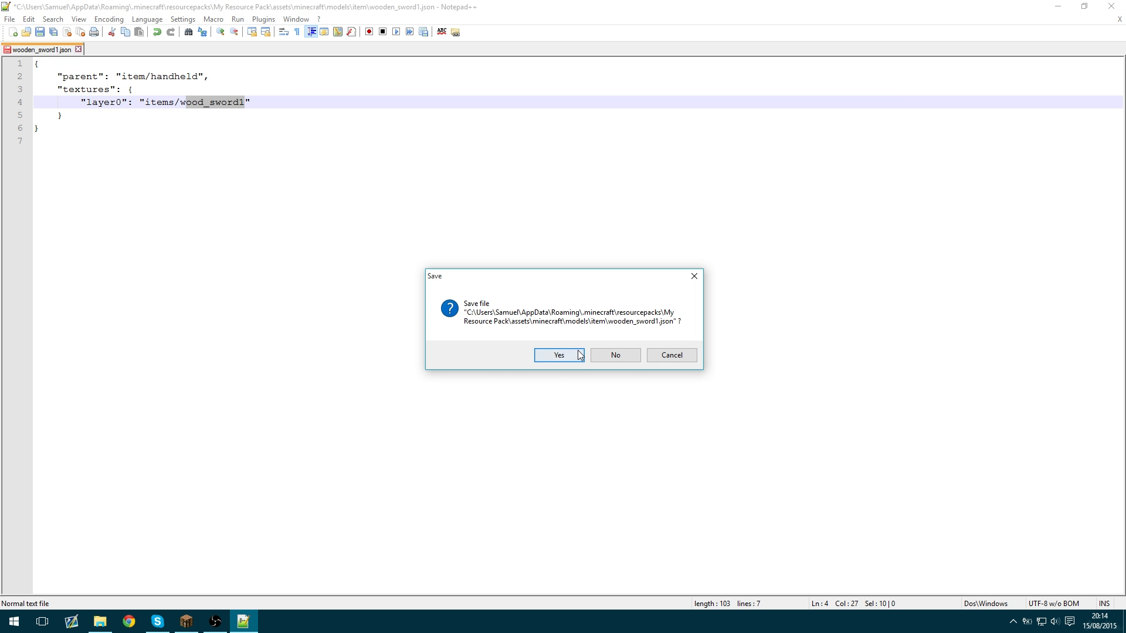
Save wooden_sword1 and create edited copies wooden_sword2 and wooden_sword3.
left_click(559, 354)
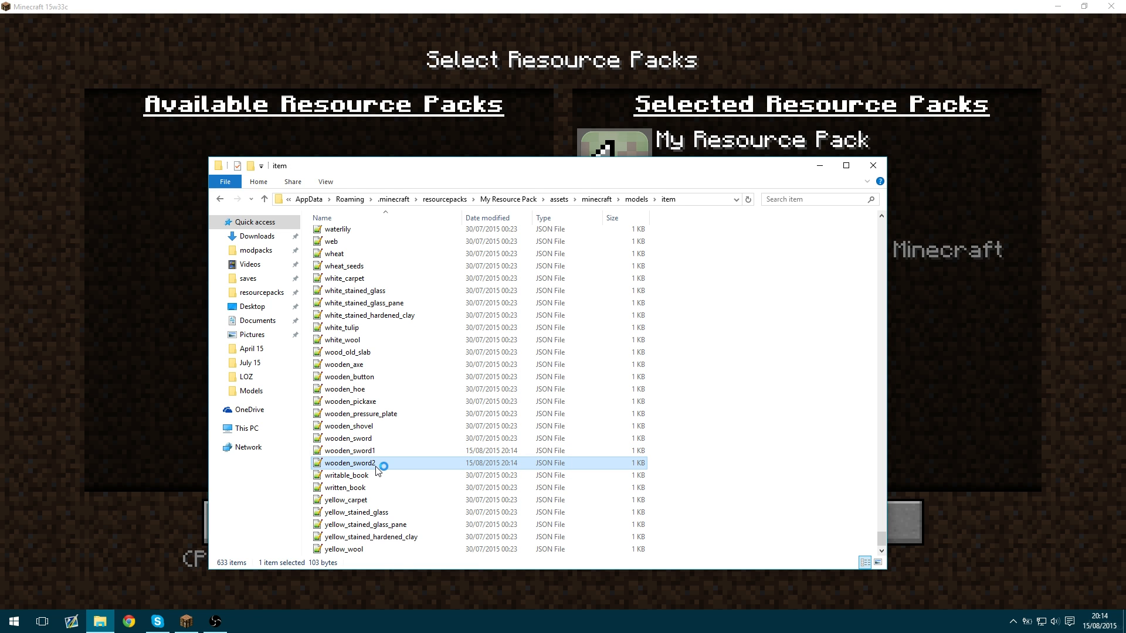
double_click(349, 463)
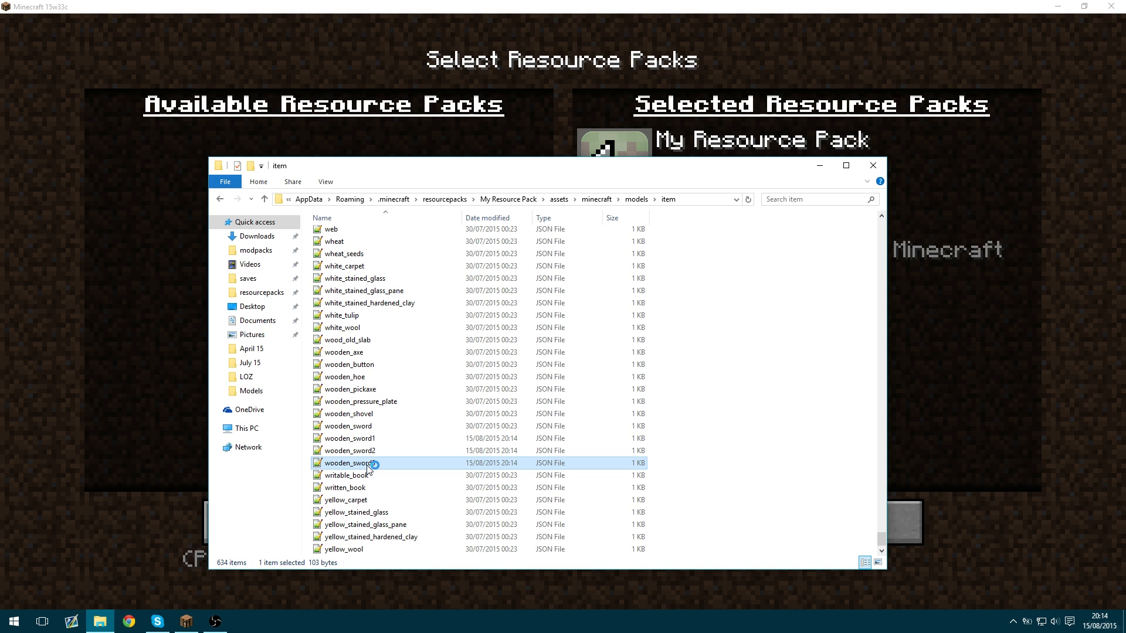
double_click(349, 463)
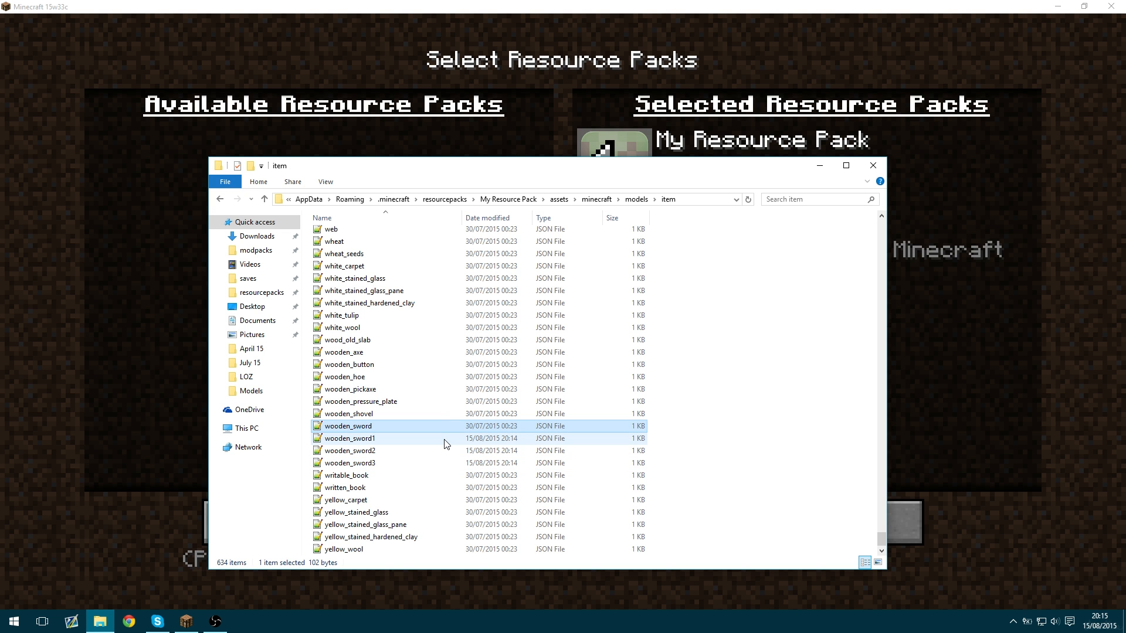
Open the original wooden_sword.json in Notepad++.
left_click(352, 463)
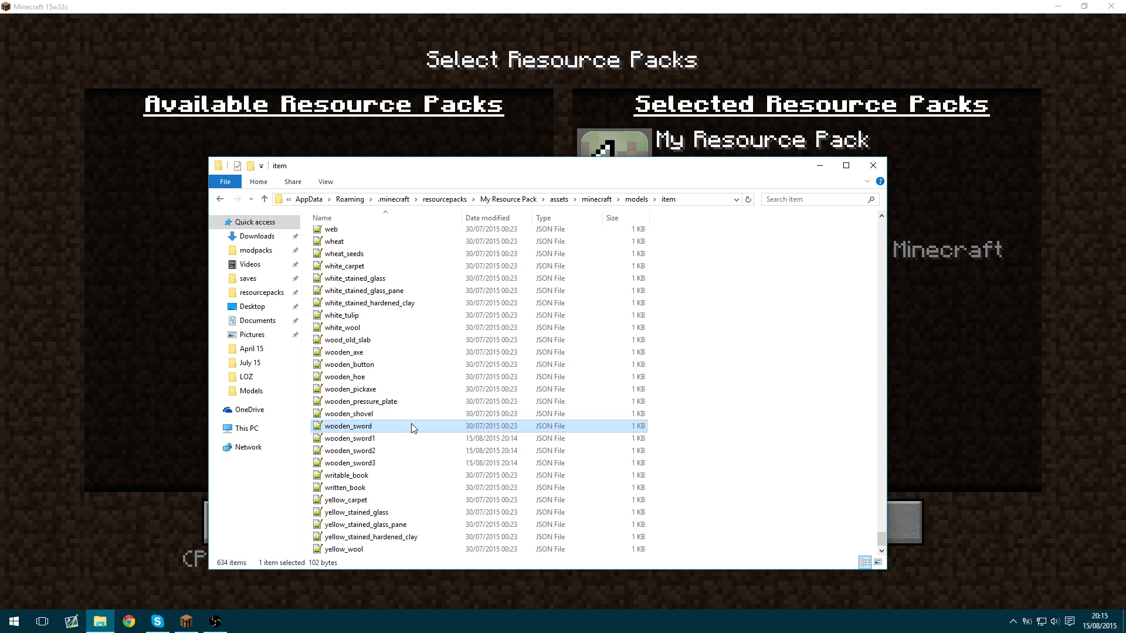
mouse_move(362, 426)
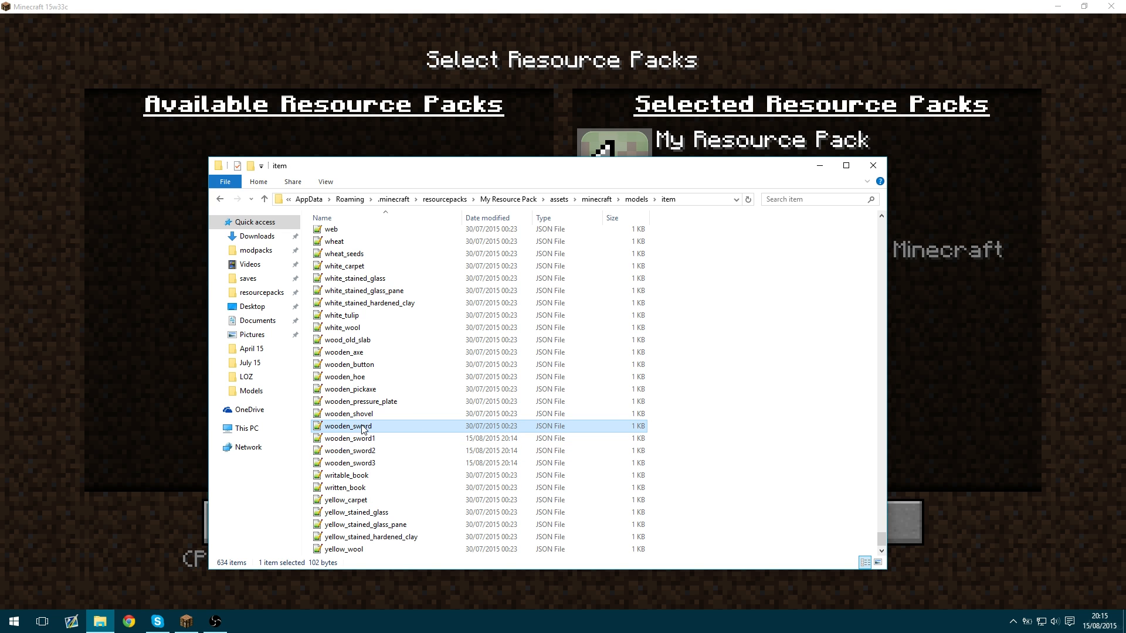
double_click(347, 427)
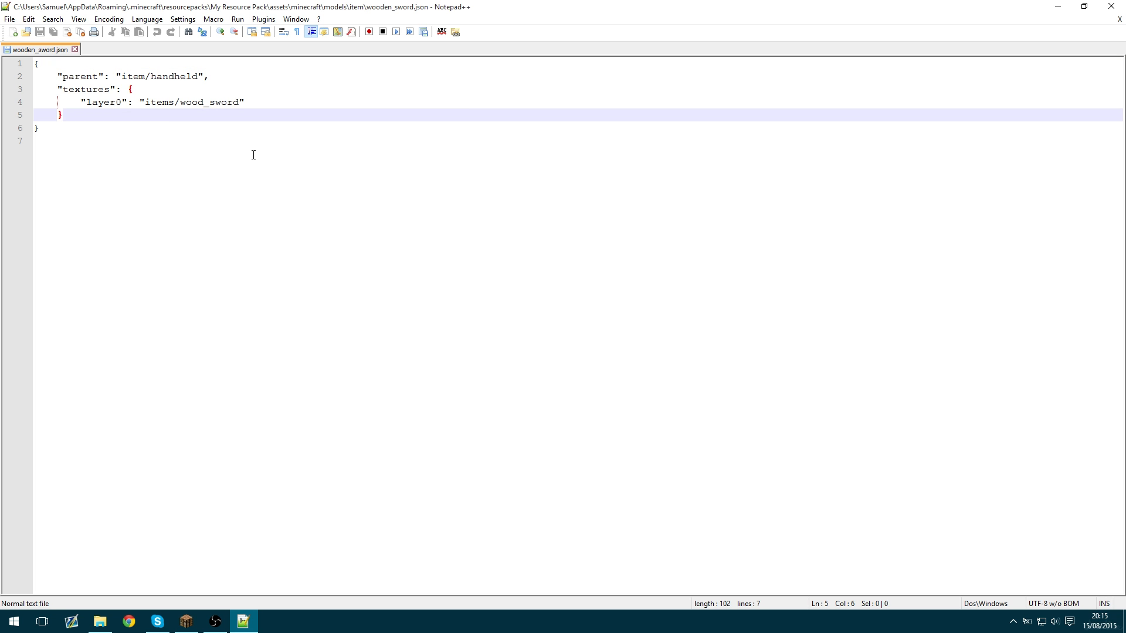
Add an "overrides" array after textures with a first { "predicate" entry.
type(",")
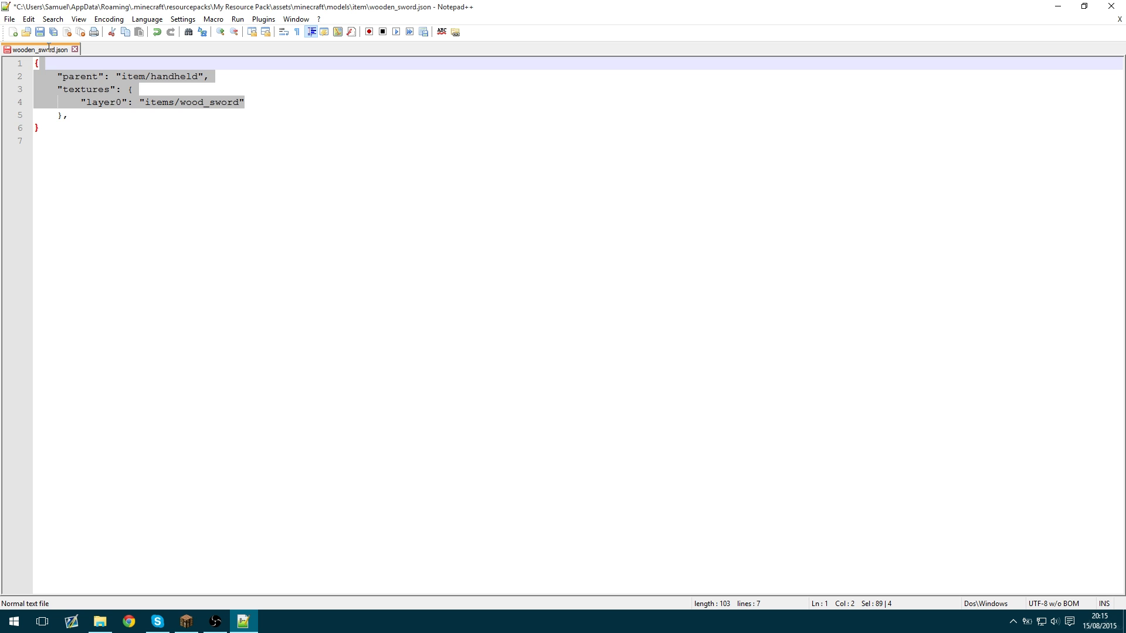
left_click(116, 115)
type("\"o")
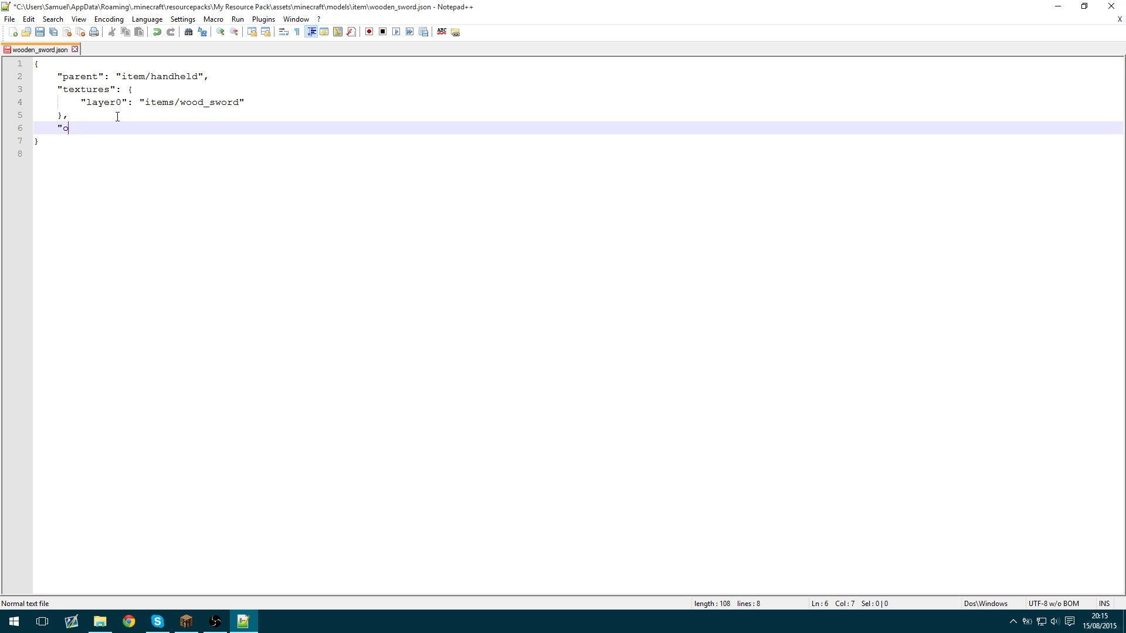
type("verrides\":")
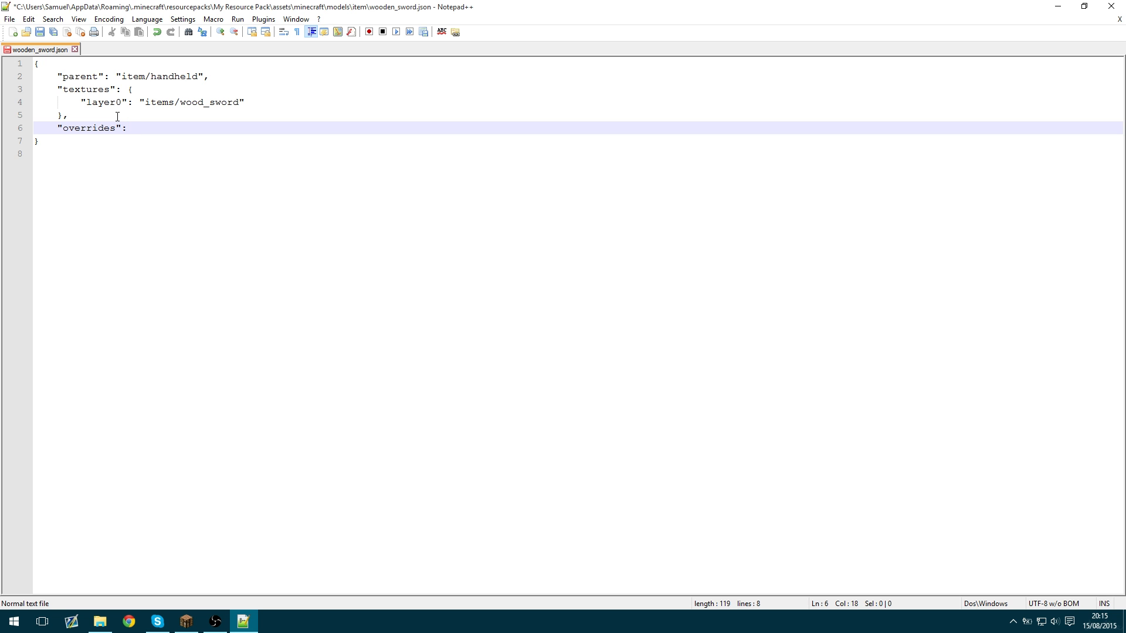
type("[")
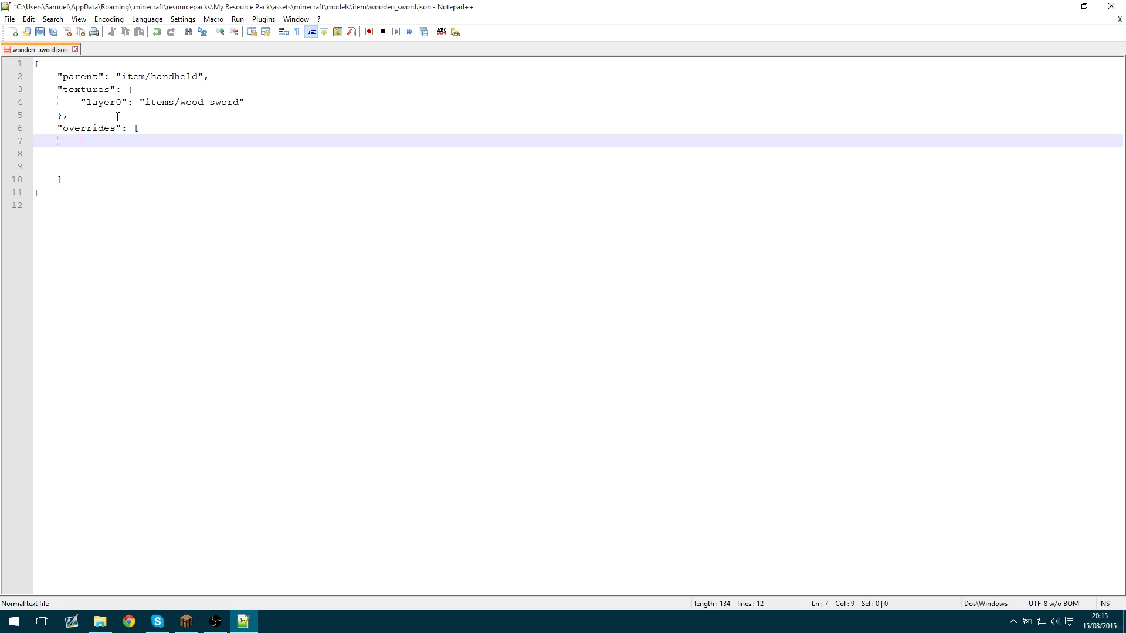
type("{")
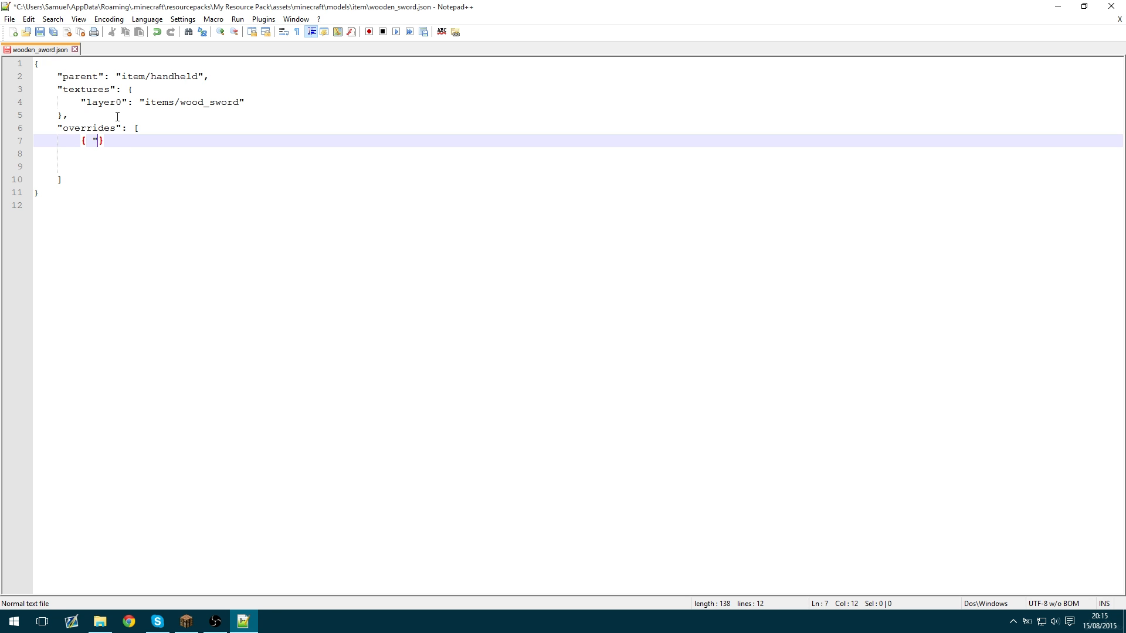
type("predicate\":")
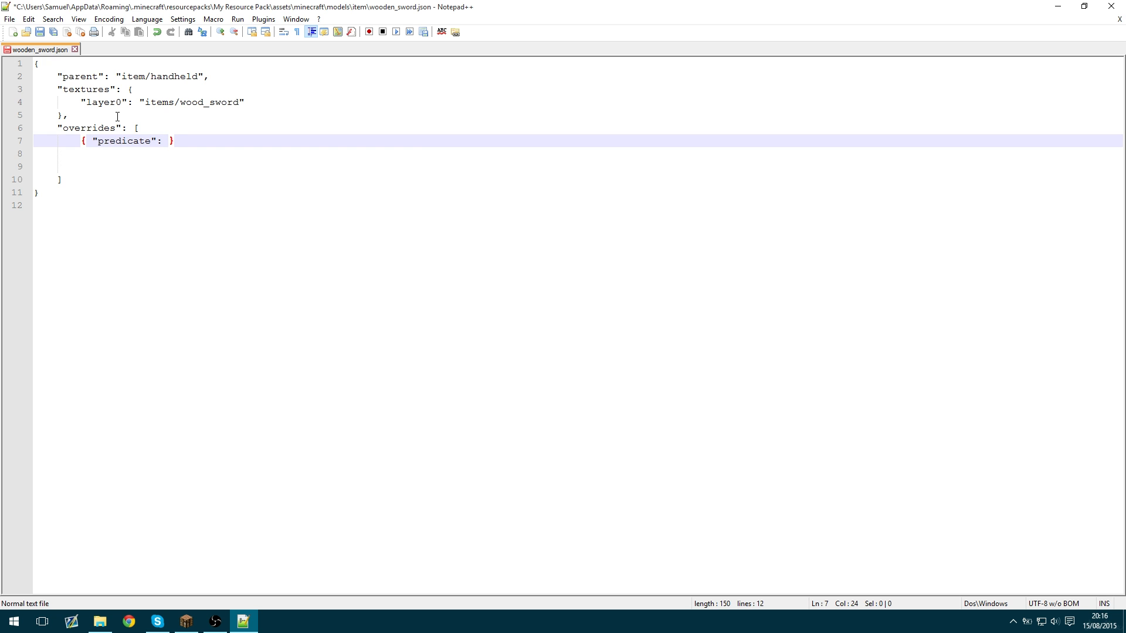
Fill the predicate with "damaged": 1, "damage": 0.25.
type("{\"")
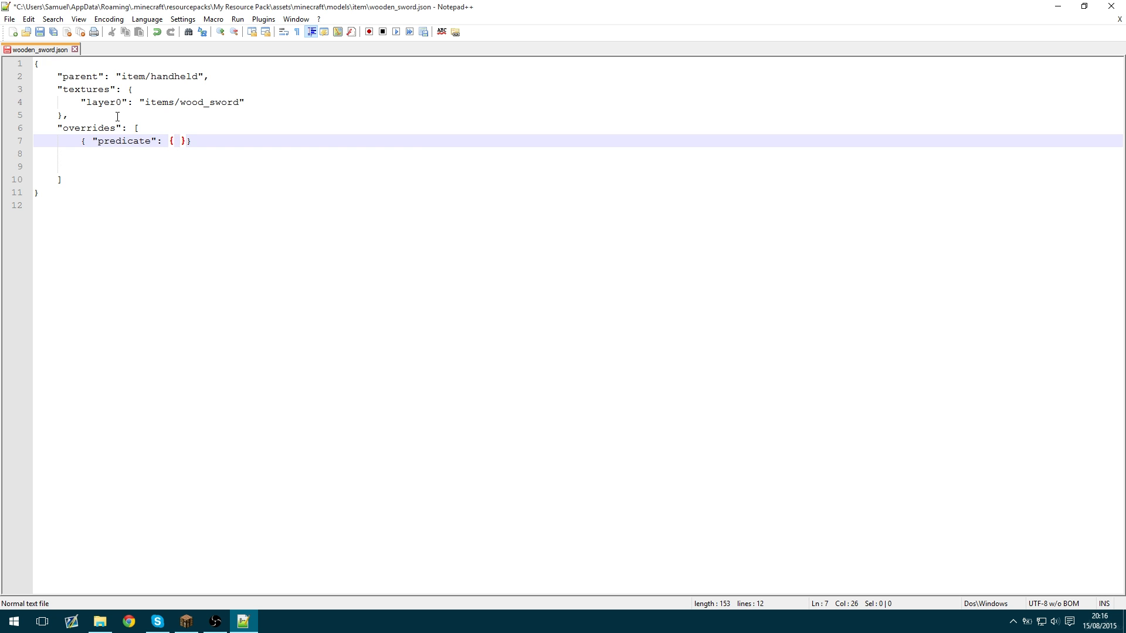
type("\"dama")
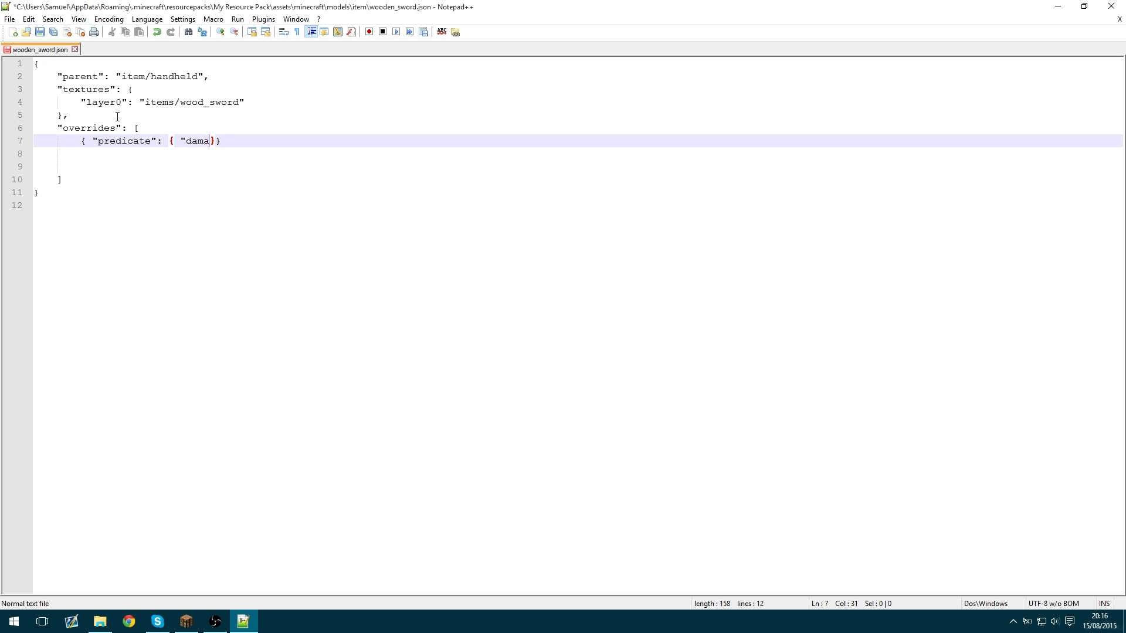
type("ged")
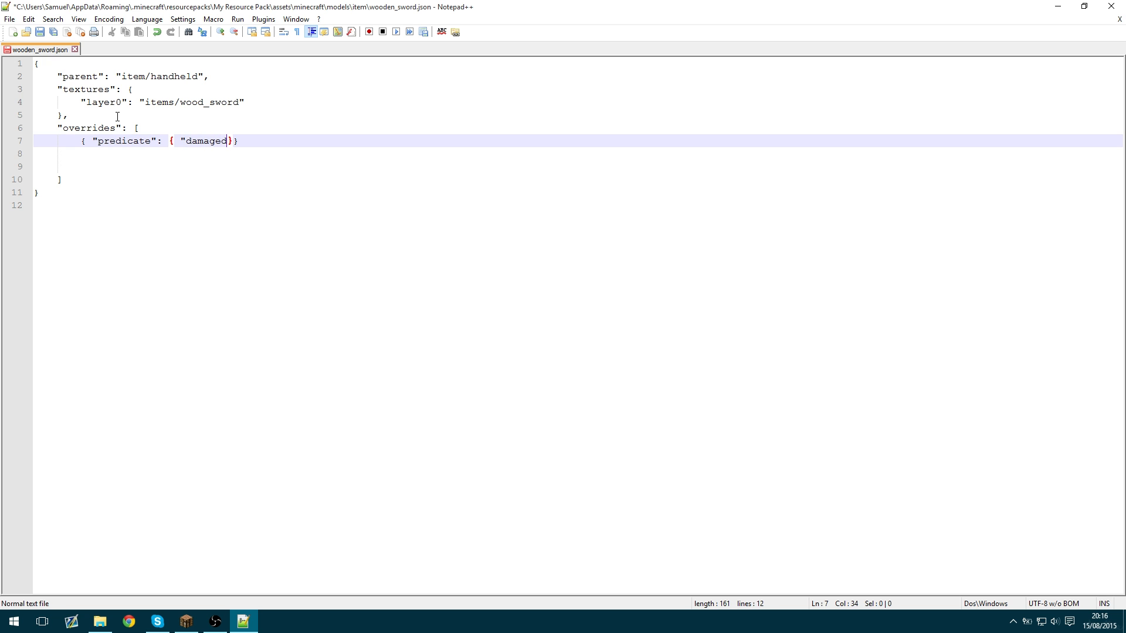
type("\":")
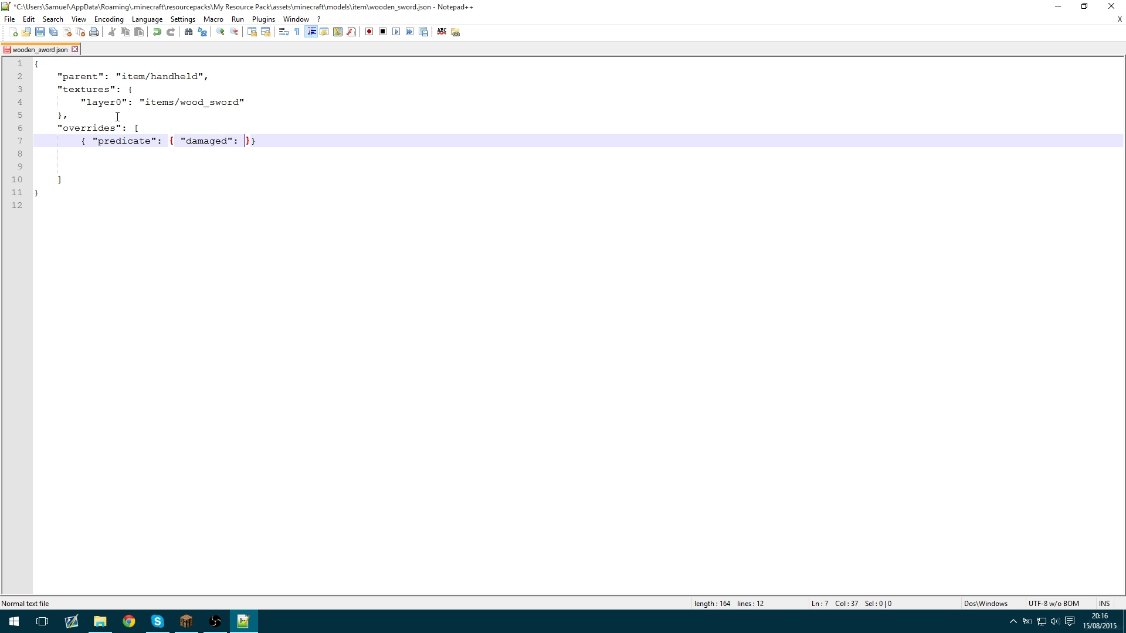
type("1, \"damage\":")
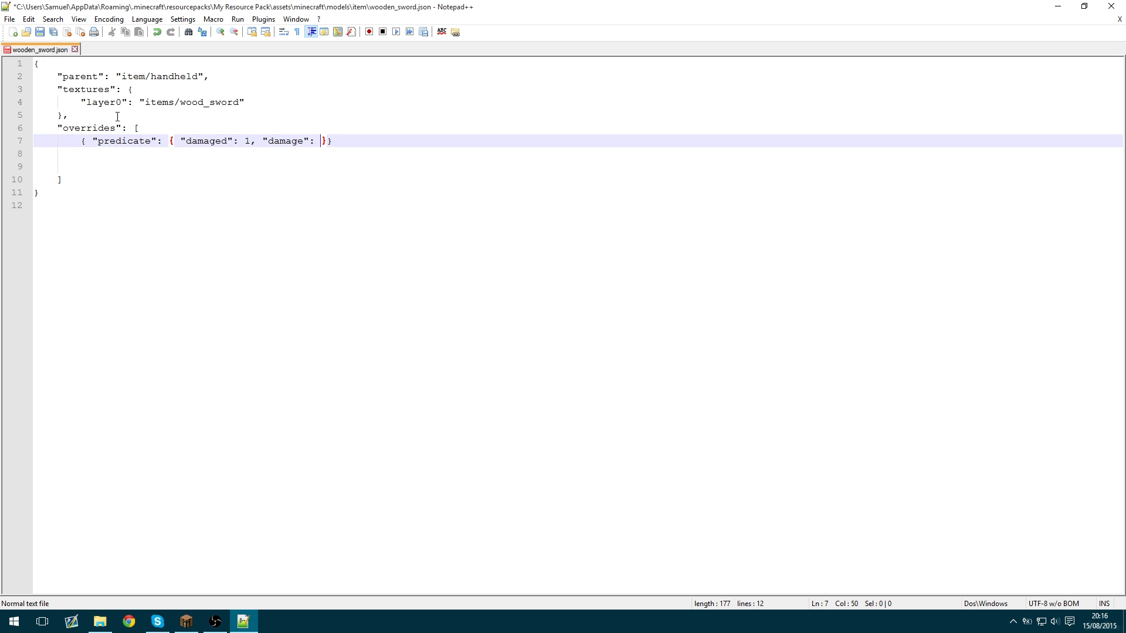
type("0.25")
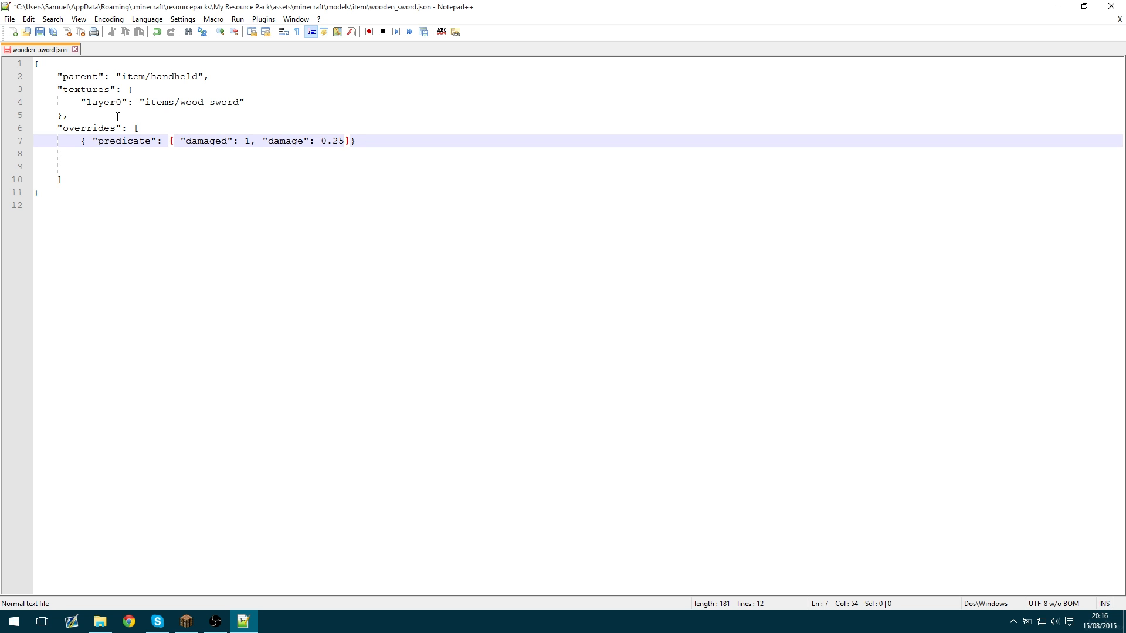
Map that predicate to "model": "item/wooden_sword1".
type(", mo")
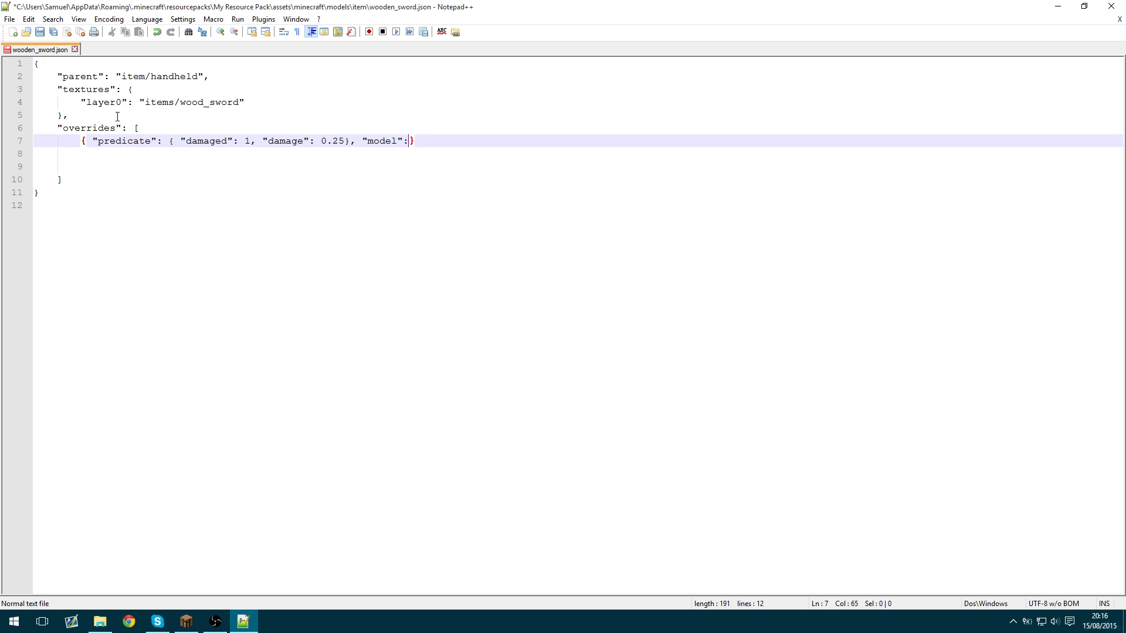
type("\"")
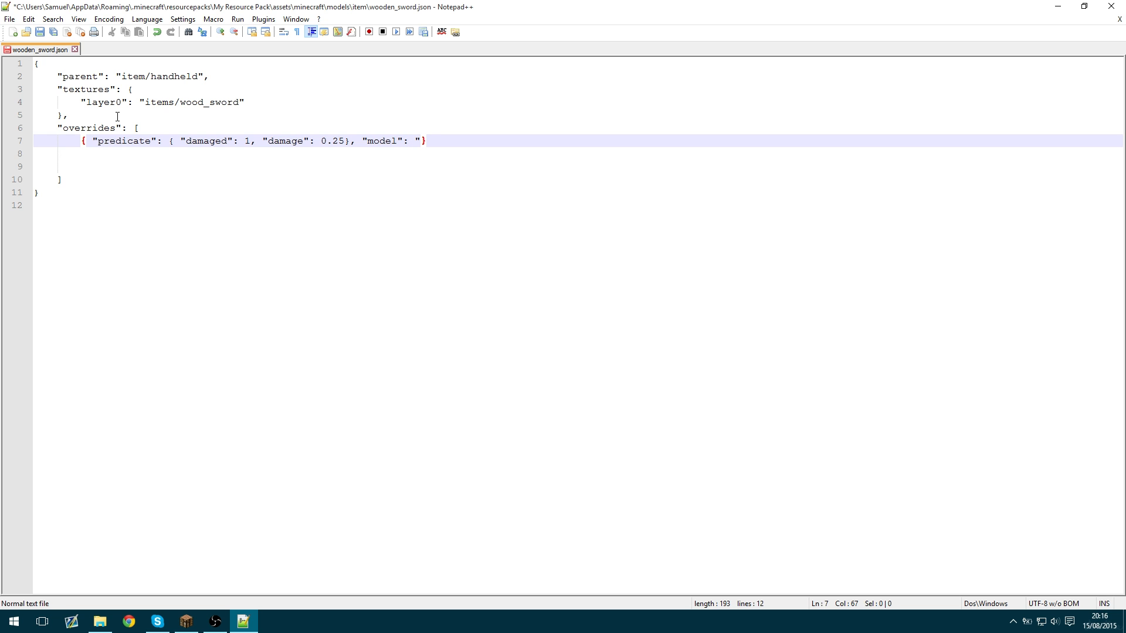
type("item")
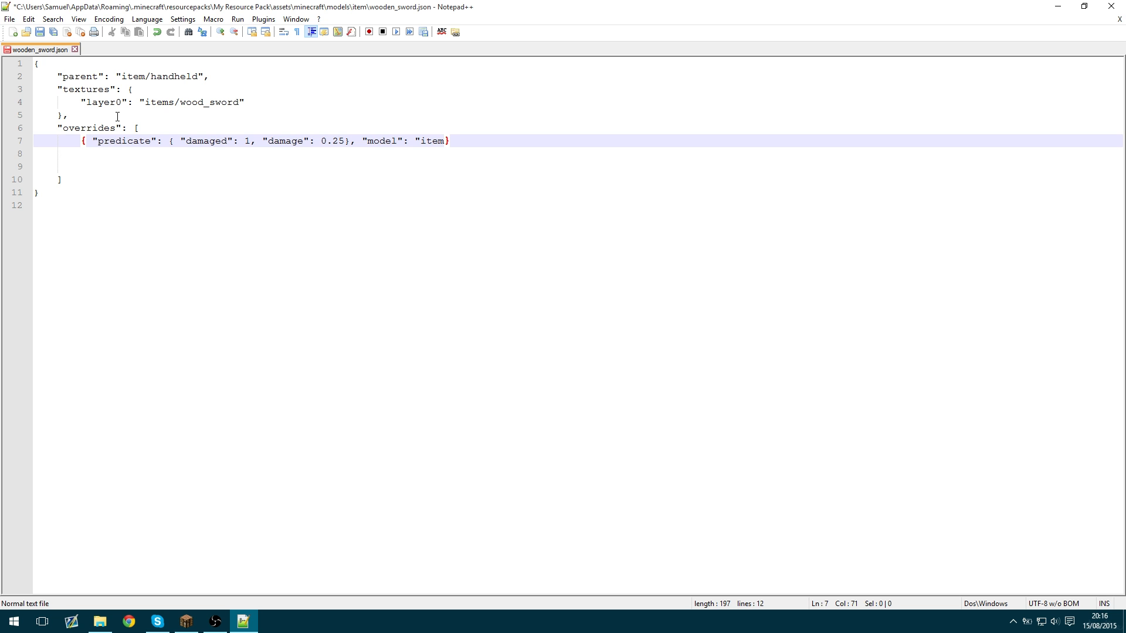
type("/")
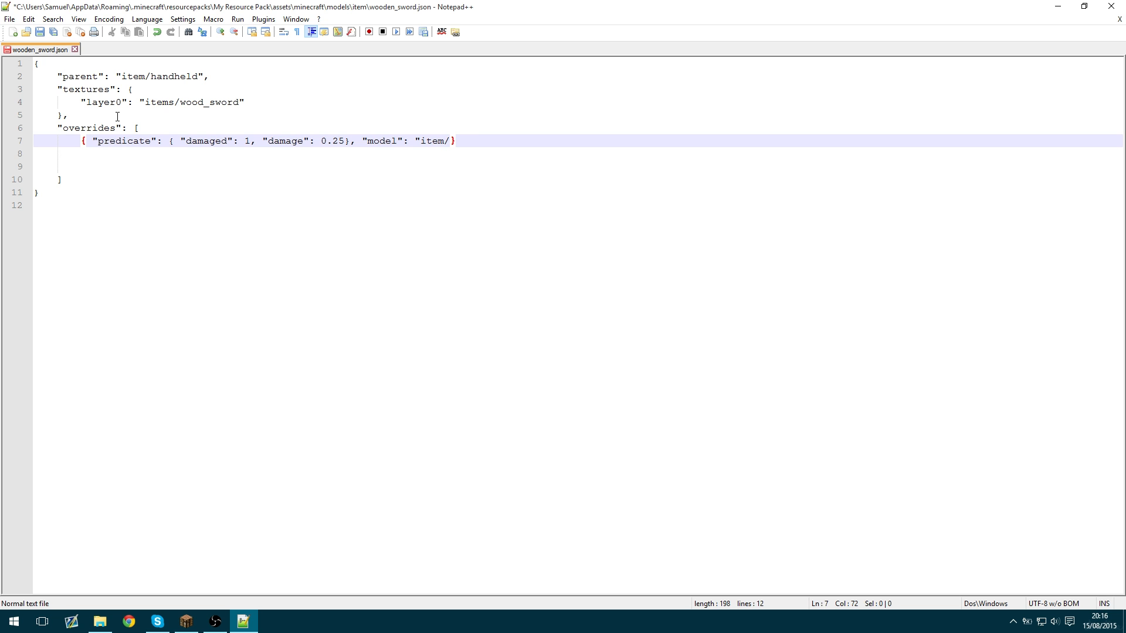
type("wooden_sword1")
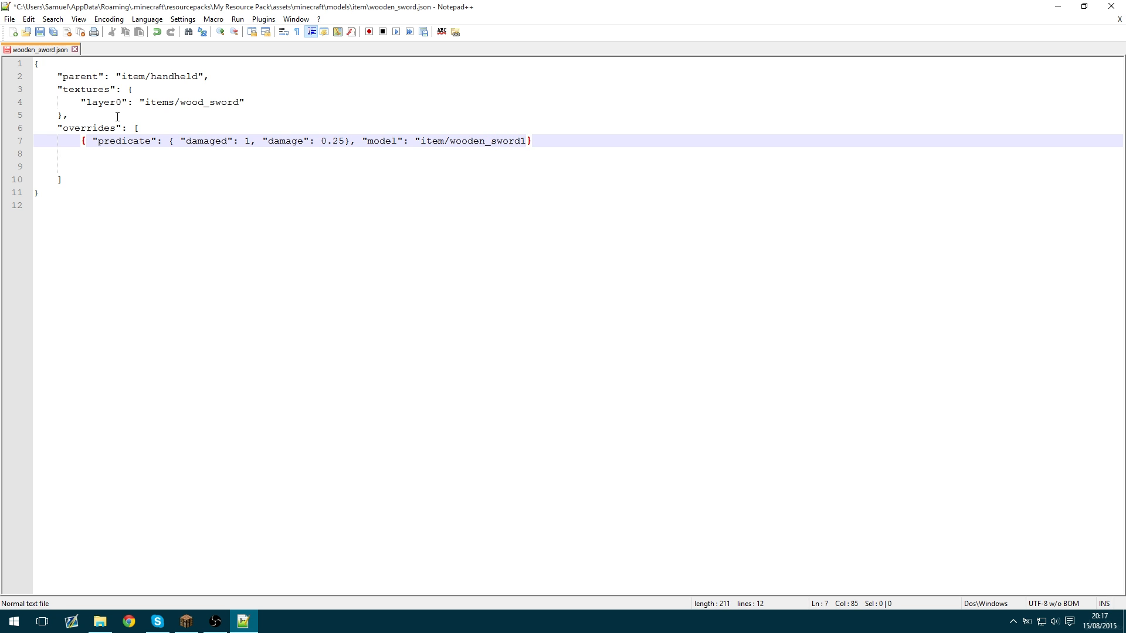
type("\"")
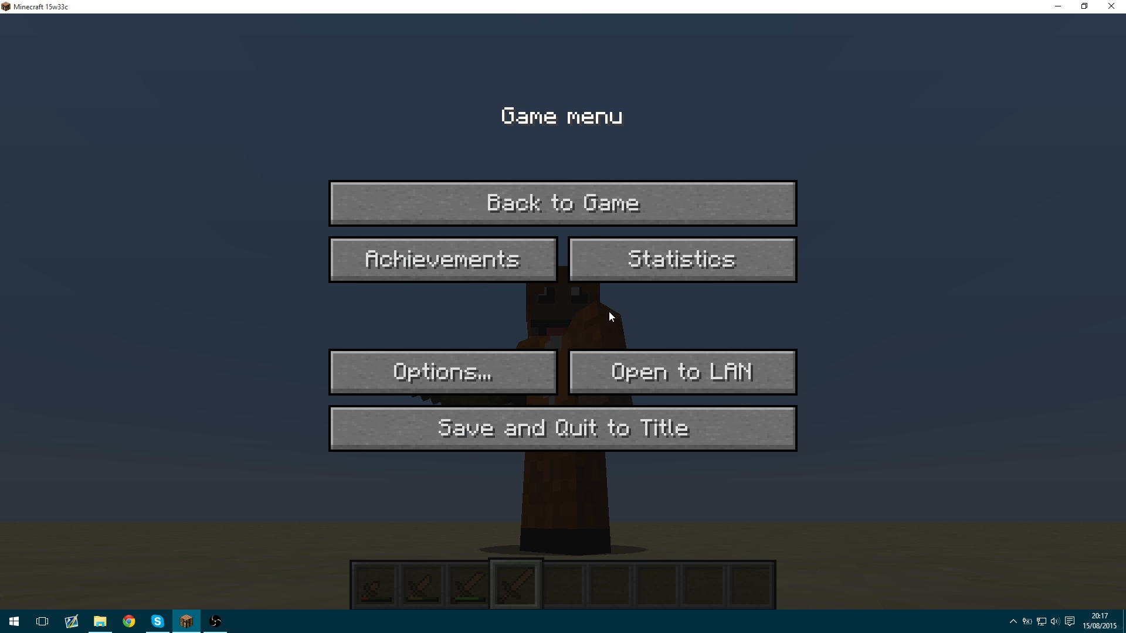
Resume the game with the F3 debug overlay and check the hotbar swords.
left_click(562, 201)
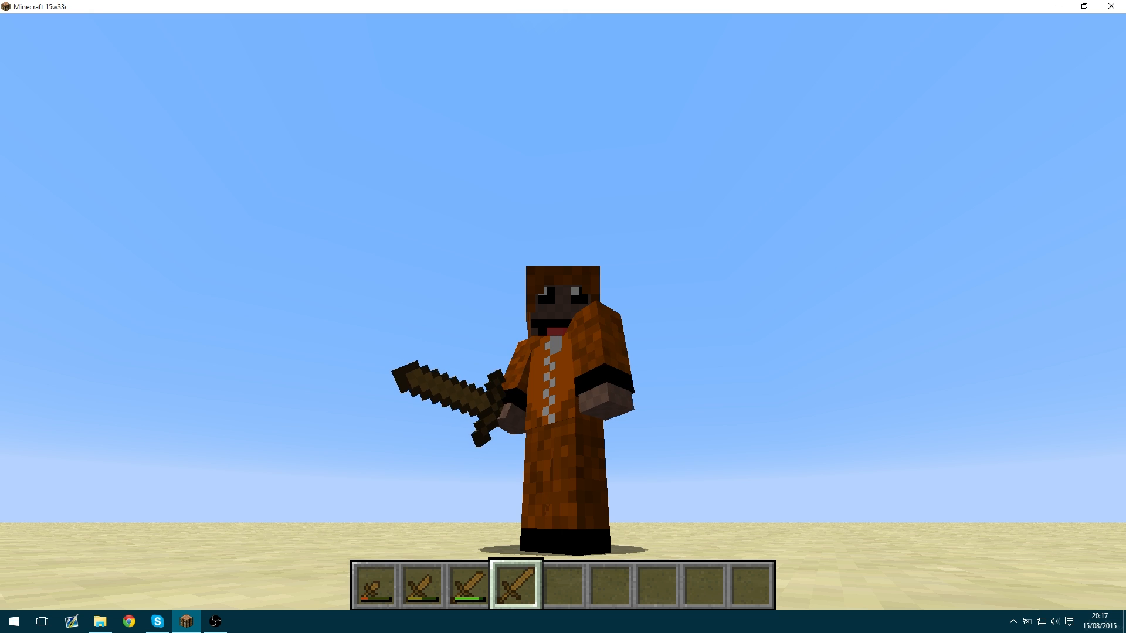
key("F3")
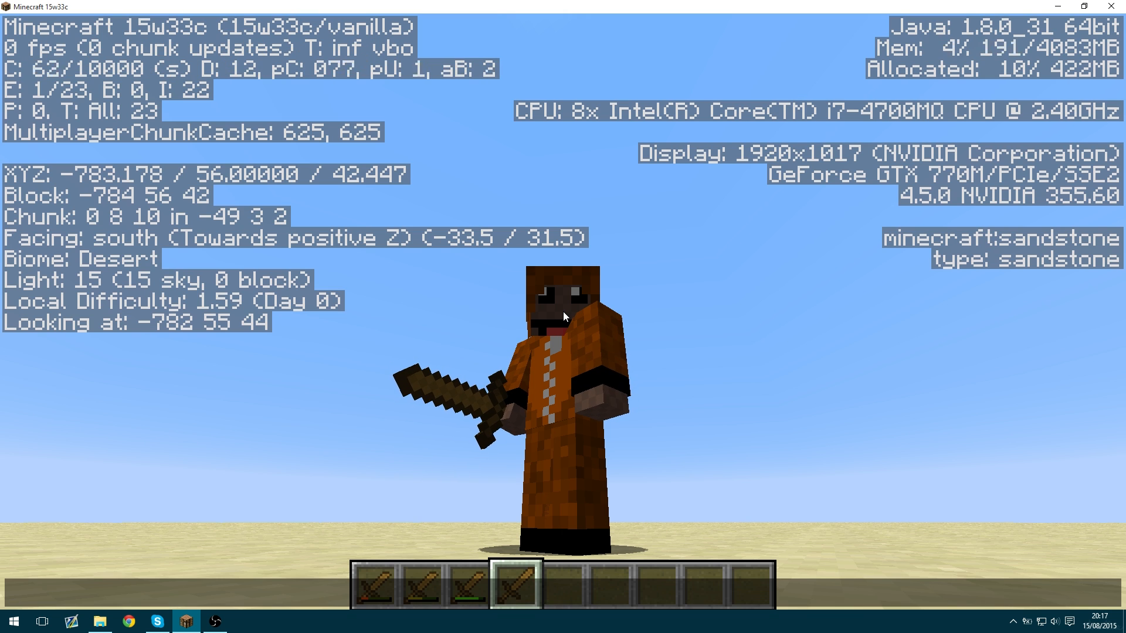
key("3")
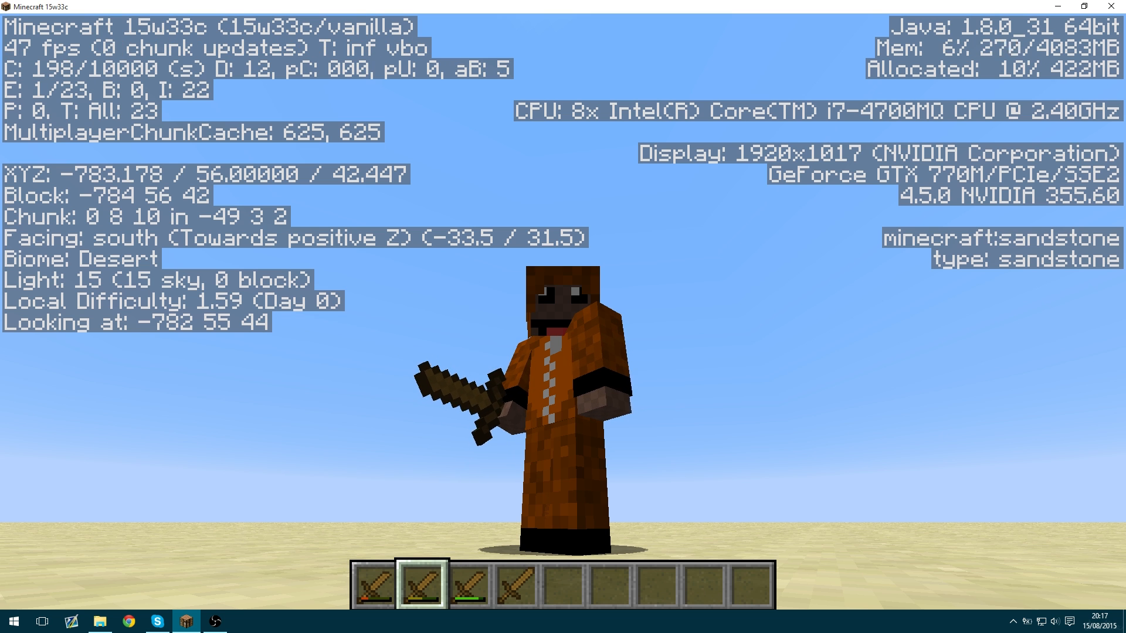
key("3")
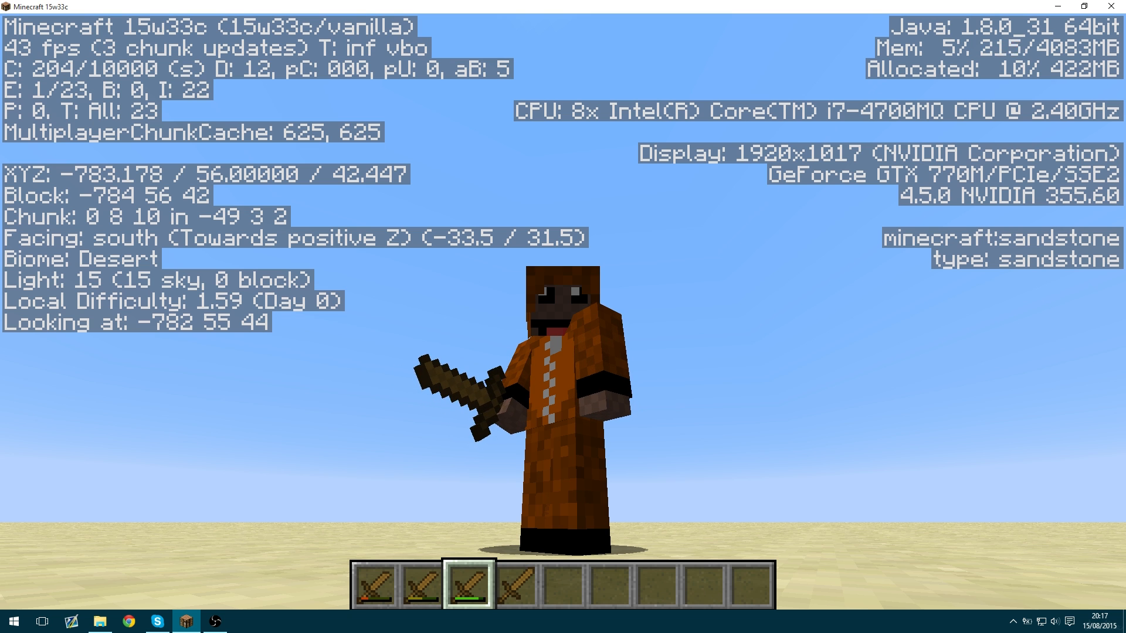
key("e")
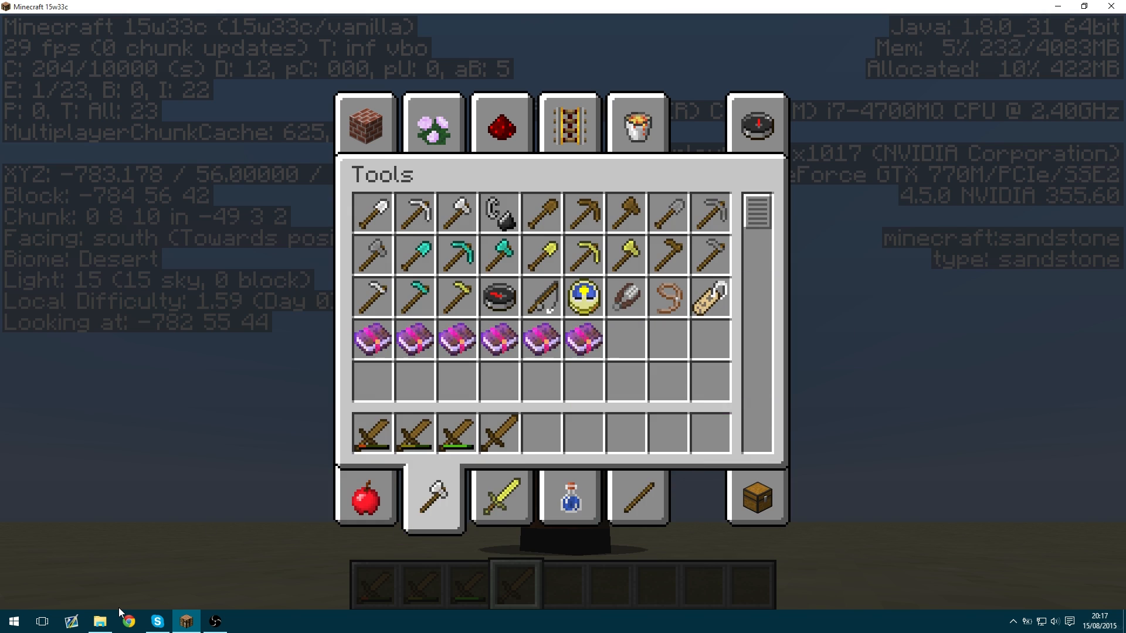
Reopen wooden_sword.json from the item models folder.
left_click(99, 621)
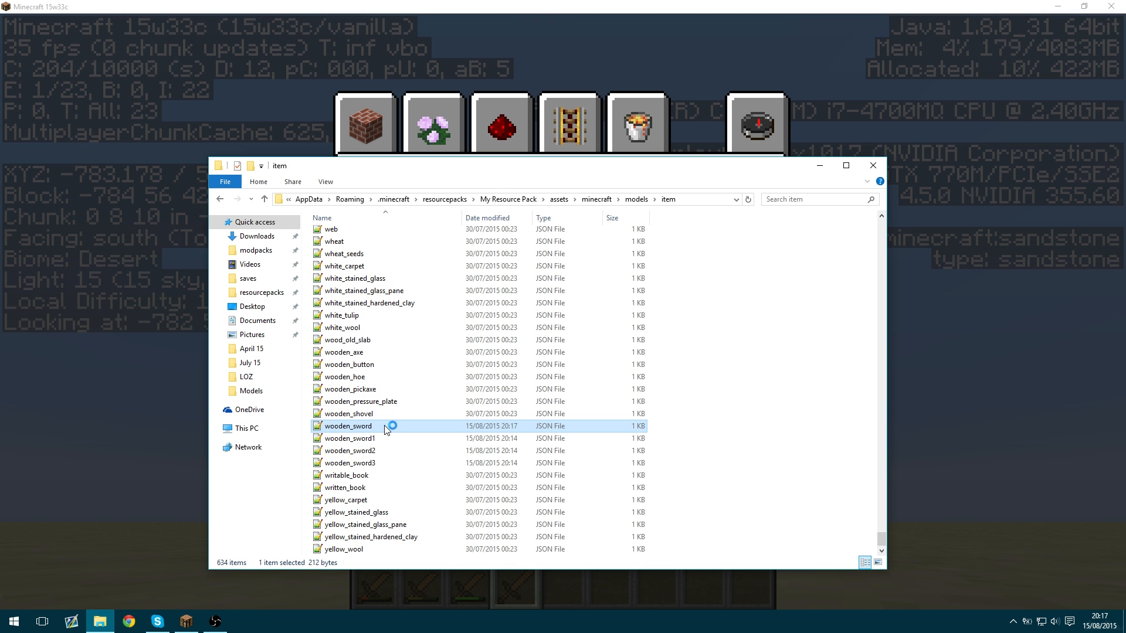
double_click(347, 426)
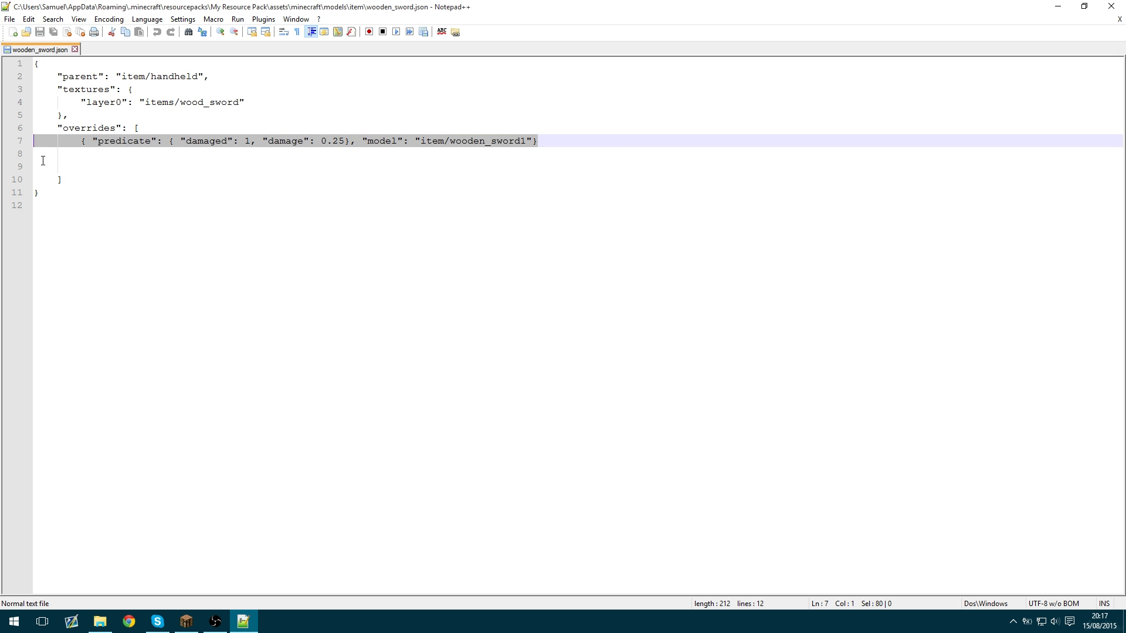
Add overrides for damage 0.50 and 0.75 pointing to wooden_sword2 and wooden_sword3, and save.
key("ctrl+v")
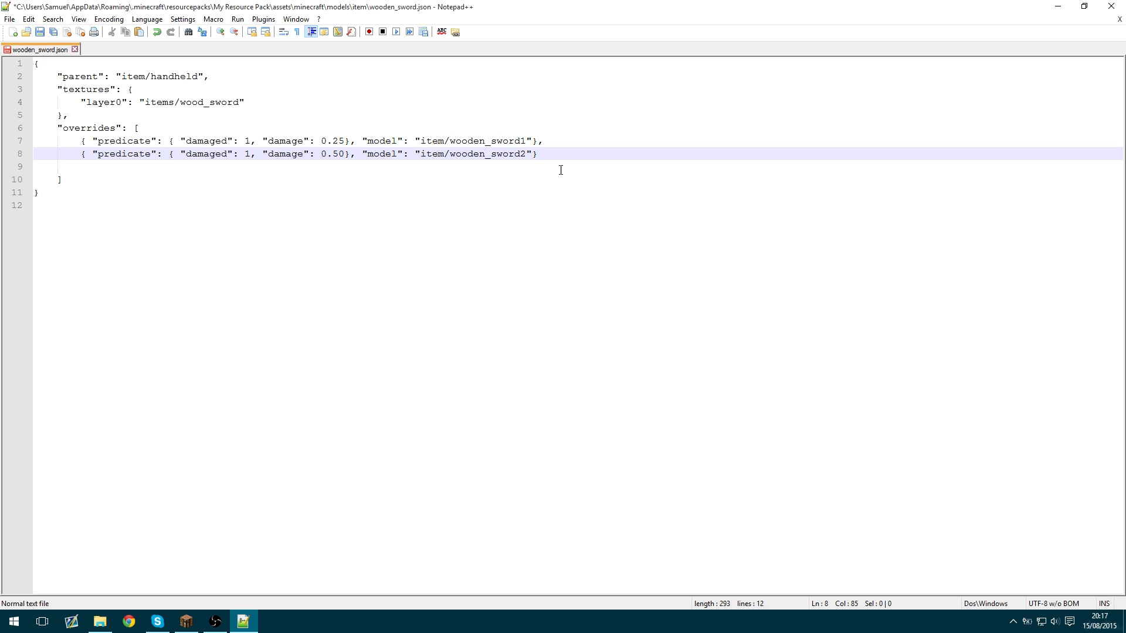
left_click(542, 155)
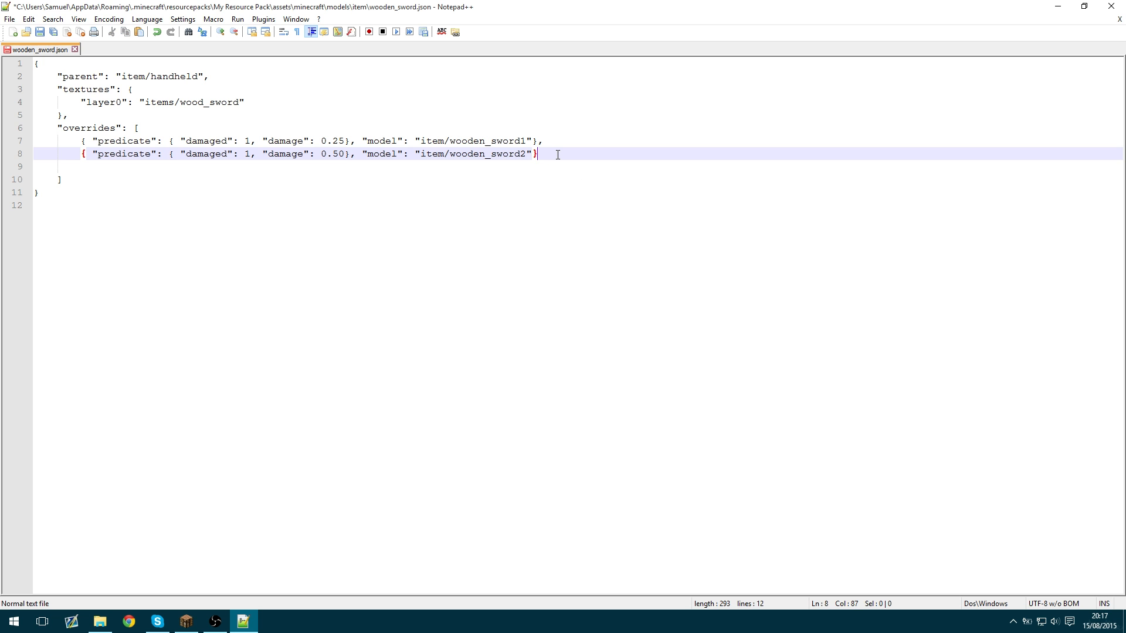
type(",")
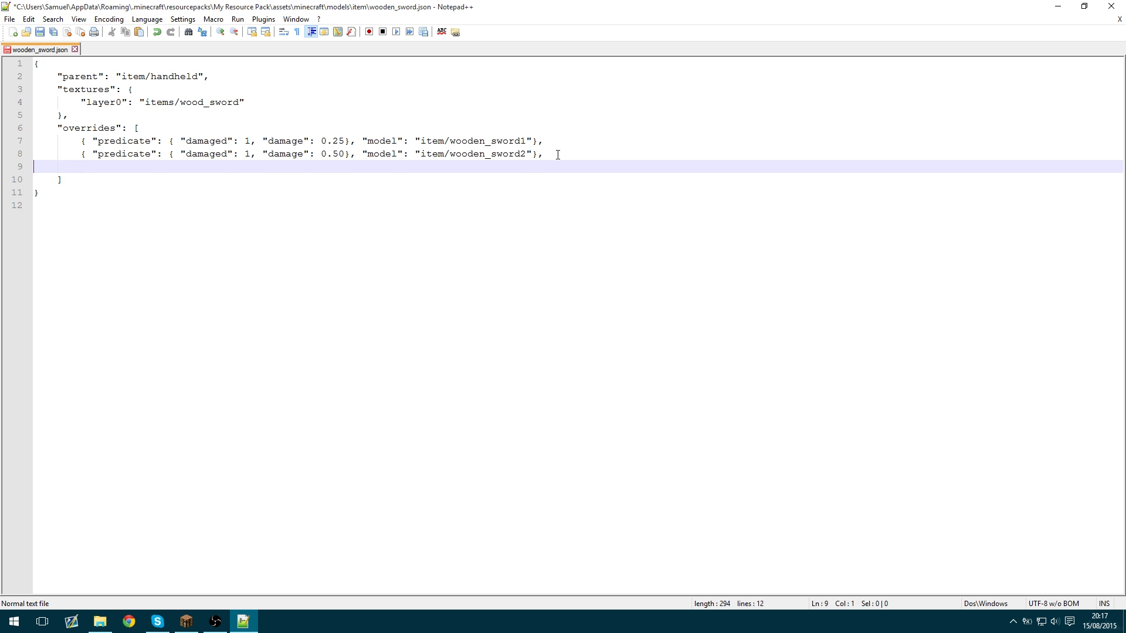
type("{ \"predicate\": { \"damaged\": 1, \"damage\": 0.25}, \"model\": \"item/wooden_sword3\"}")
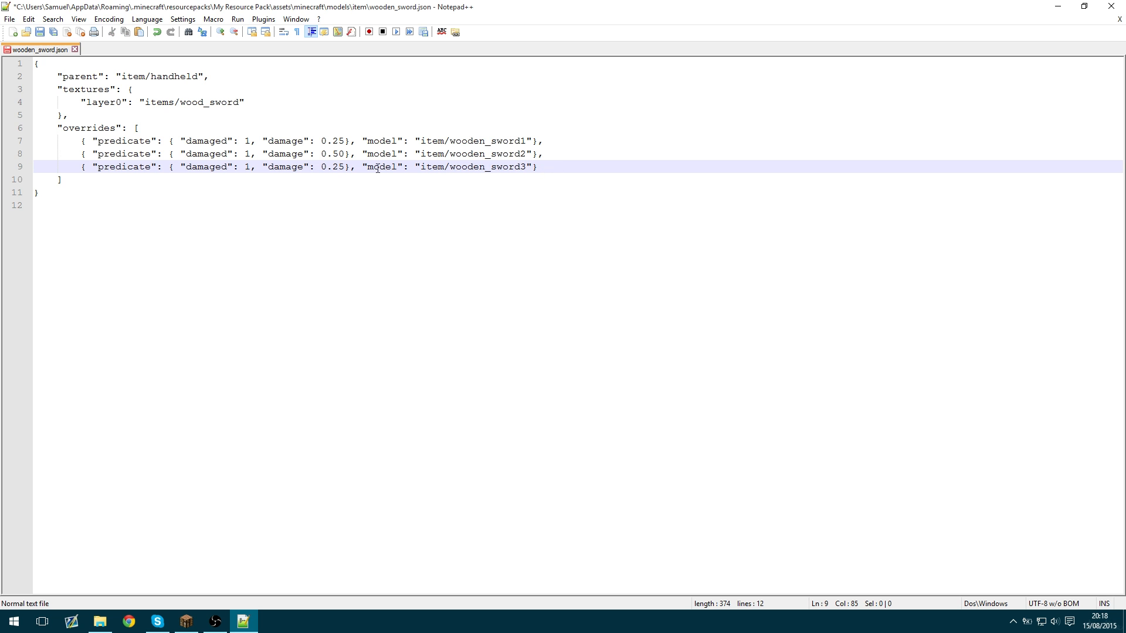
double_click(337, 166)
type("7")
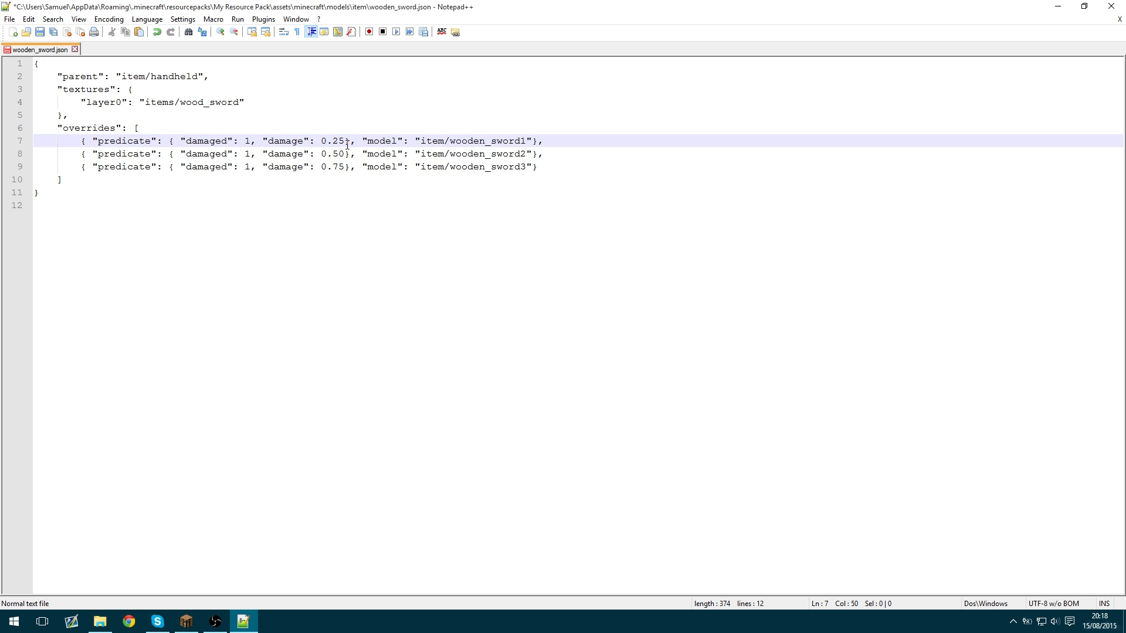
left_click(525, 166)
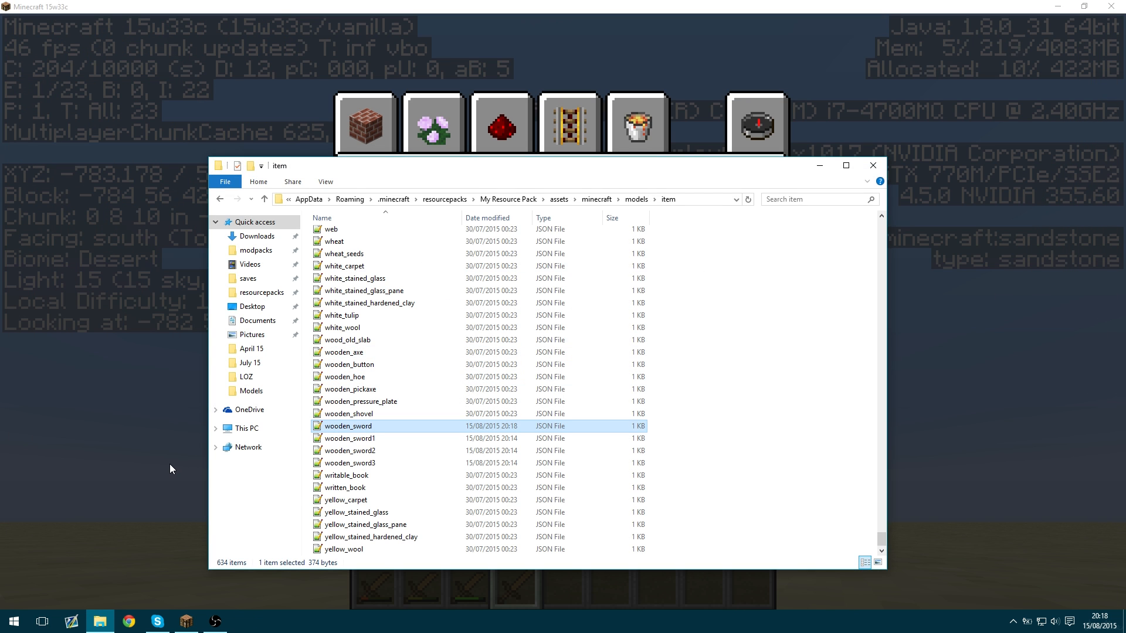
Reload the resource pack in-game, hold the undamaged wooden sword and bring up the creative inventory.
left_click(185, 621)
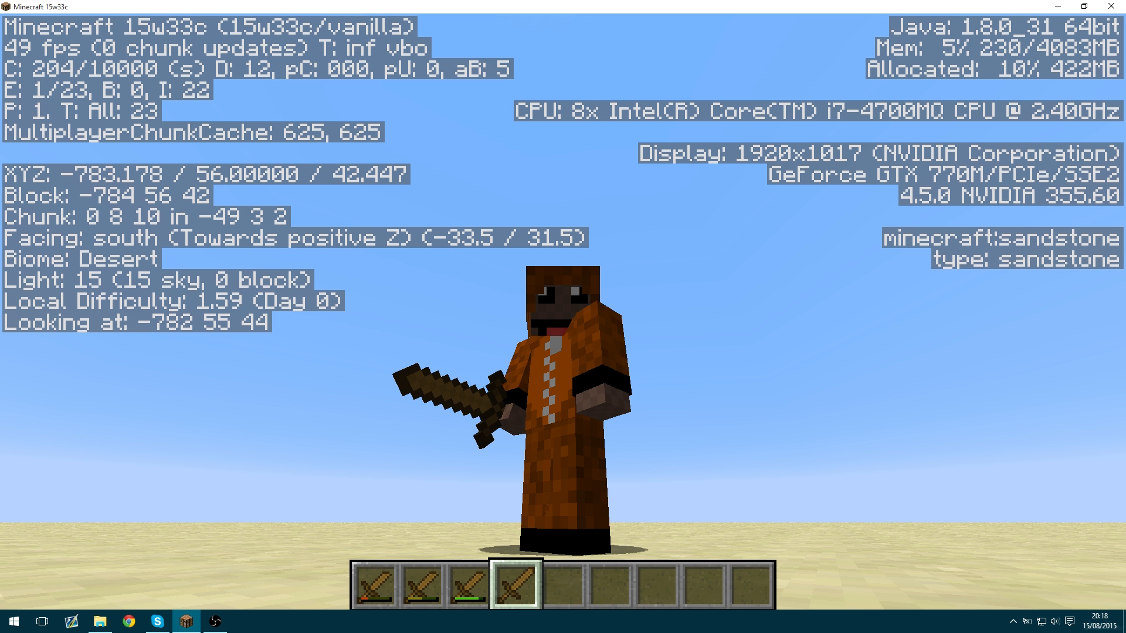
key("F3")
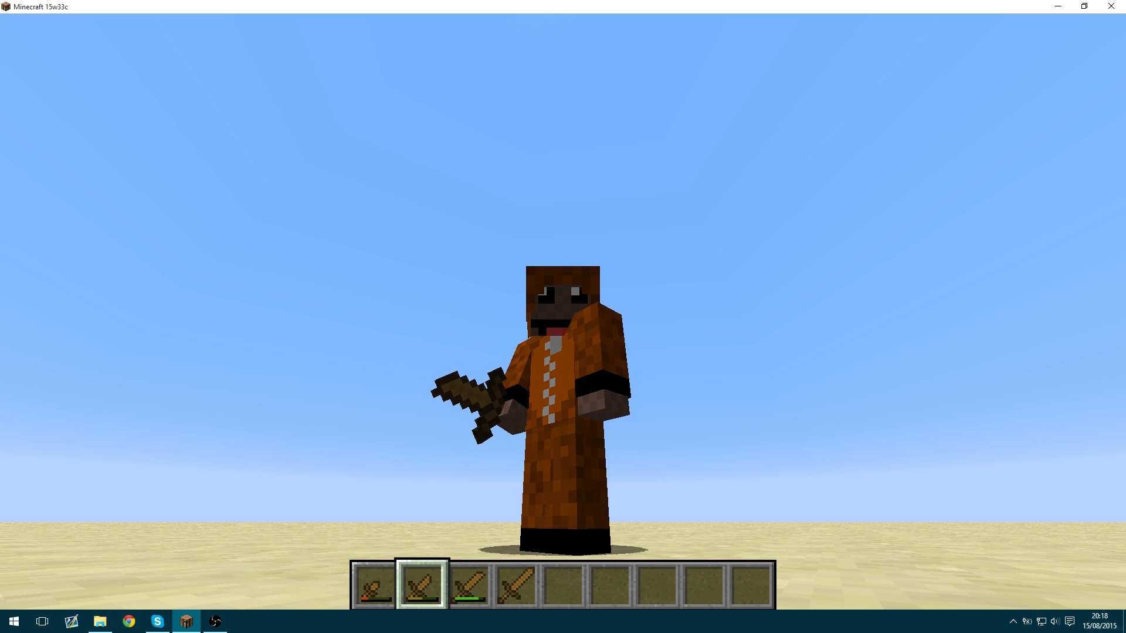
key("3")
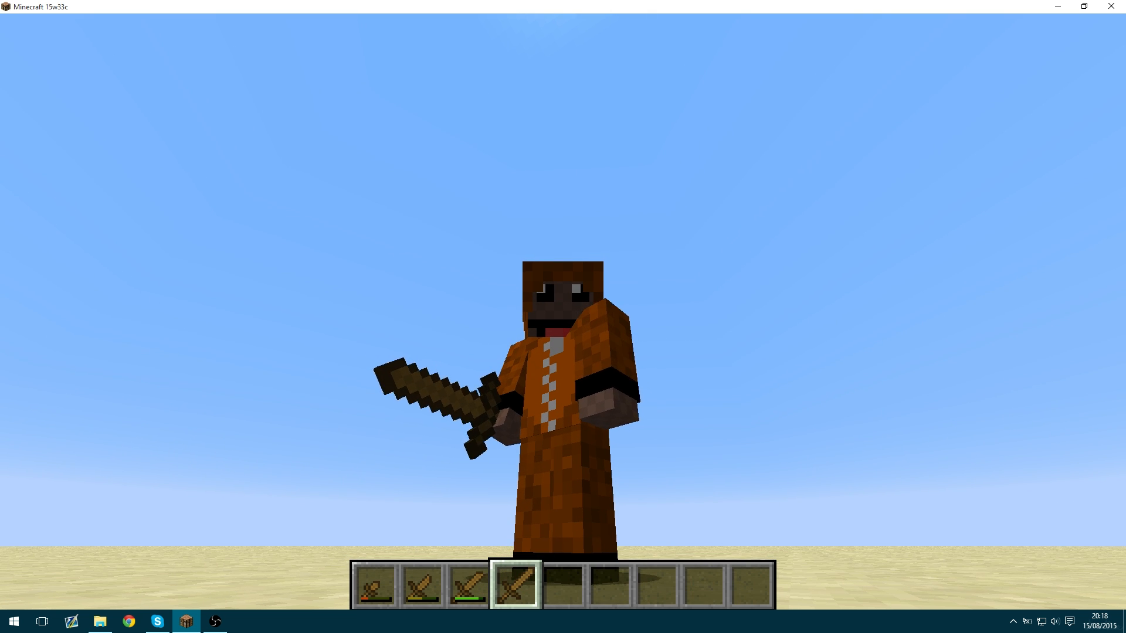
key("e")
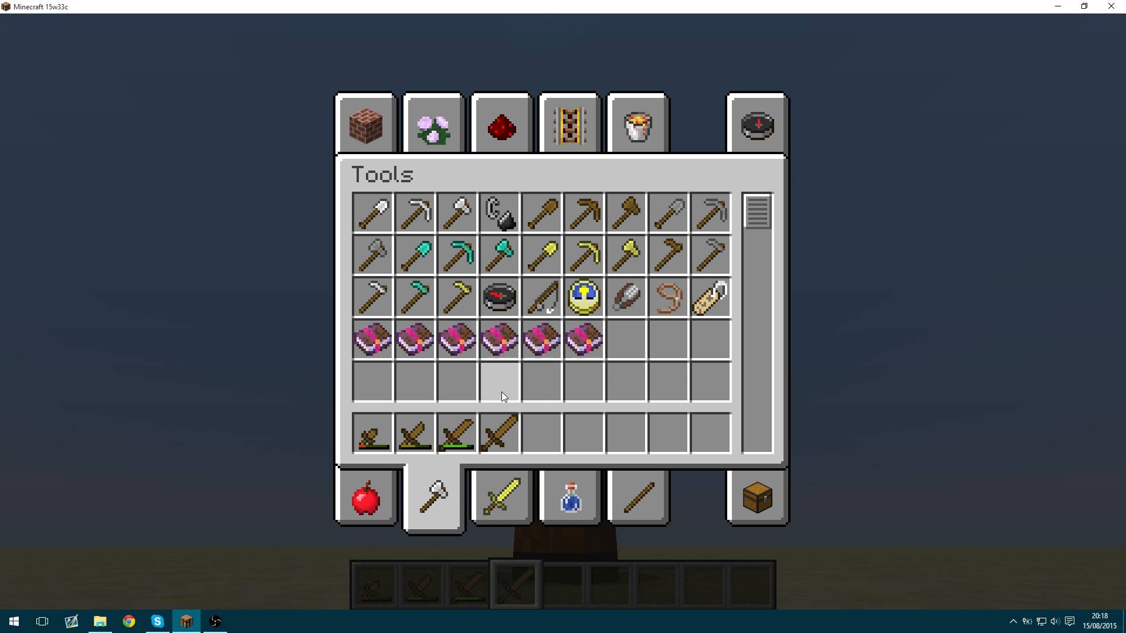
mouse_move(457, 434)
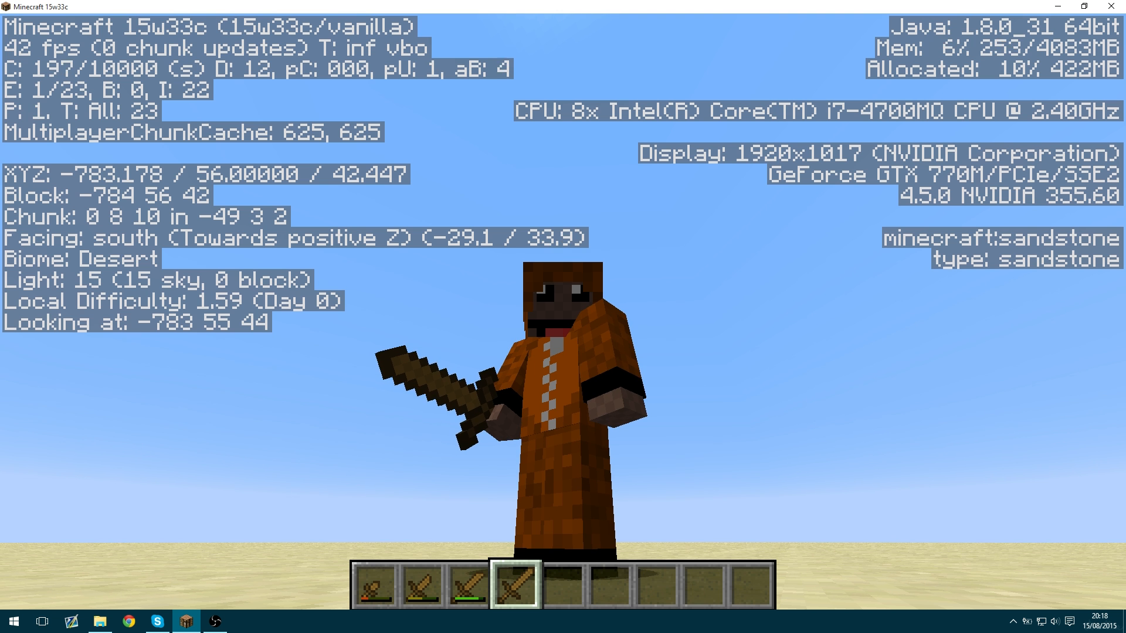
Enable detailed durability tooltips to inspect the swords, then return to the item models folder.
key("e")
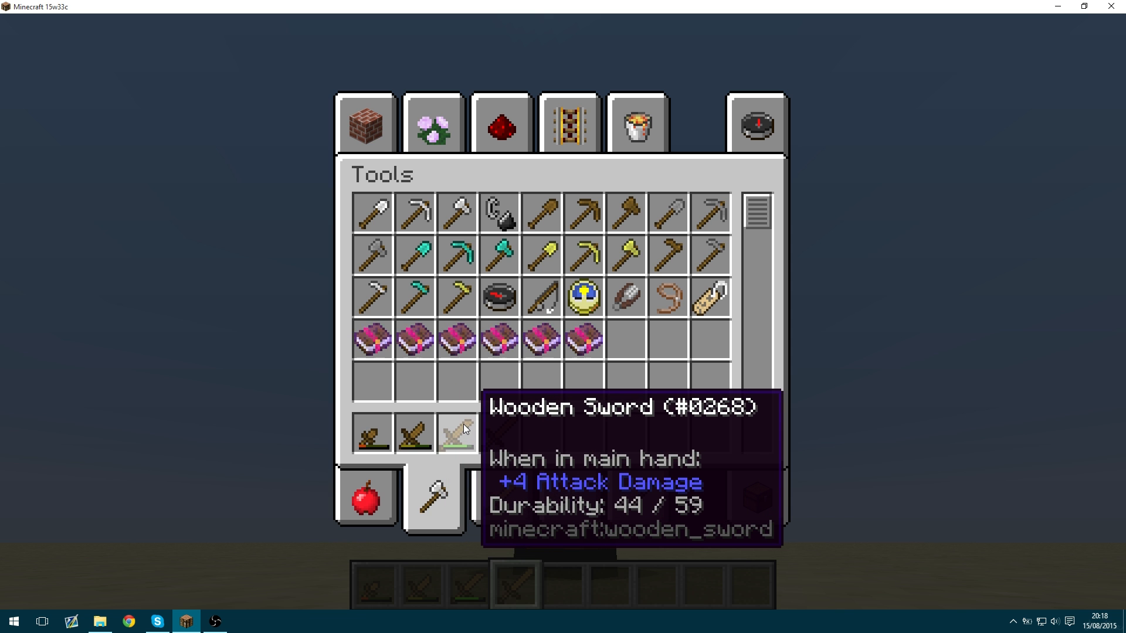
mouse_move(462, 429)
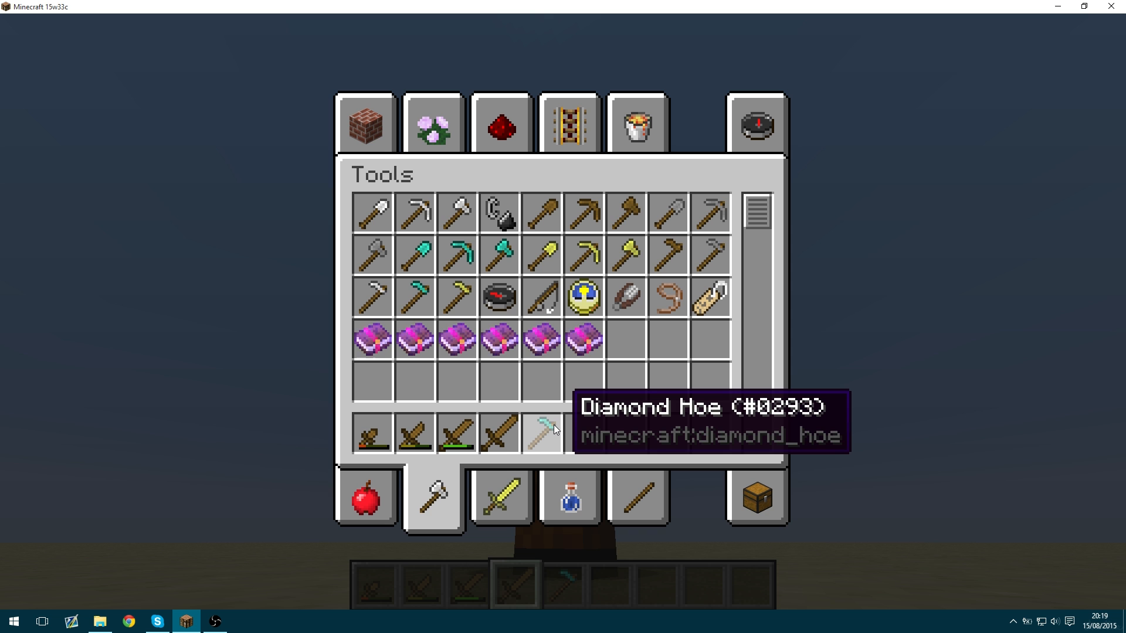
mouse_move(561, 431)
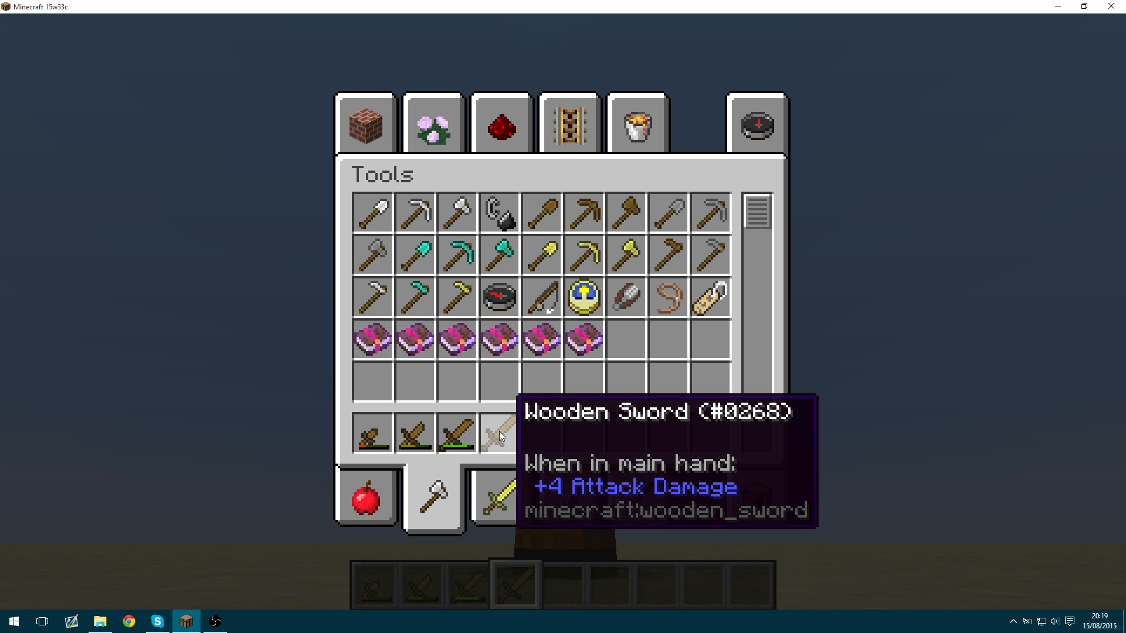
left_click(99, 621)
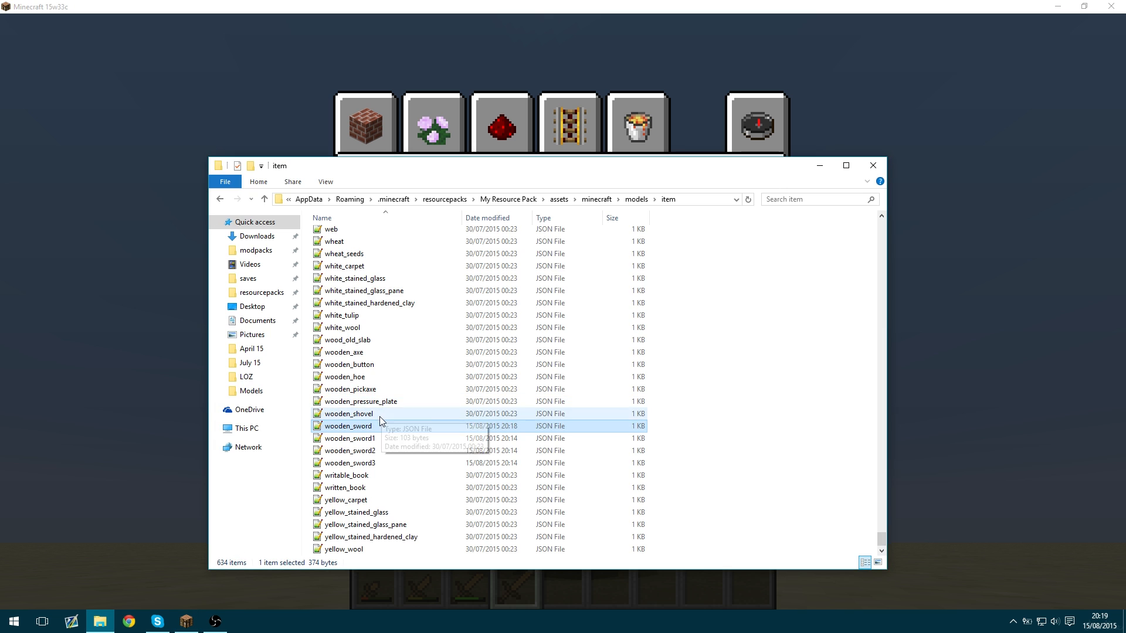
Edit wooden_sword.json, select the 0.25 damage value and compute 1/59 in Chrome.
double_click(349, 425)
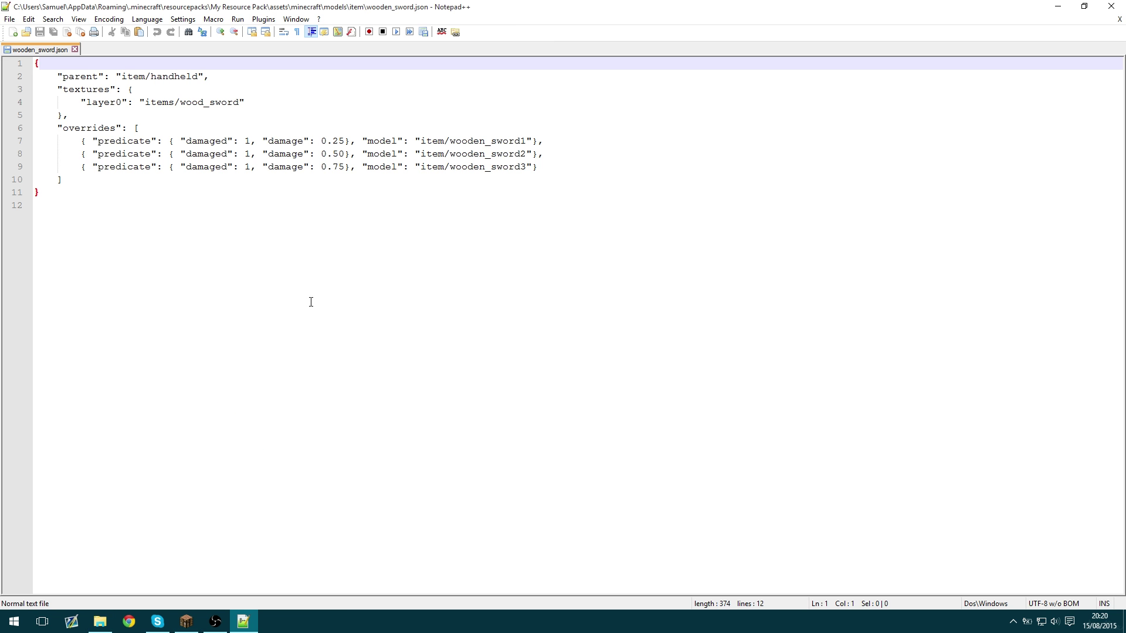
double_click(336, 141)
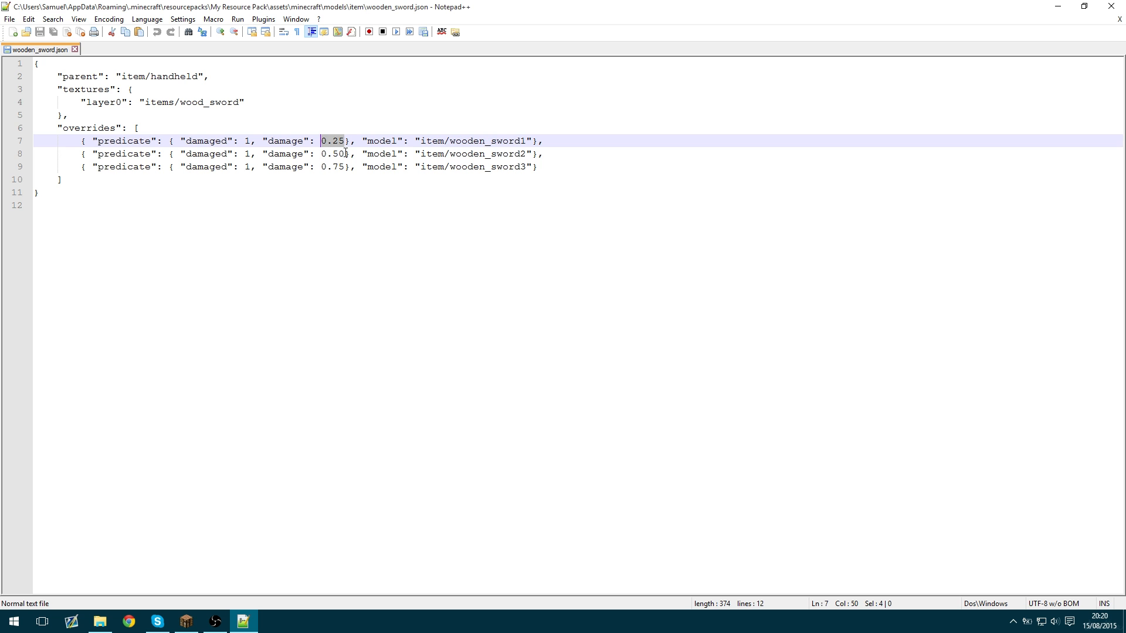
type("1/59")
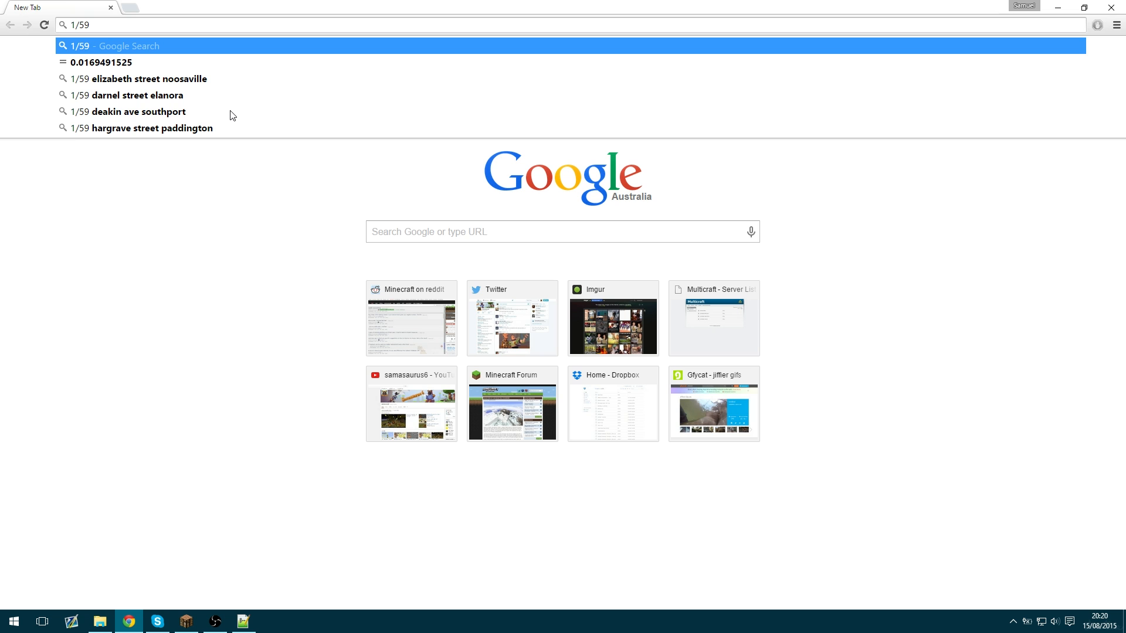
Set the first two damage overrides to 0.0169491525 and 0.033898305 using Chrome's 1/59 and ×2 results.
left_click(104, 63)
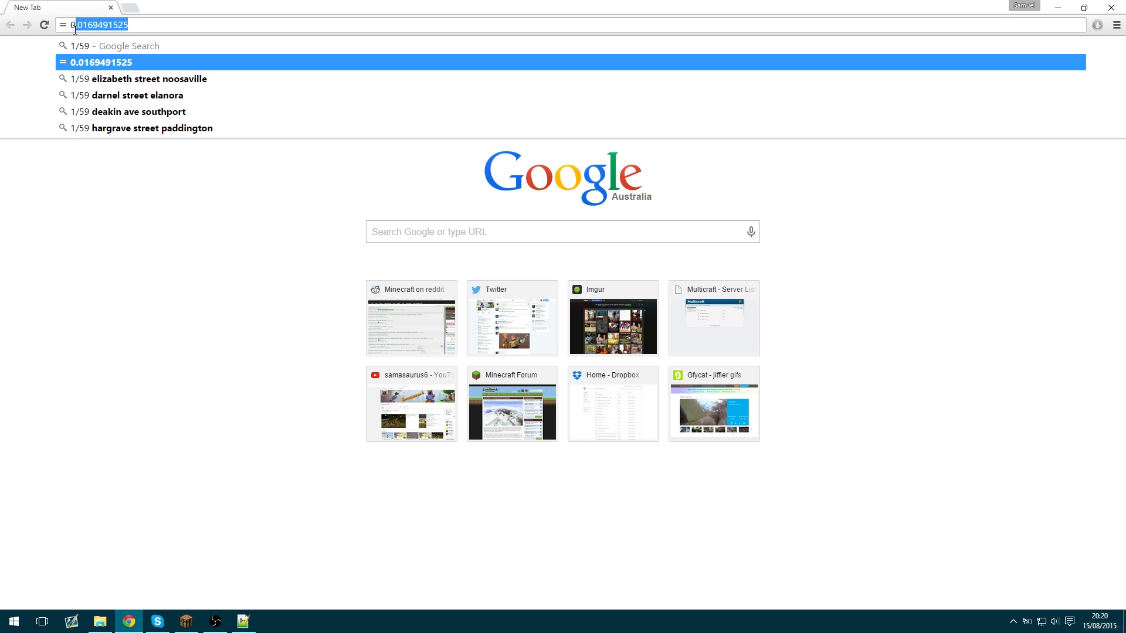
left_click(242, 622)
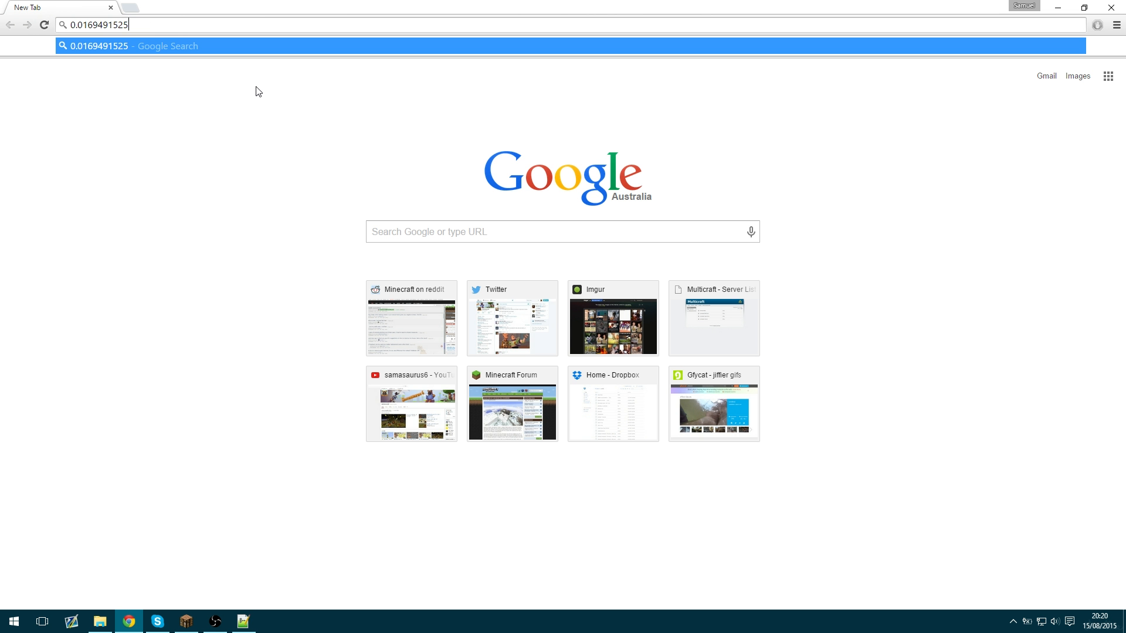
type("*2")
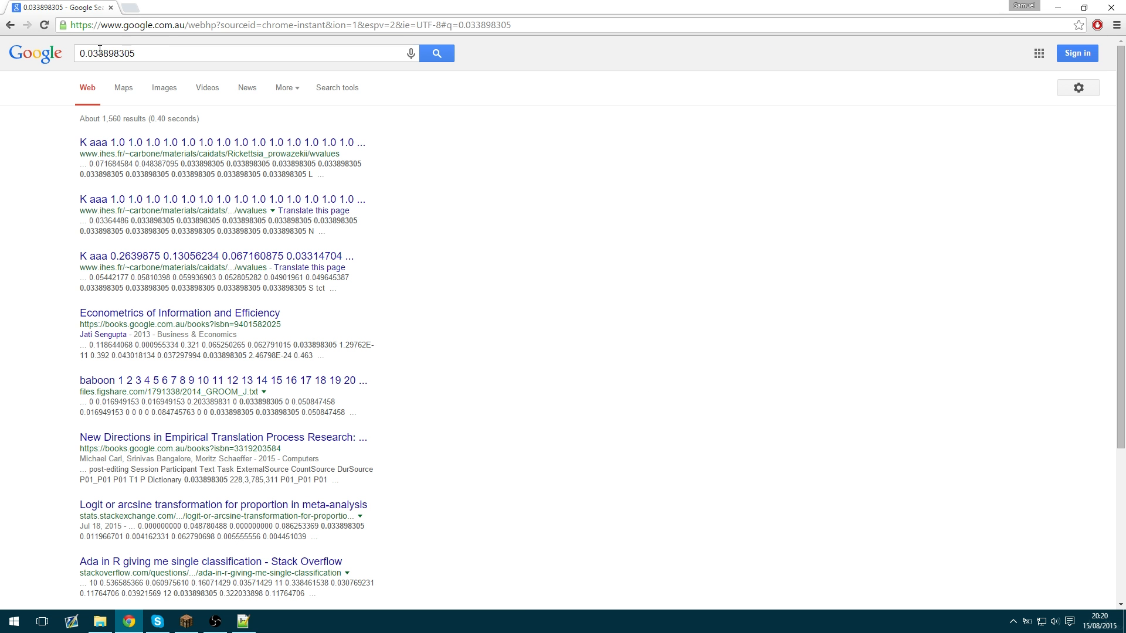
left_click(243, 621)
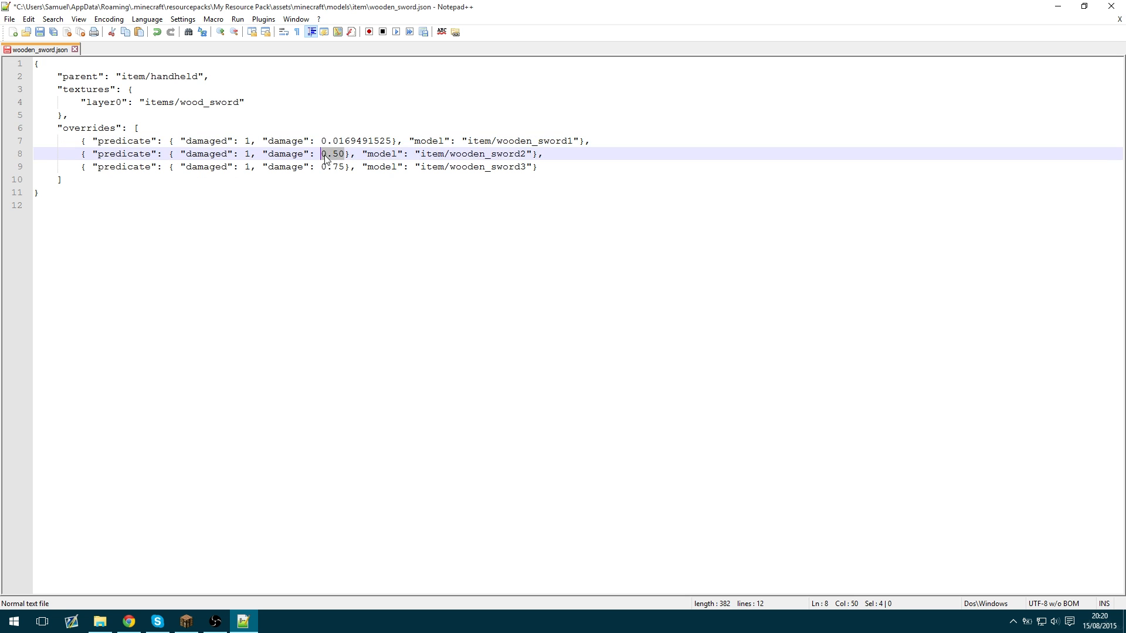
type("0.033898305")
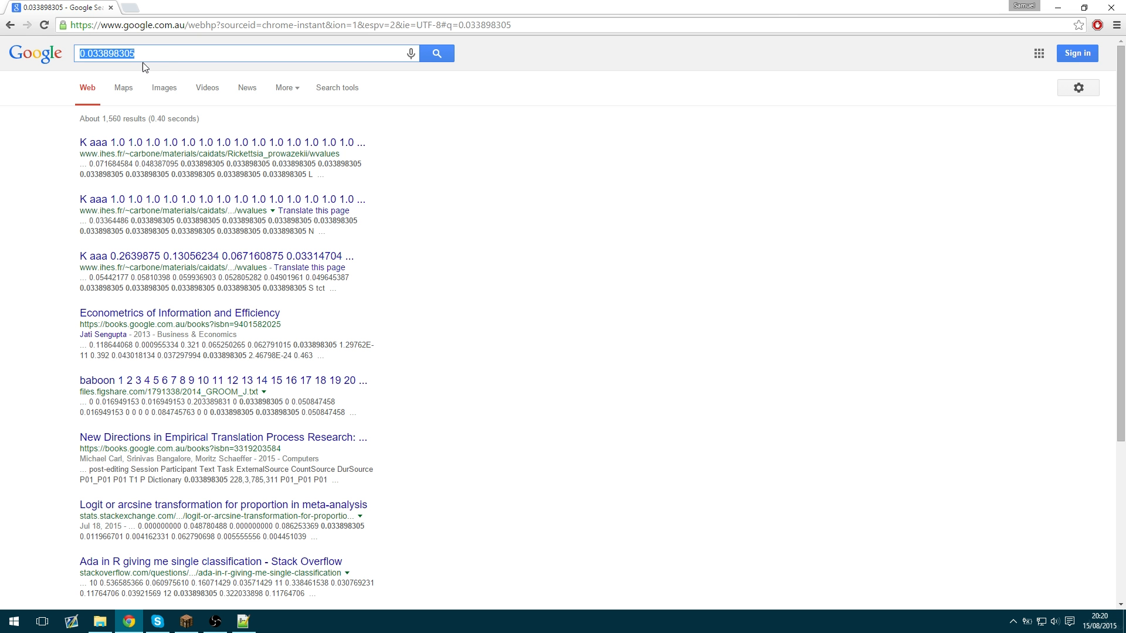
left_click(243, 621)
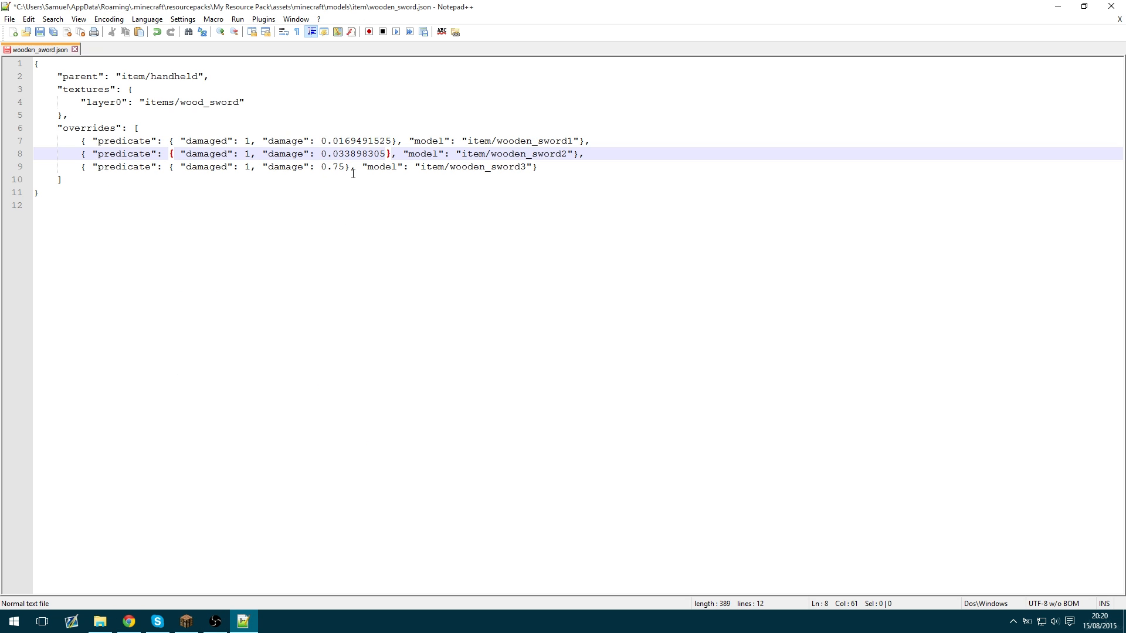
Compute 0.0169491525×3 in Chrome and set the third damage override to 0.0508474575.
double_click(355, 140)
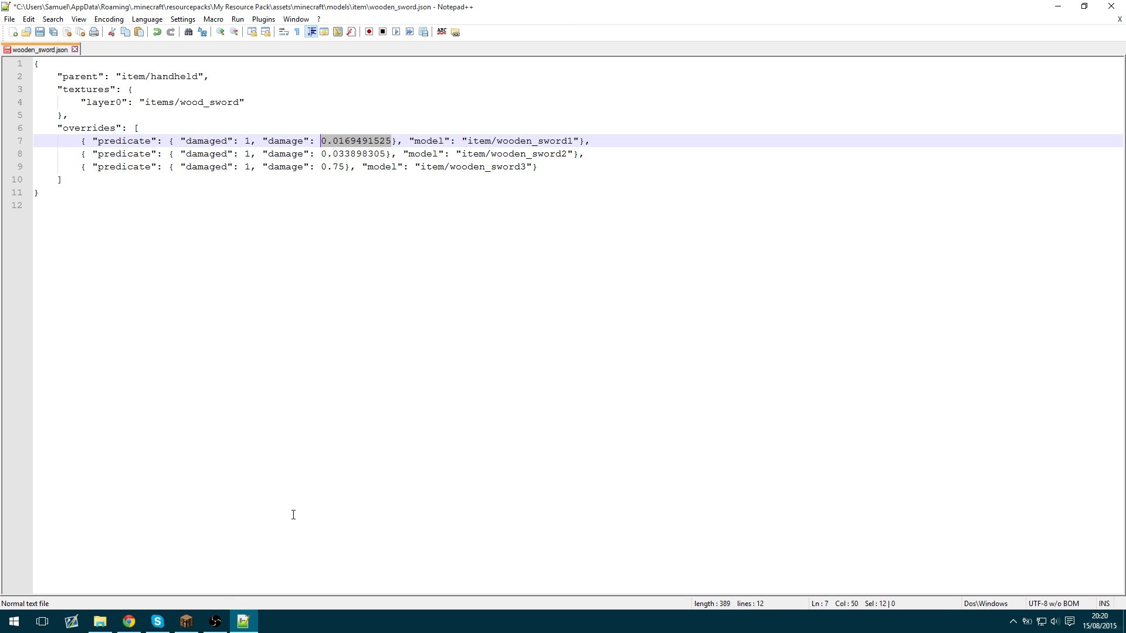
left_click(129, 622)
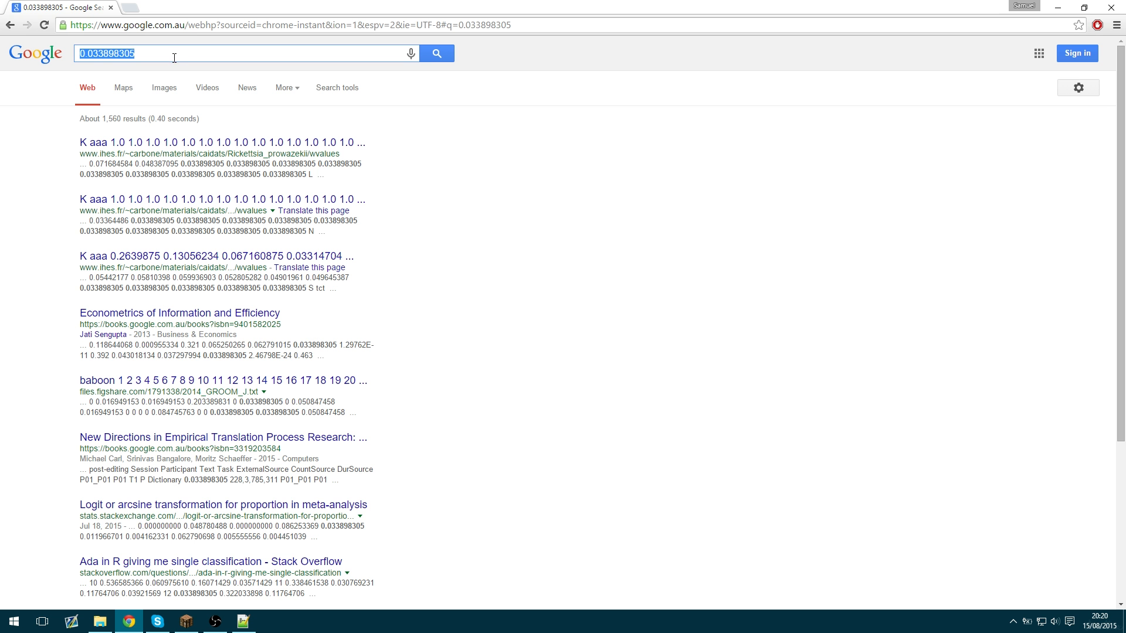
type("0.0169491525*3")
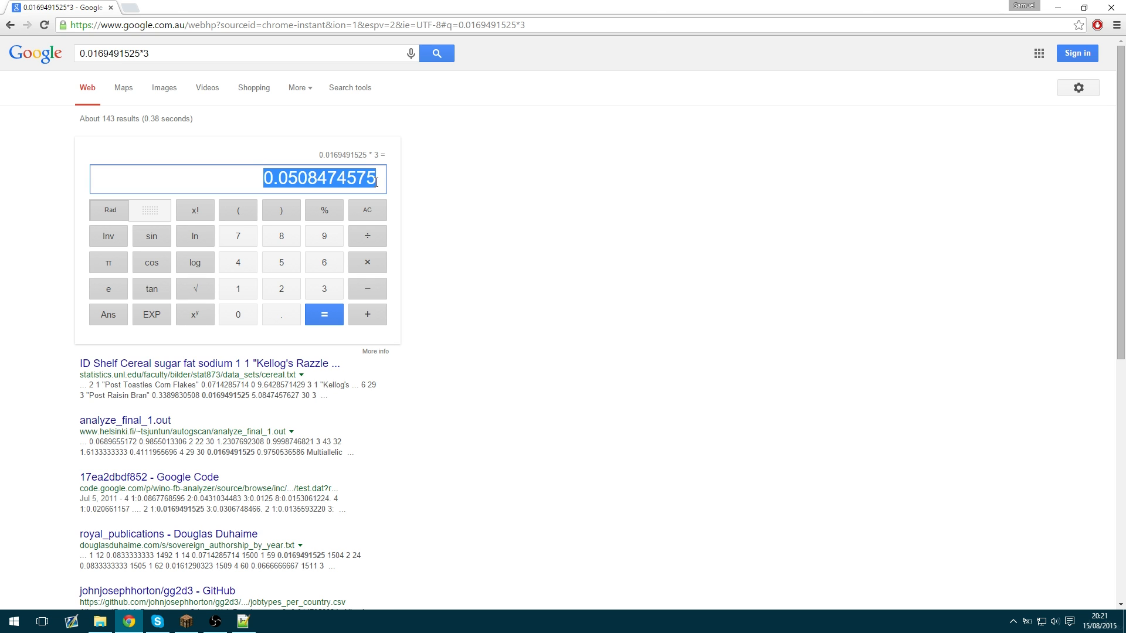
left_click(244, 622)
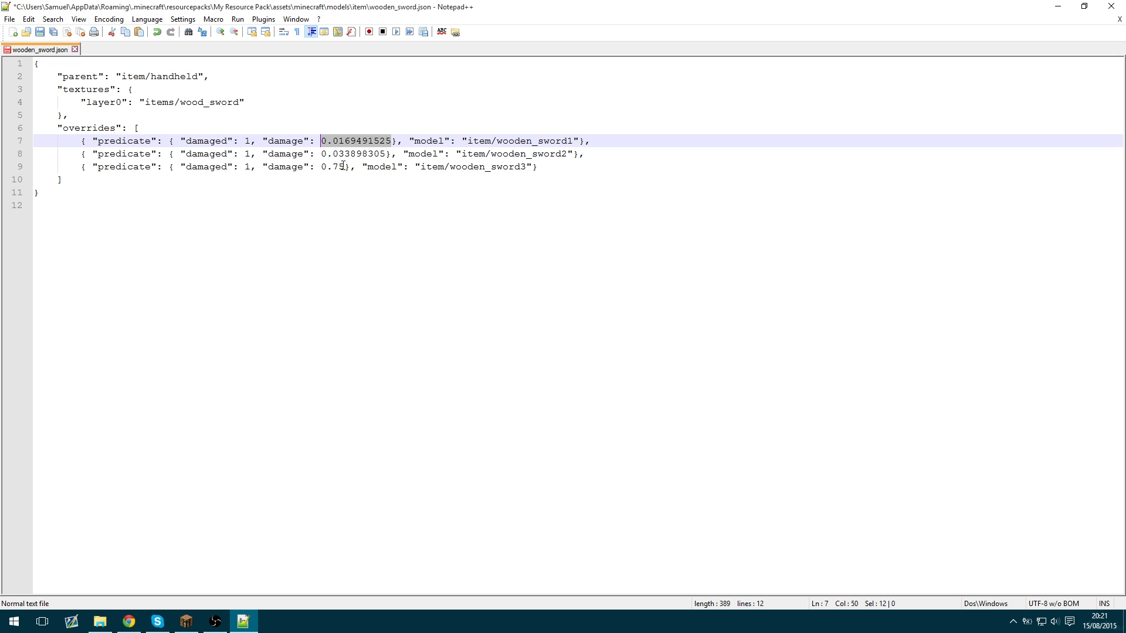
type("0.0508474575")
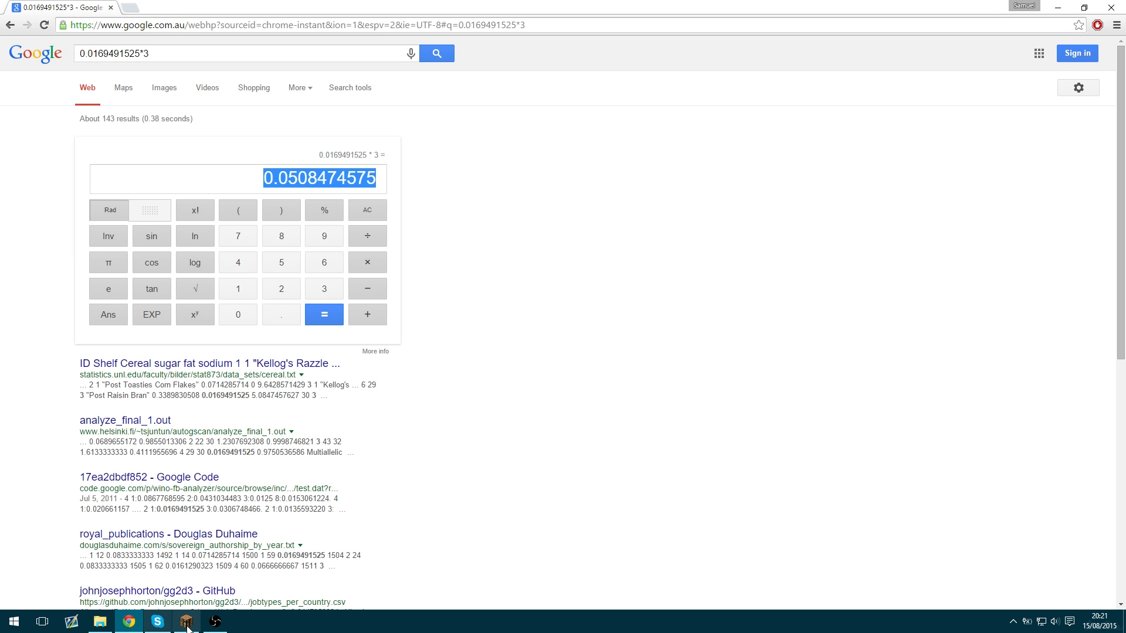
left_click(185, 621)
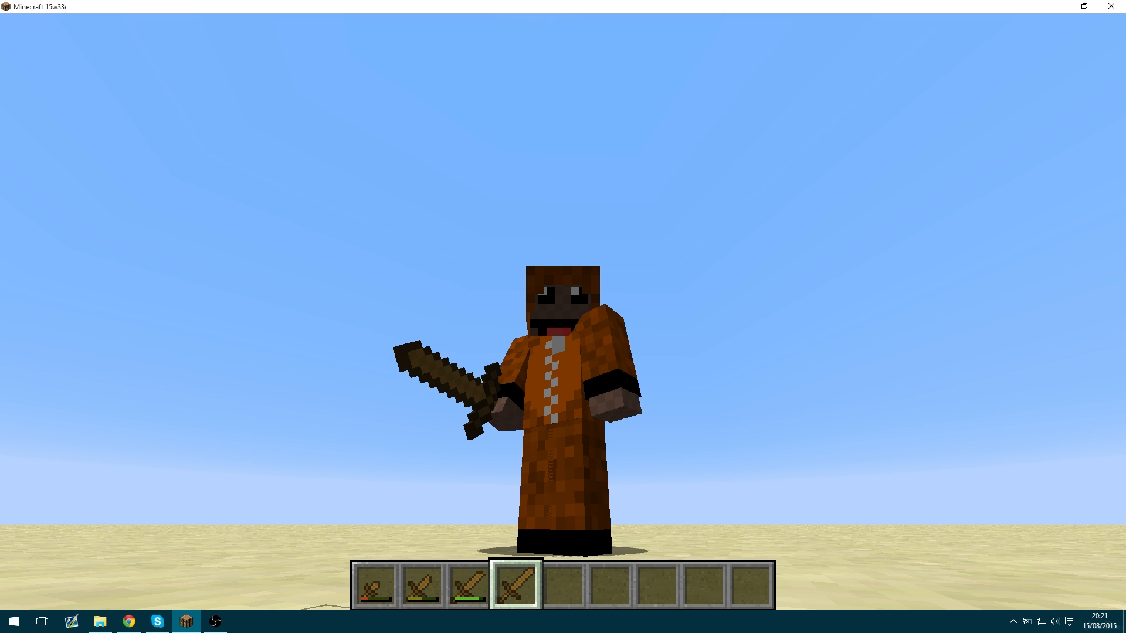
Reload the resource pack with the edited model and return to first-person view near the zombie.
key("F3")
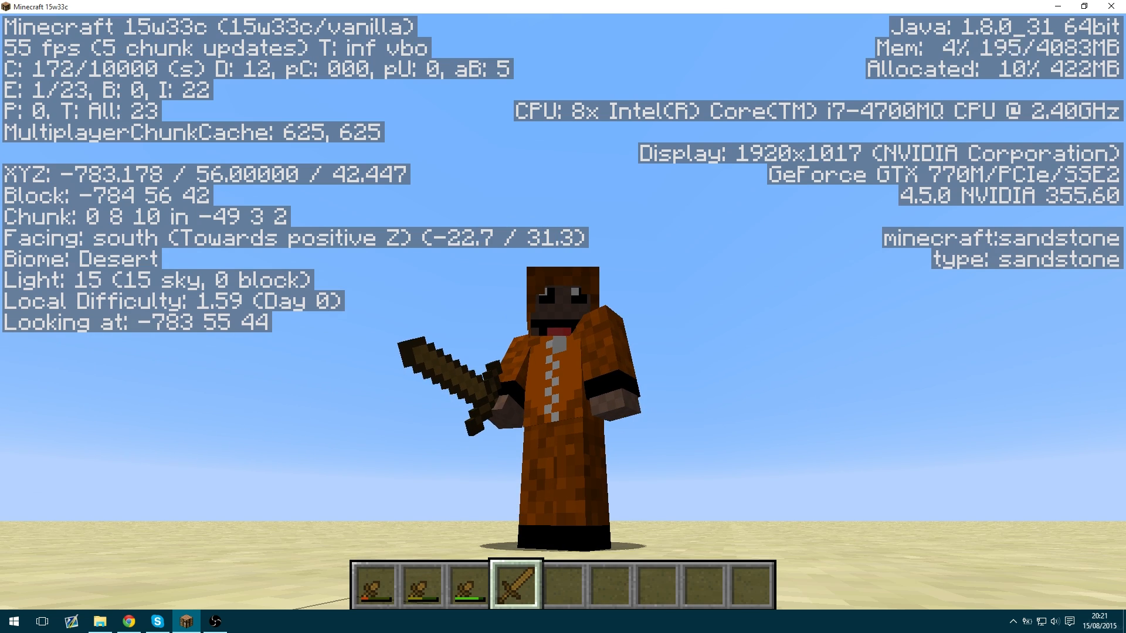
key("F3")
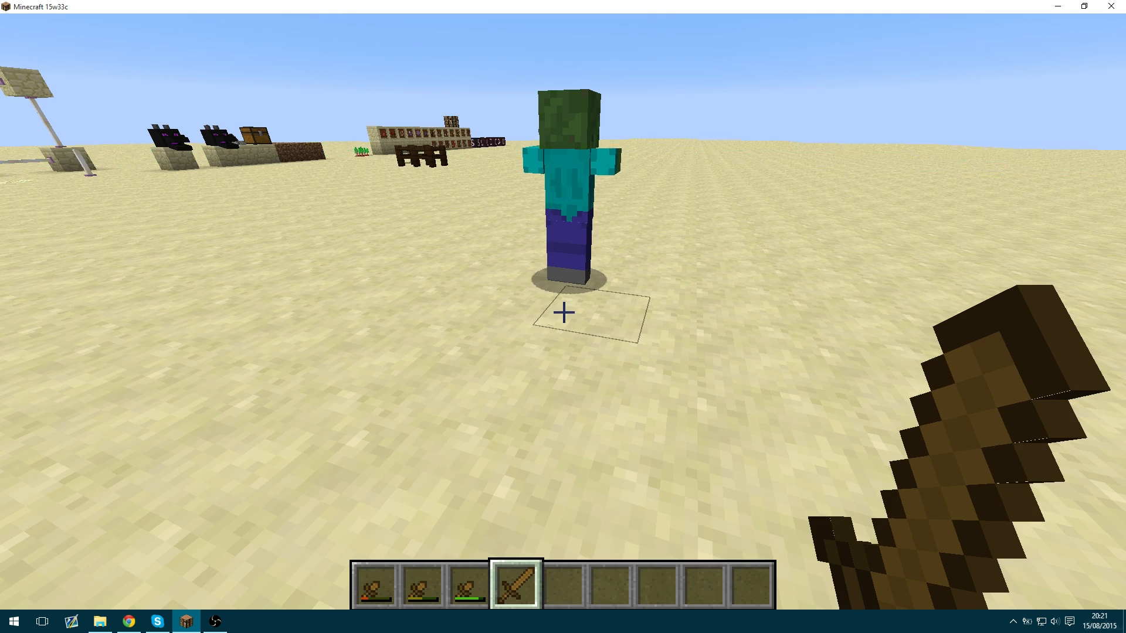
Switch to survival via /gamemode, fight zombies and confirm the sword worn to 14 / 59 durability.
type("/gamemode")
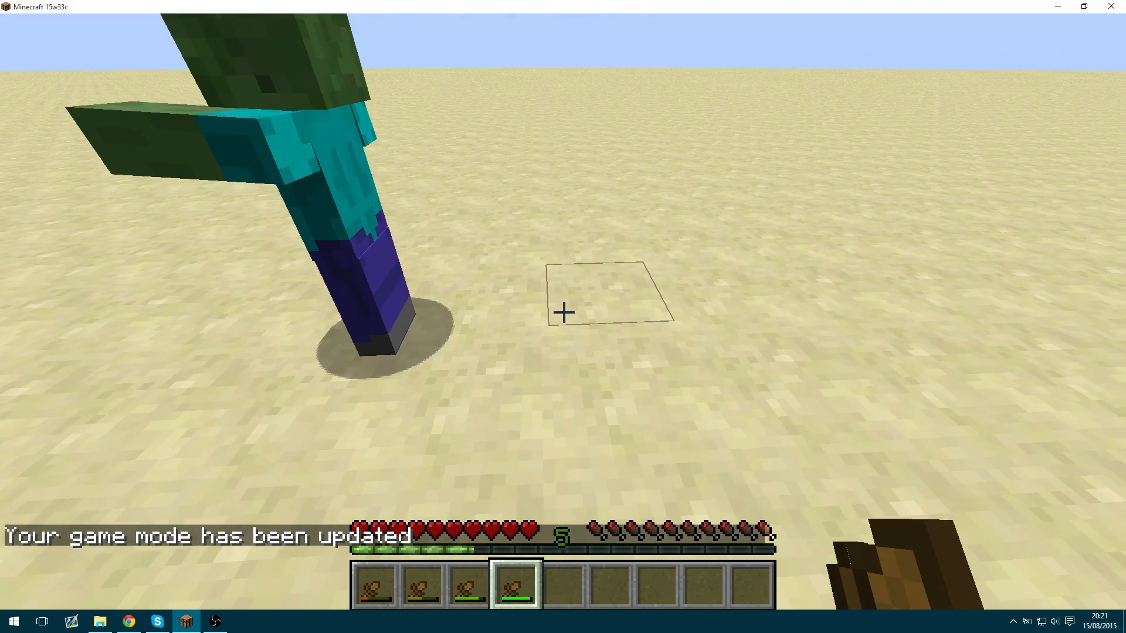
mouse_move(564, 313)
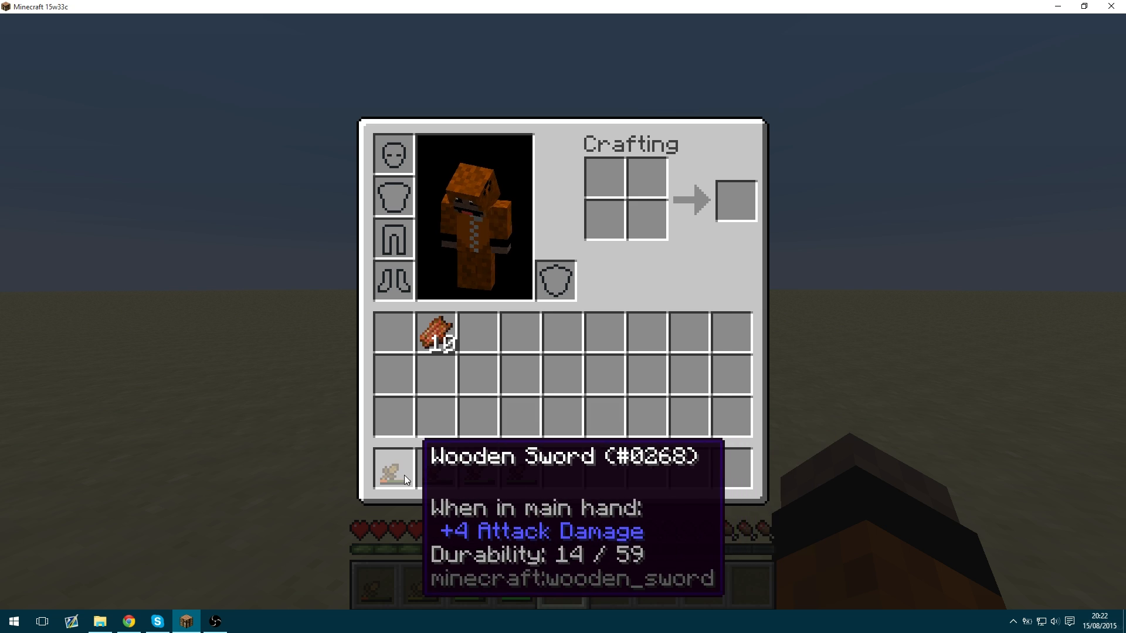
key("Escape")
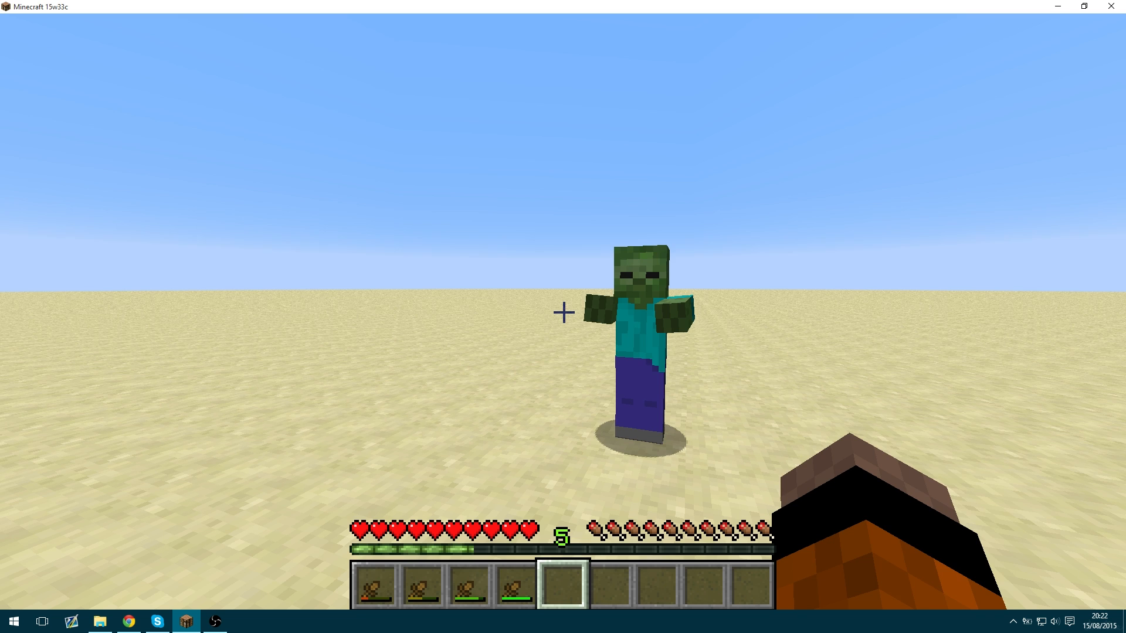